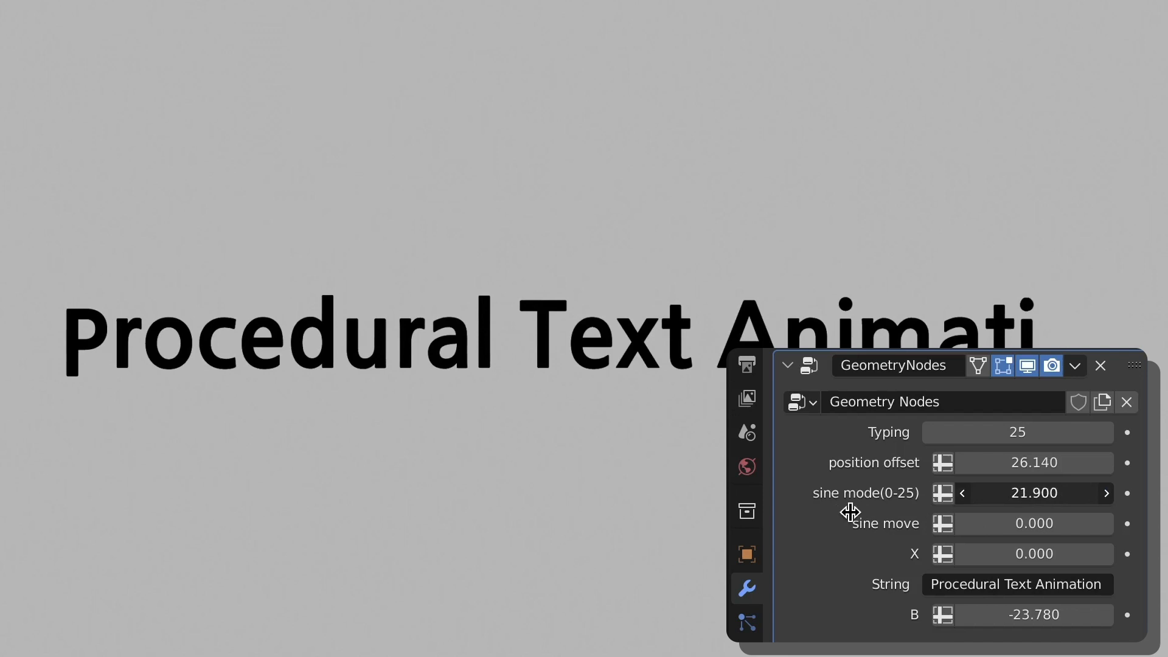
Adjust the text effect's sine value and slide the proximity sphere along the sentence
left_click_drag(1032, 492, 998, 523)
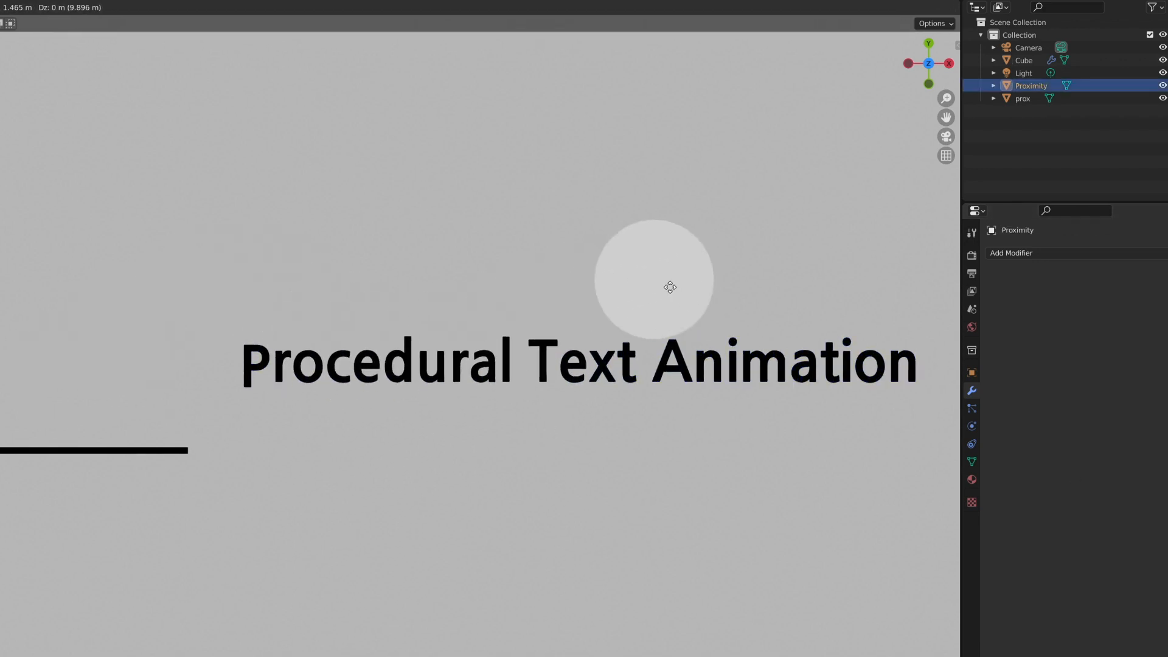
left_click(1023, 59)
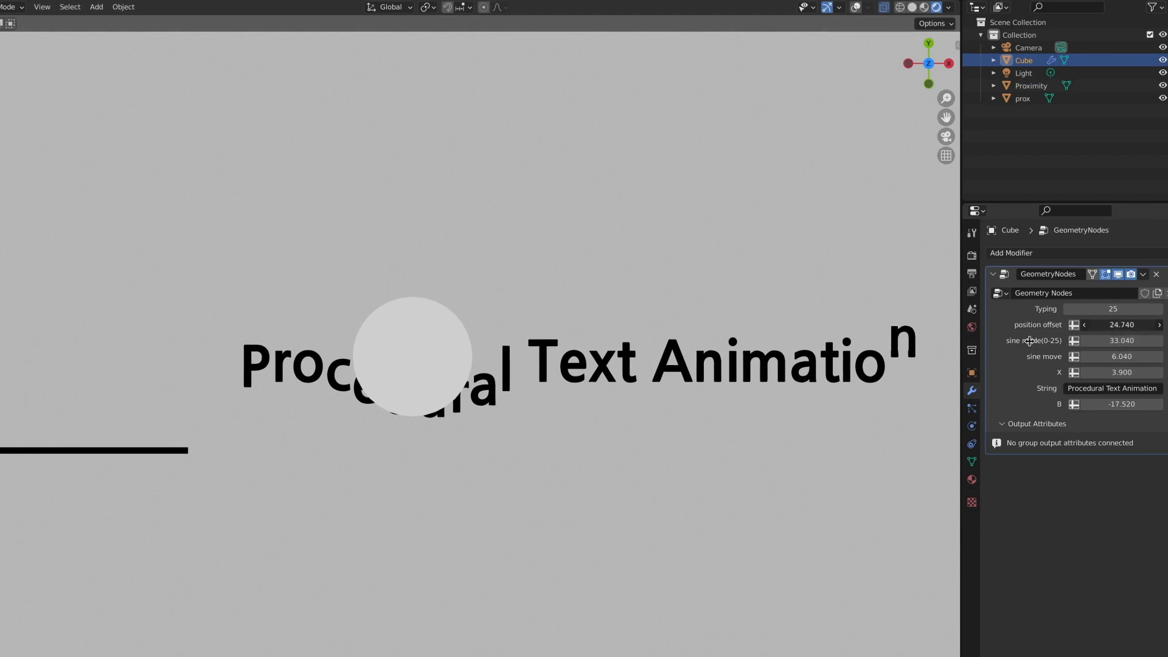
left_click_drag(1118, 324, 1088, 324)
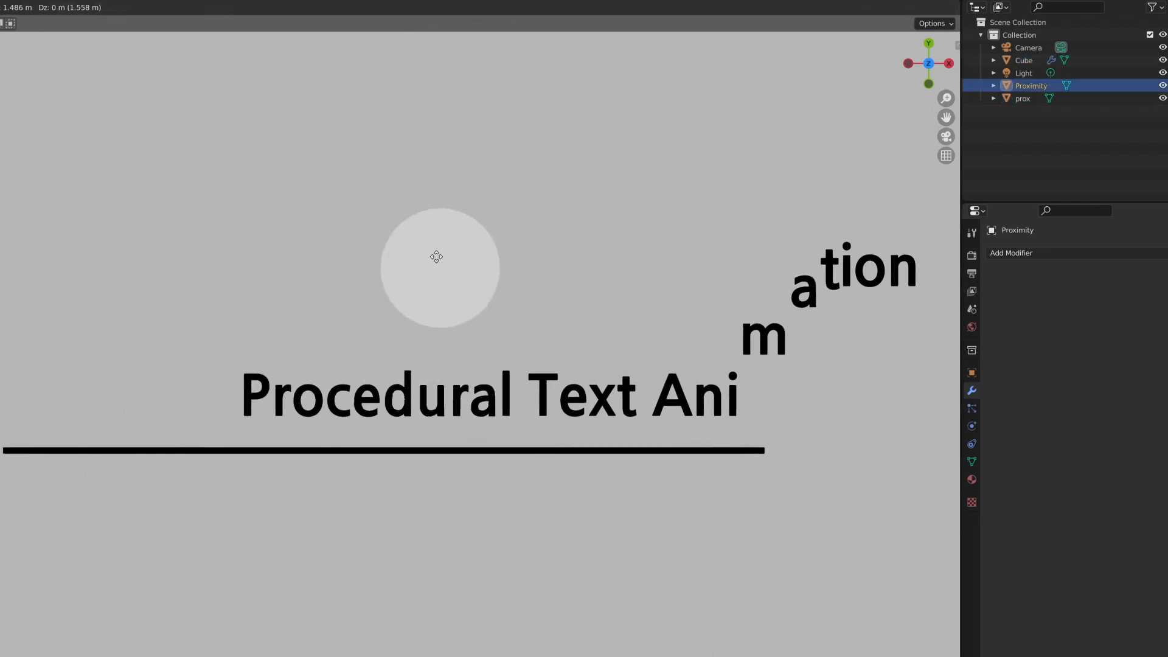
left_click_drag(437, 256, 226, 342)
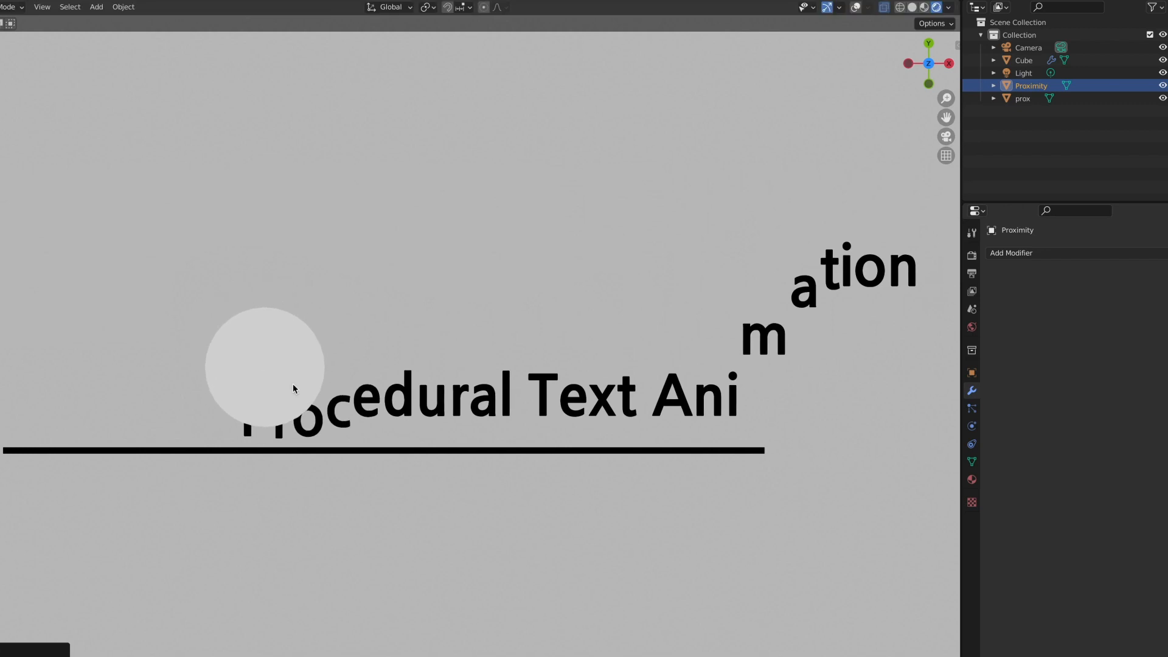
Change the letters' position offset on the text object, then reselect the proximity sphere
left_click(1023, 60)
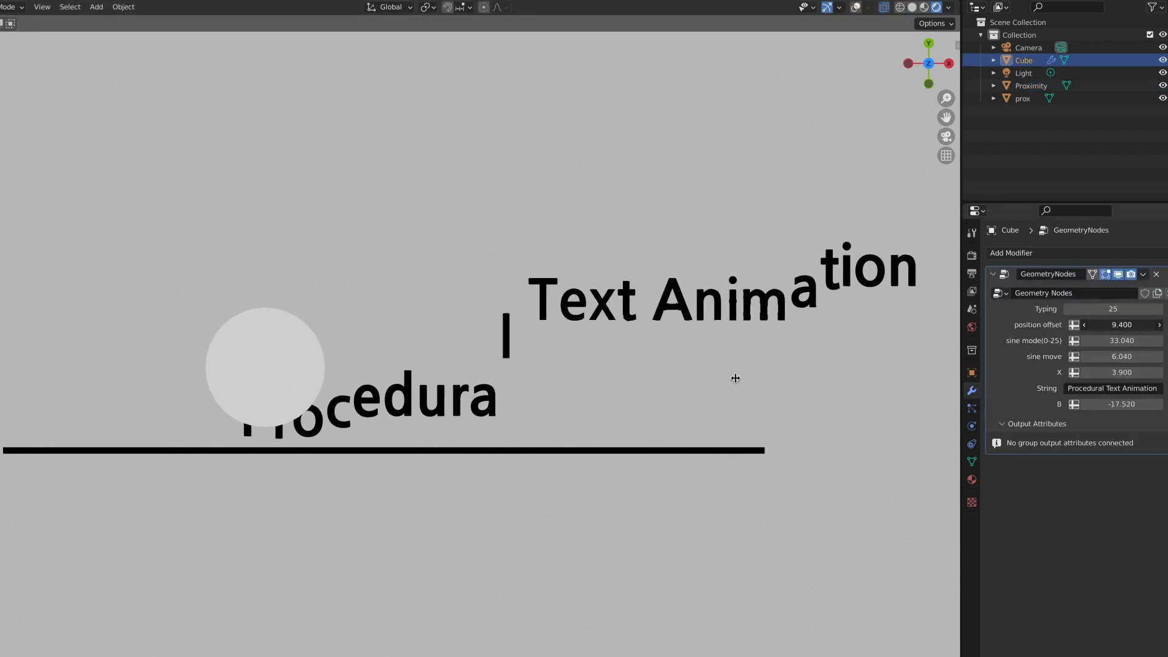
left_click(1022, 98)
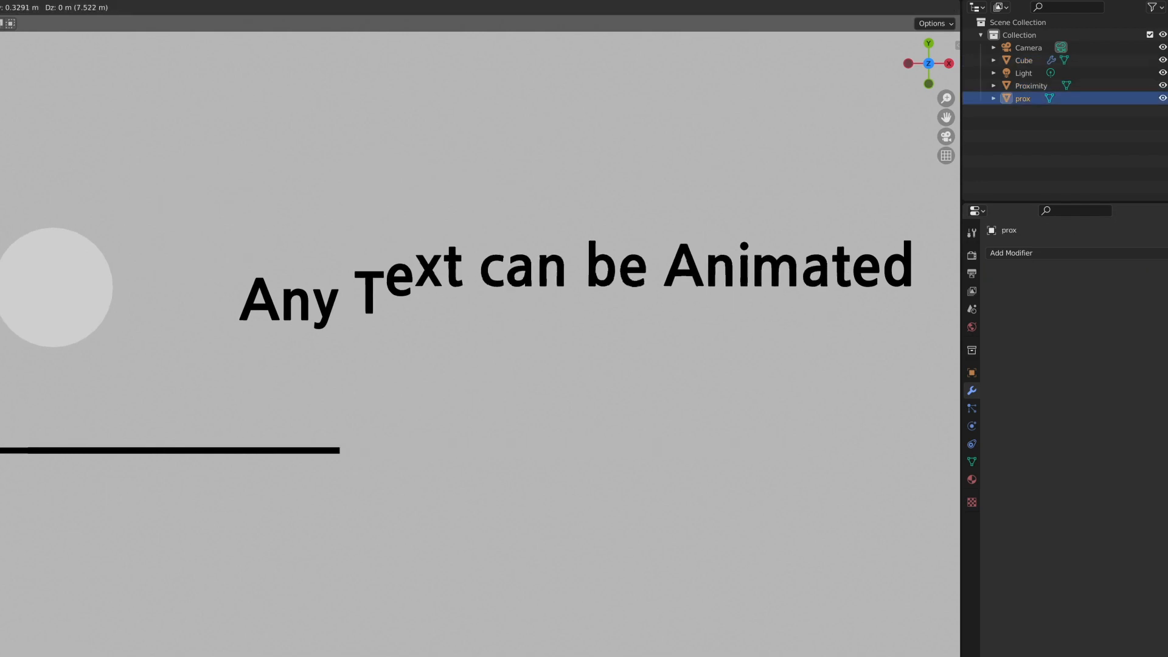
left_click(1023, 59)
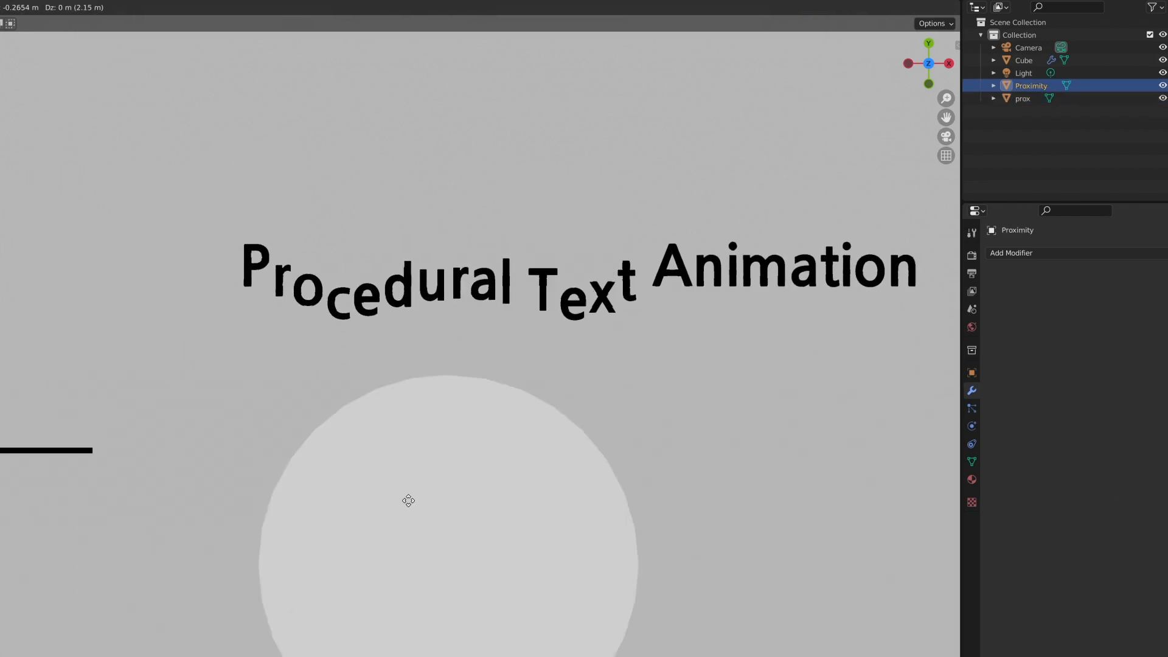
left_click(551, 8)
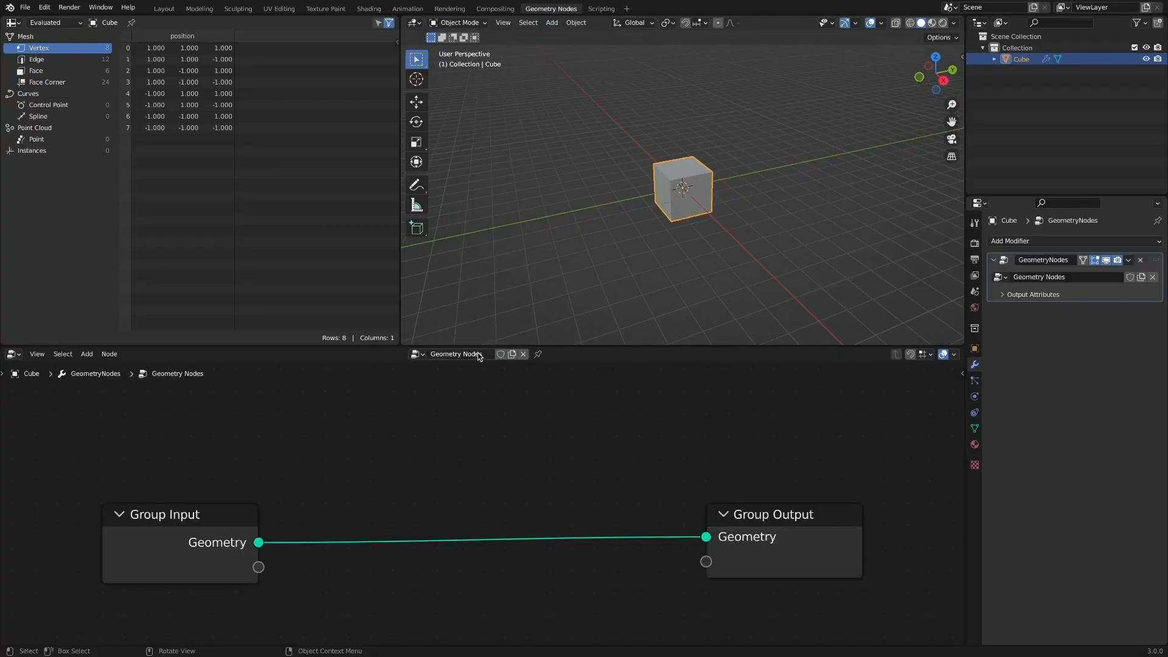
mouse_move(501, 526)
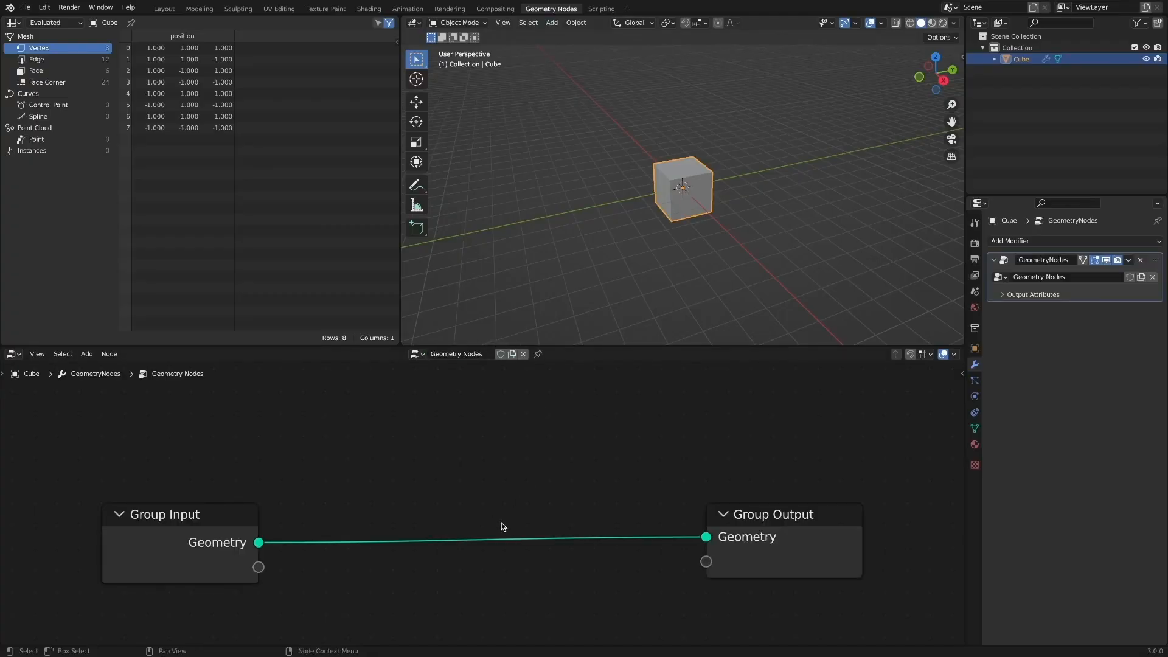
mouse_move(528, 512)
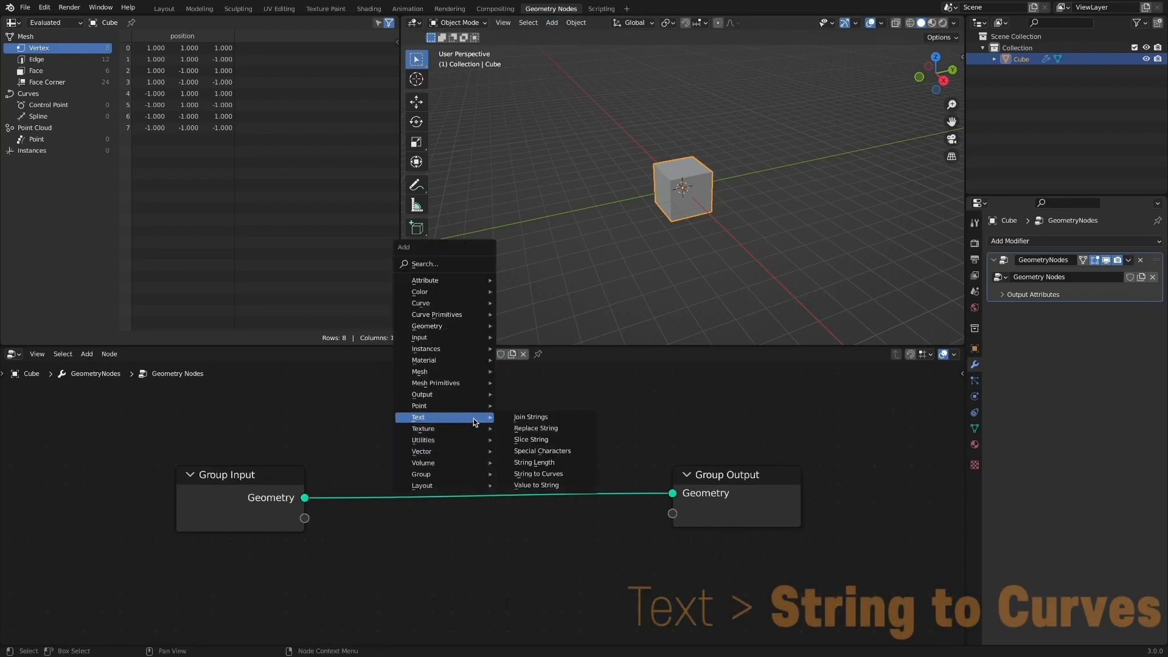
Add a String to Curves node and enter 'Play with Text' as the modifier string
left_click(537, 473)
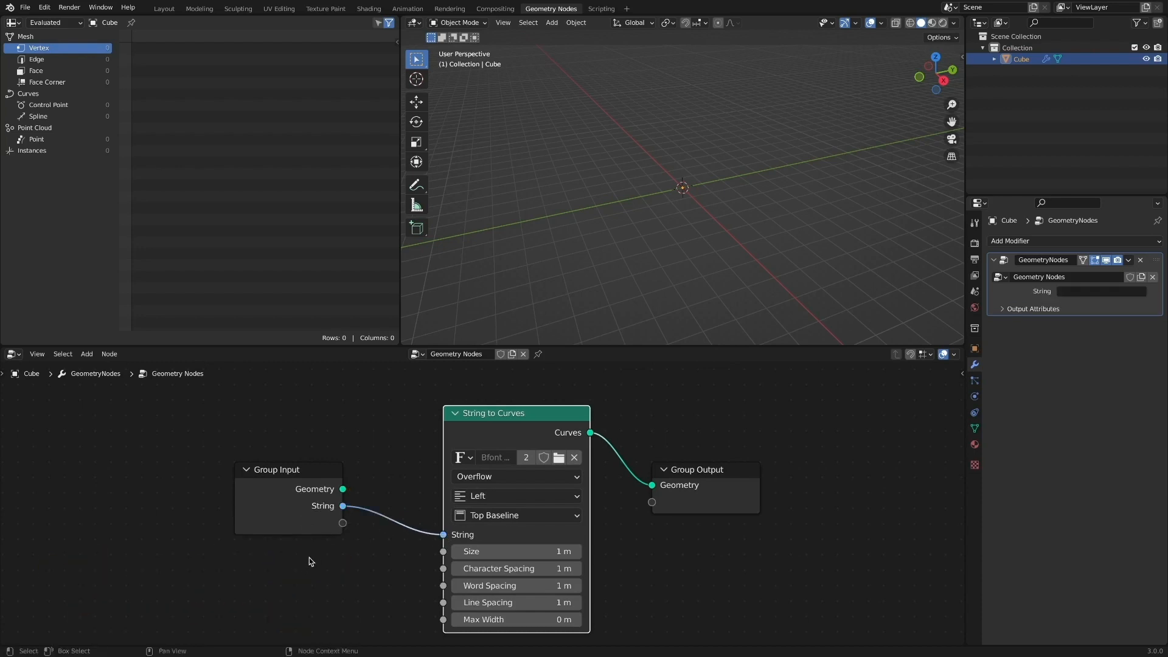
mouse_move(275, 561)
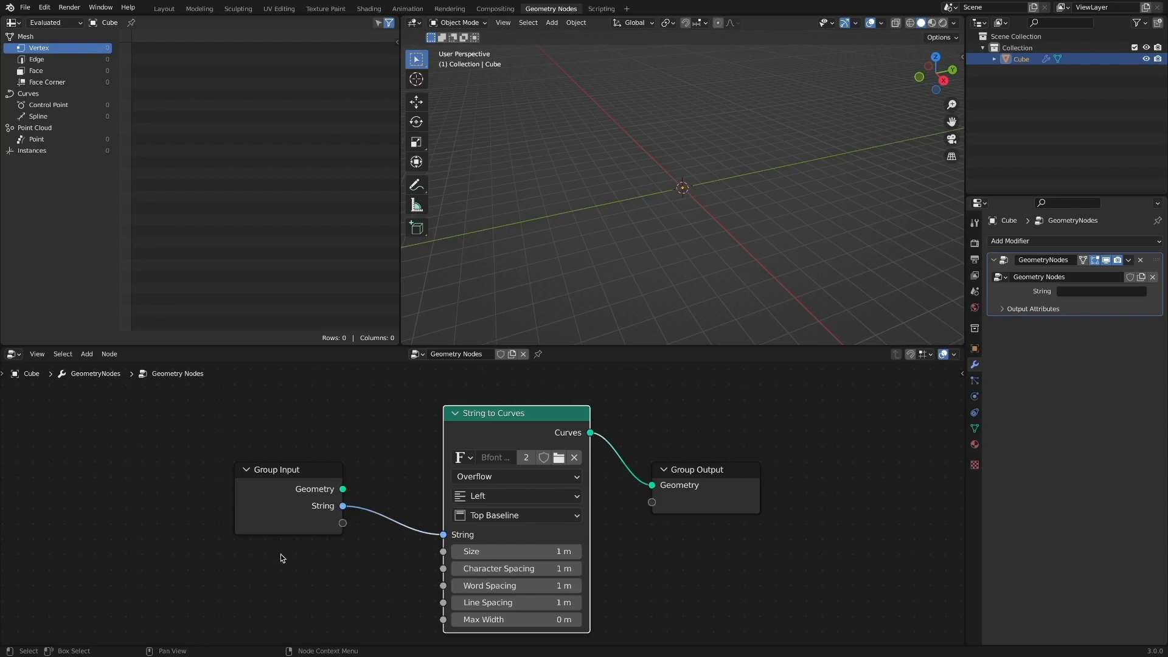
type("Play with Text")
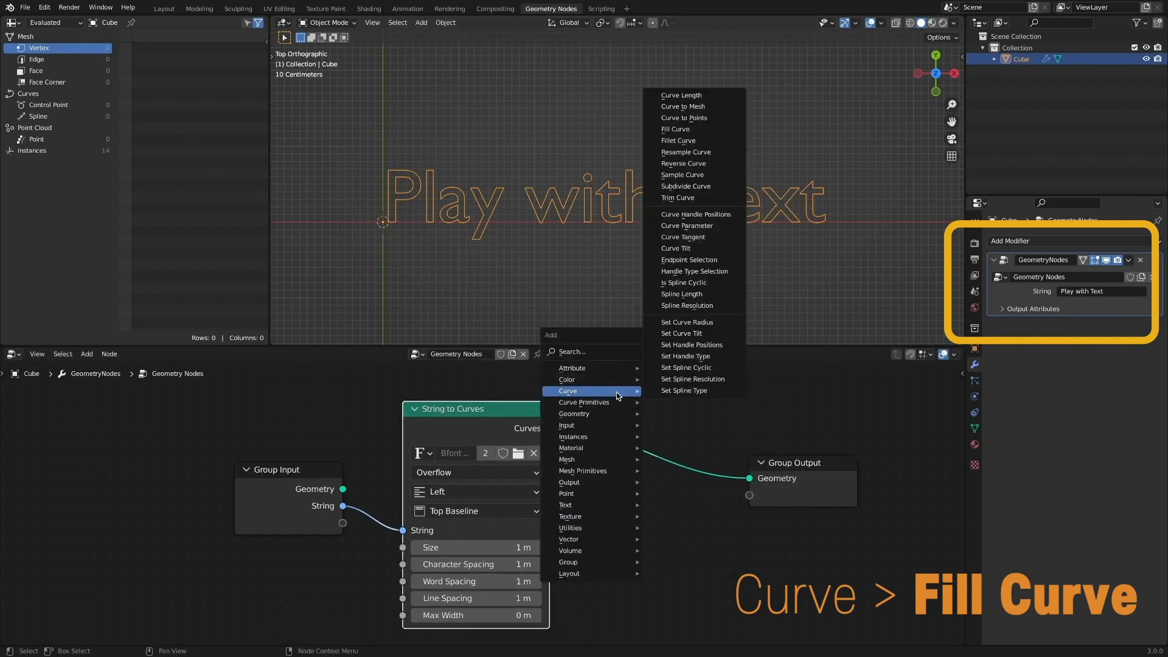
Add Fill Curve and Set Material (Black) nodes, then move these nodes aside
left_click(675, 129)
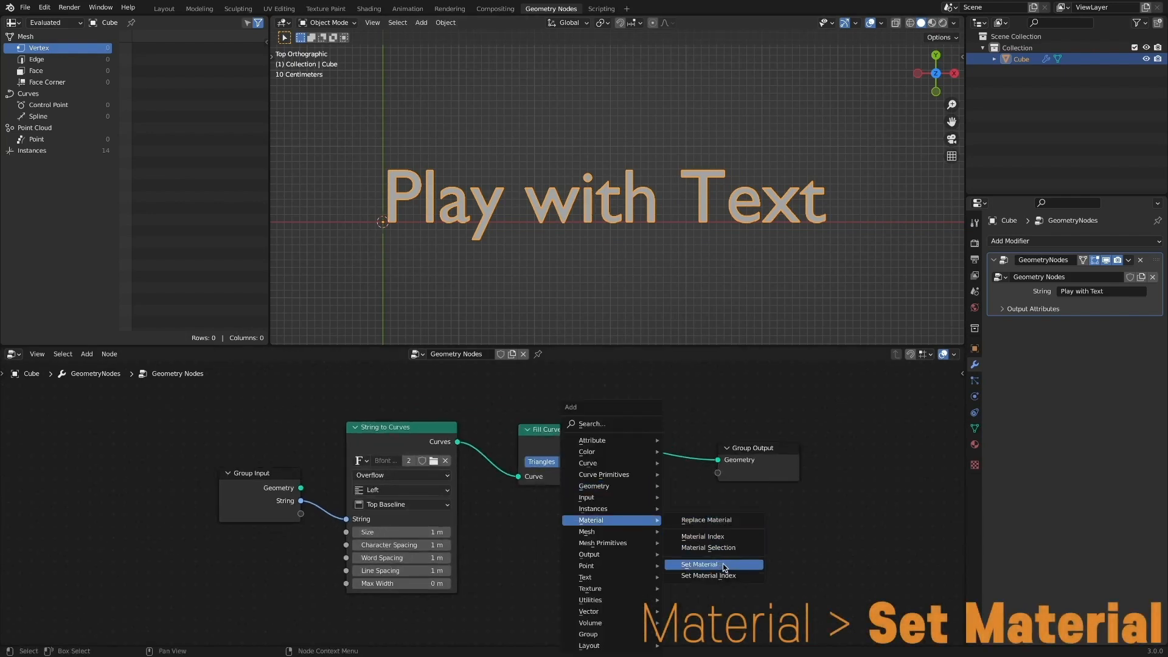
left_click(699, 564)
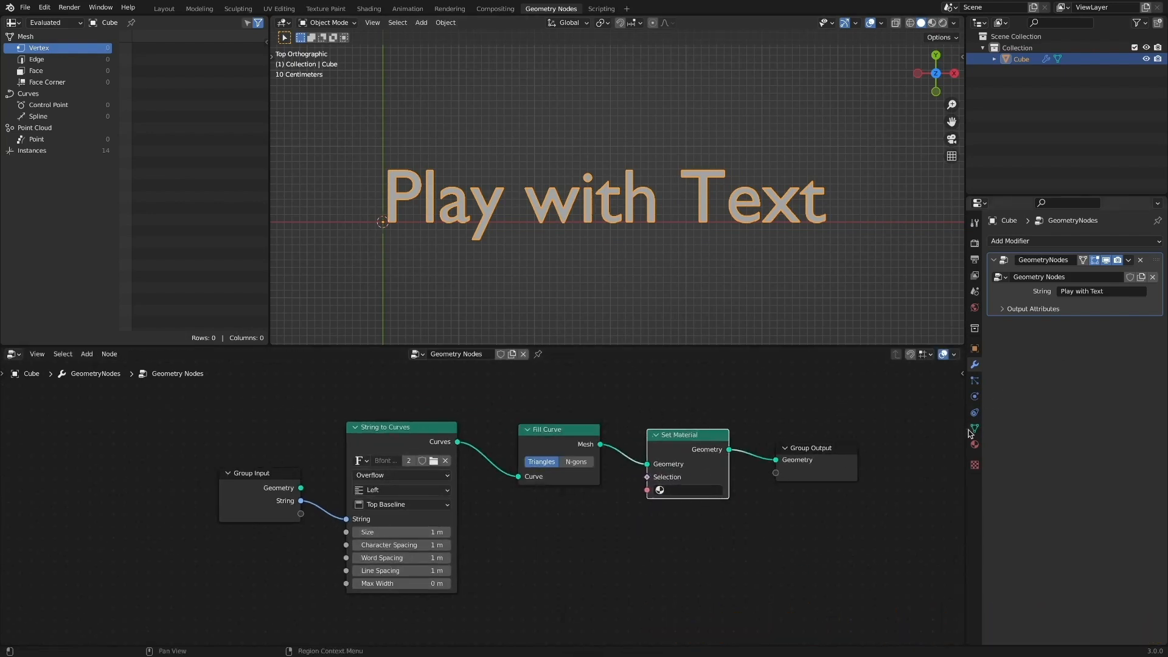
left_click(688, 490)
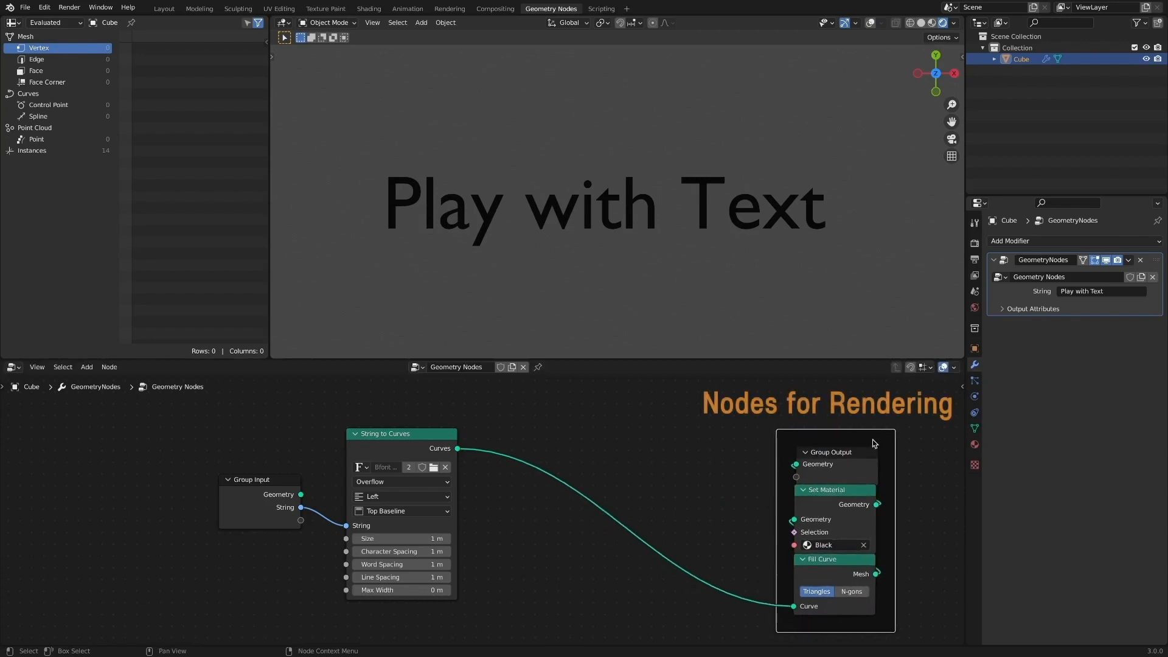
left_click_drag(401, 433, 493, 444)
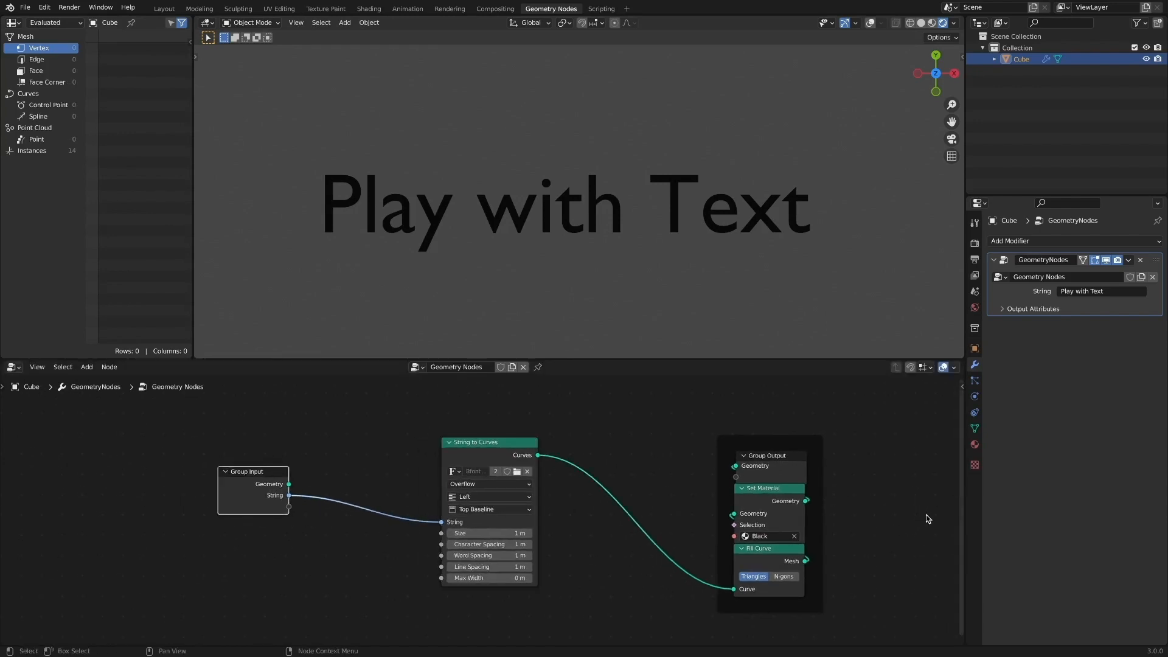
Insert a Slice String node before String to Curves and shorten its Length to 'Play wit'
left_click(86, 366)
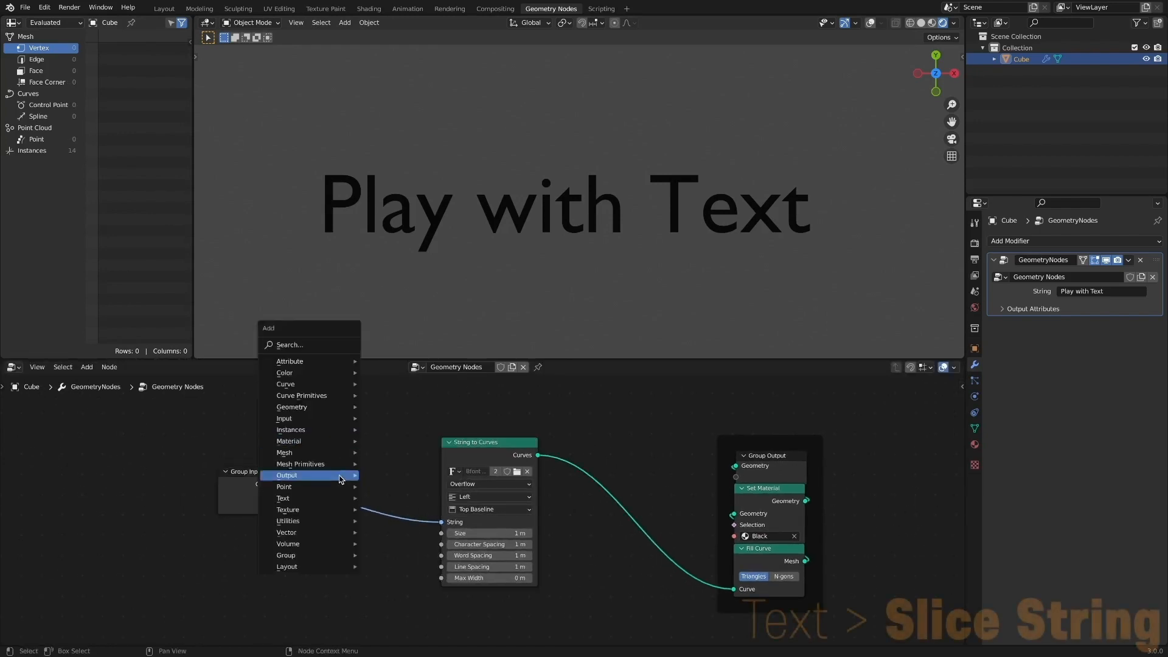
left_click(283, 499)
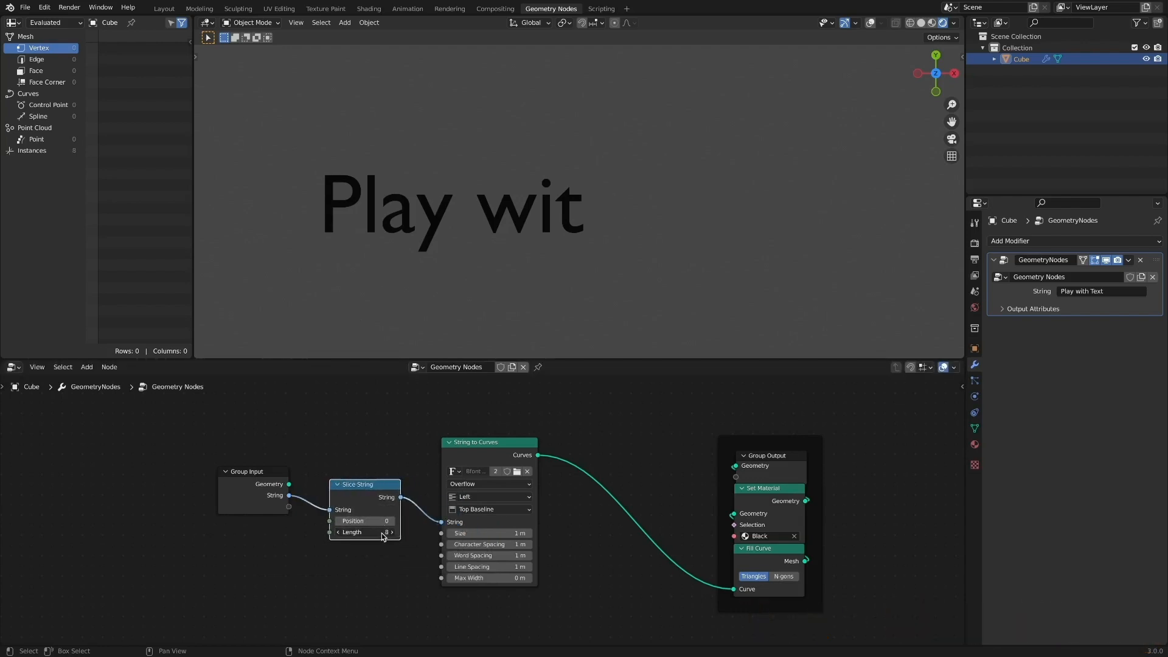
left_click_drag(365, 531, 390, 532)
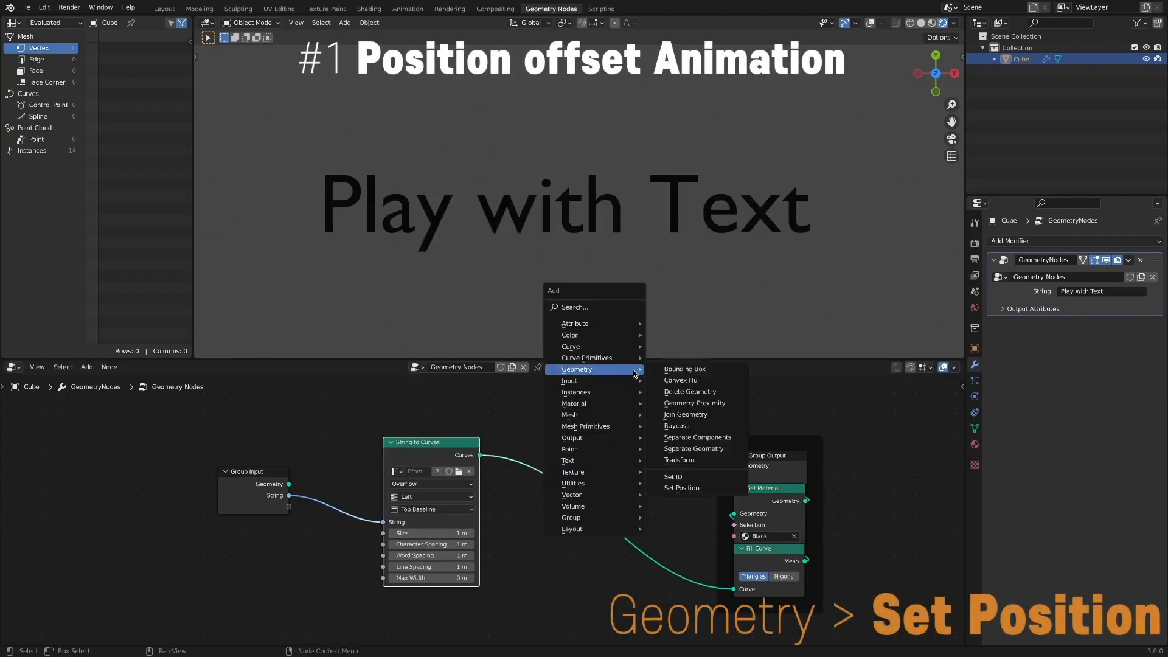
Add Set Position (Y 0.8 m) selected by Index through Add, tuned so only the last 't' rises
left_click(681, 488)
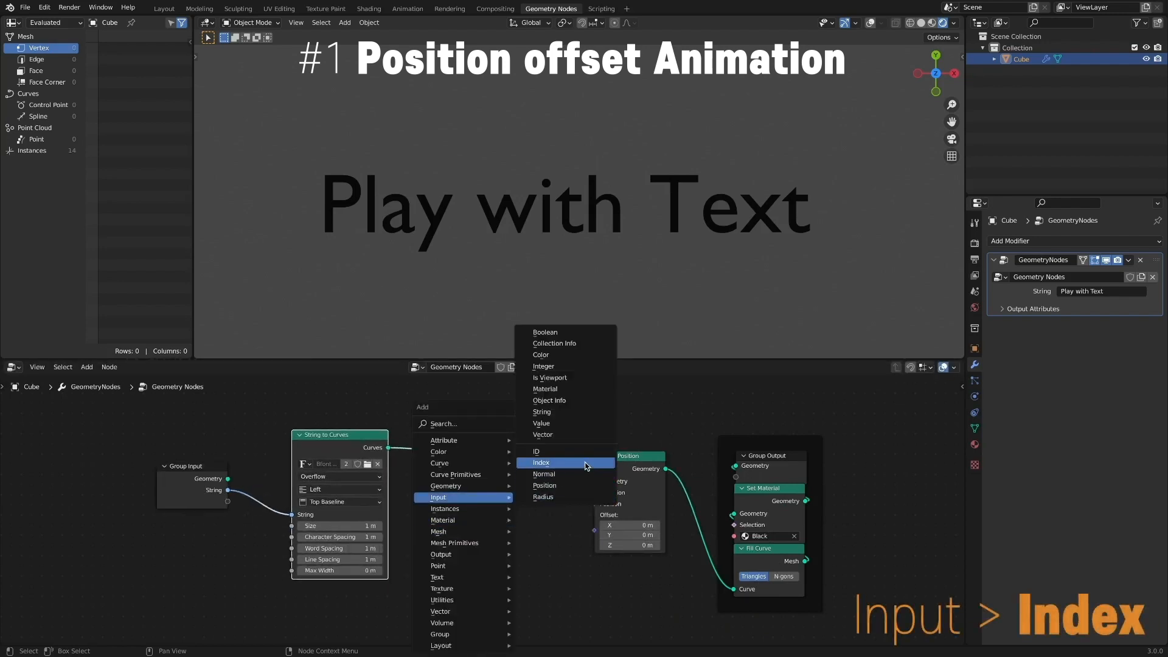
left_click(536, 462)
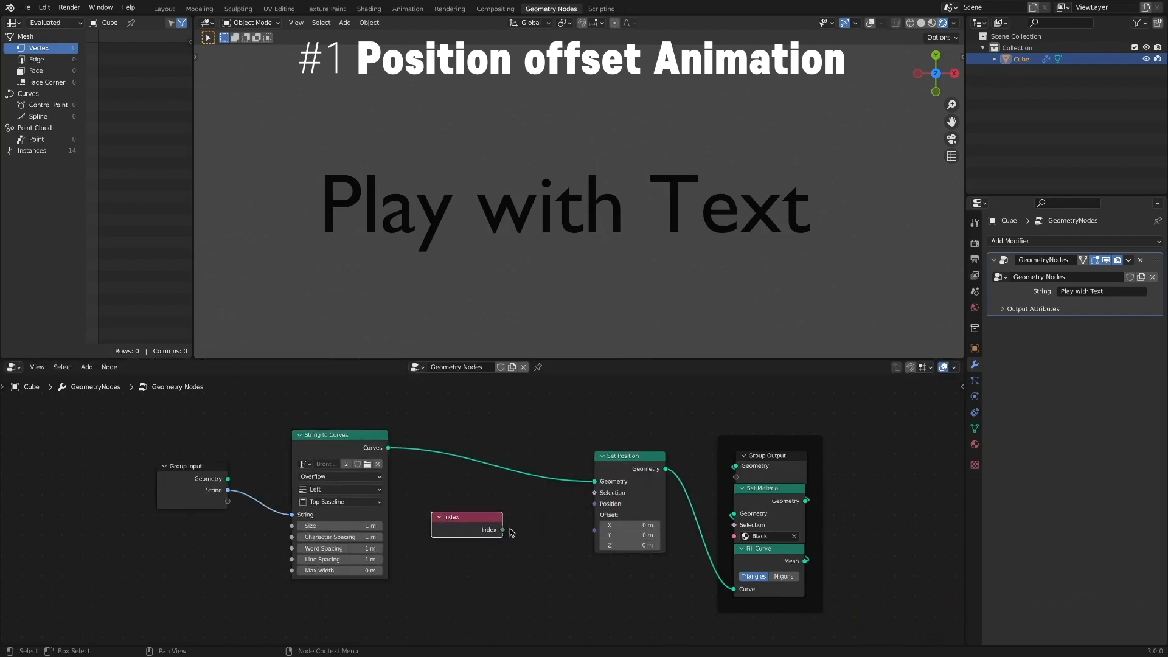
left_click_drag(503, 530, 596, 493)
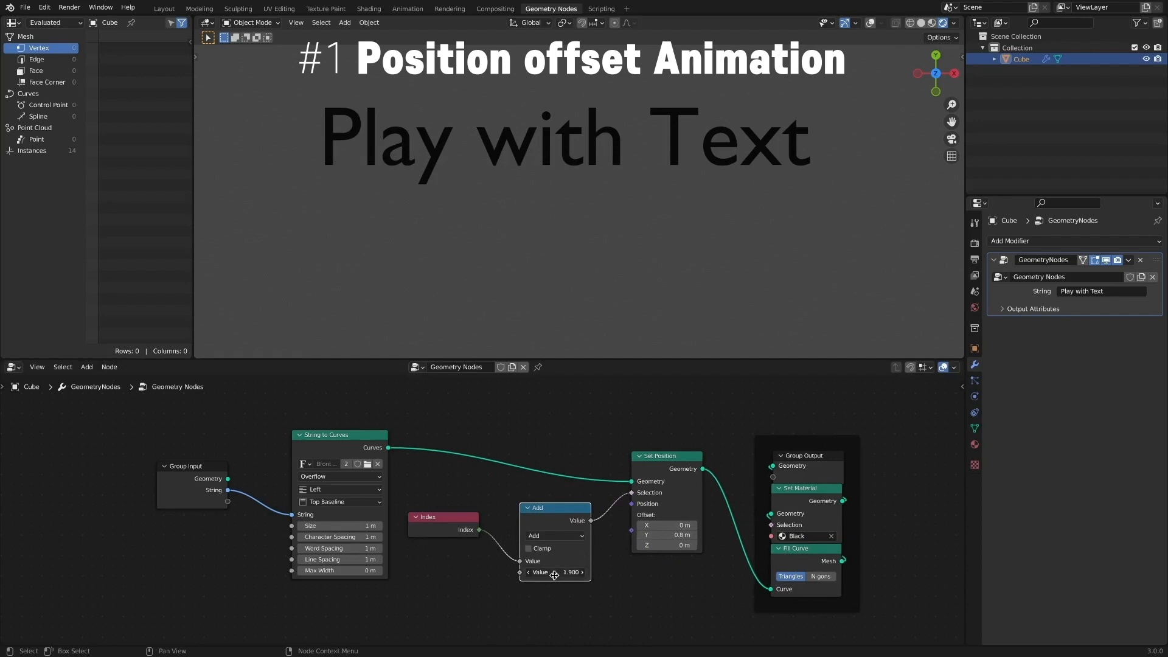
left_click_drag(570, 572, 521, 571)
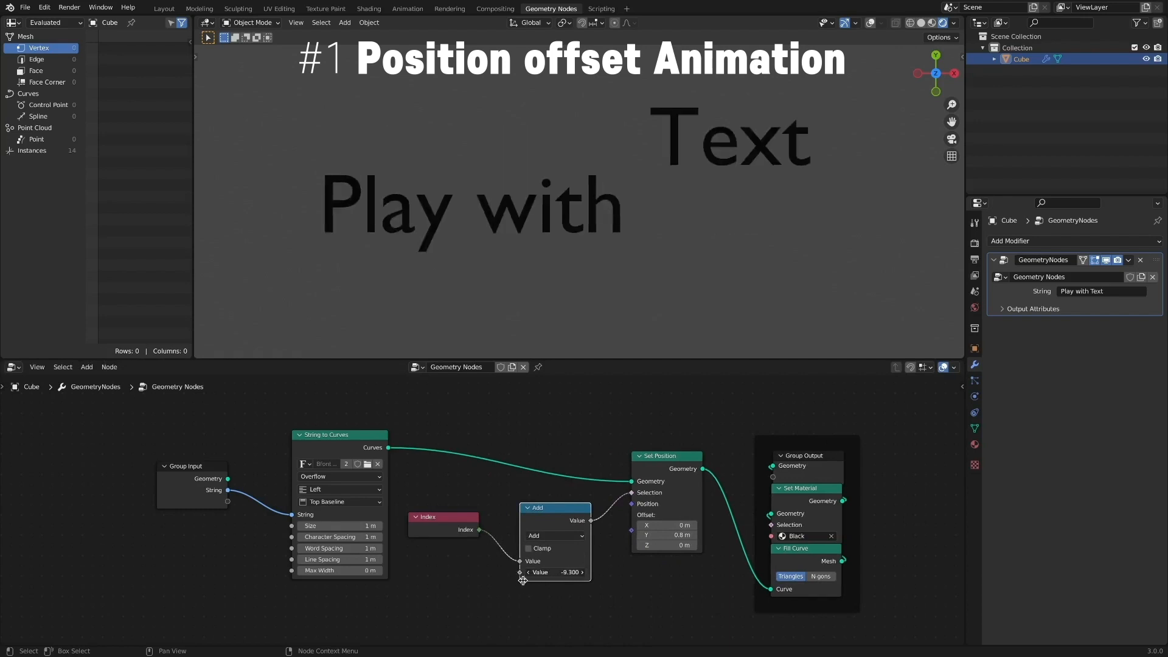
left_click_drag(555, 571, 481, 571)
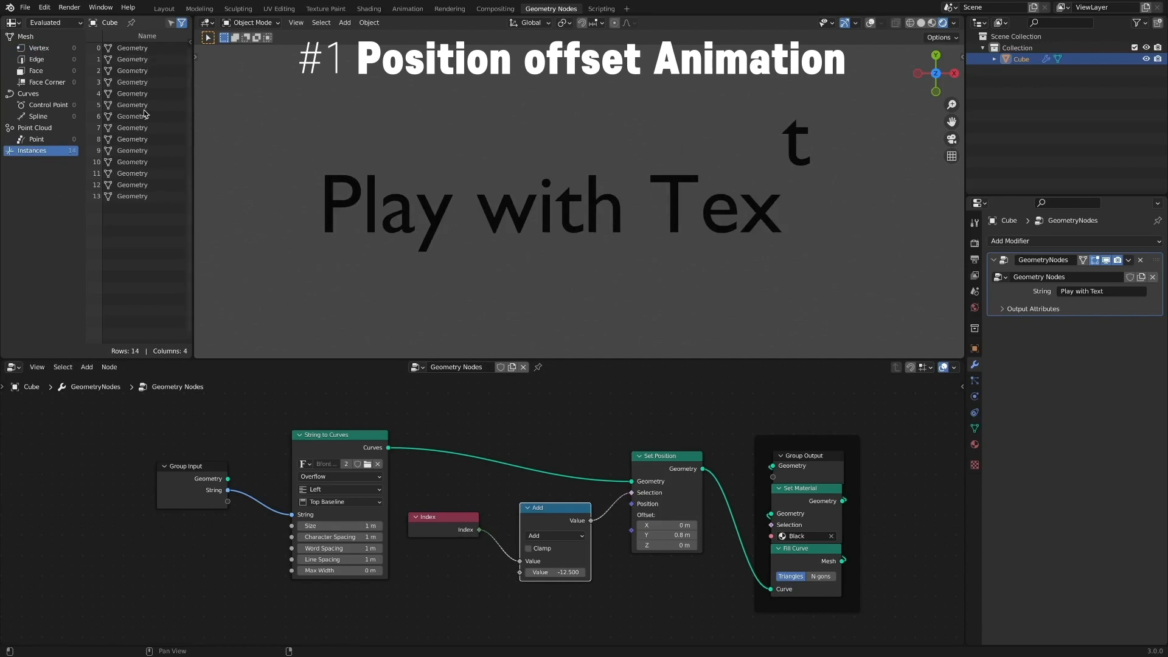
mouse_move(400, 431)
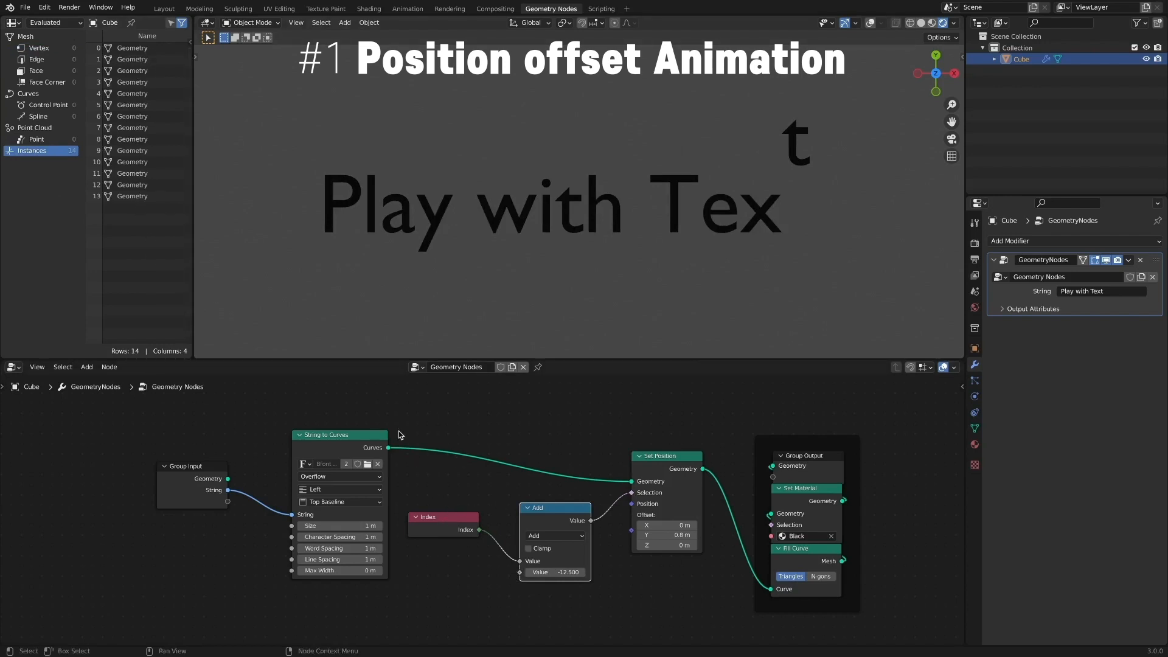
key("shift+d")
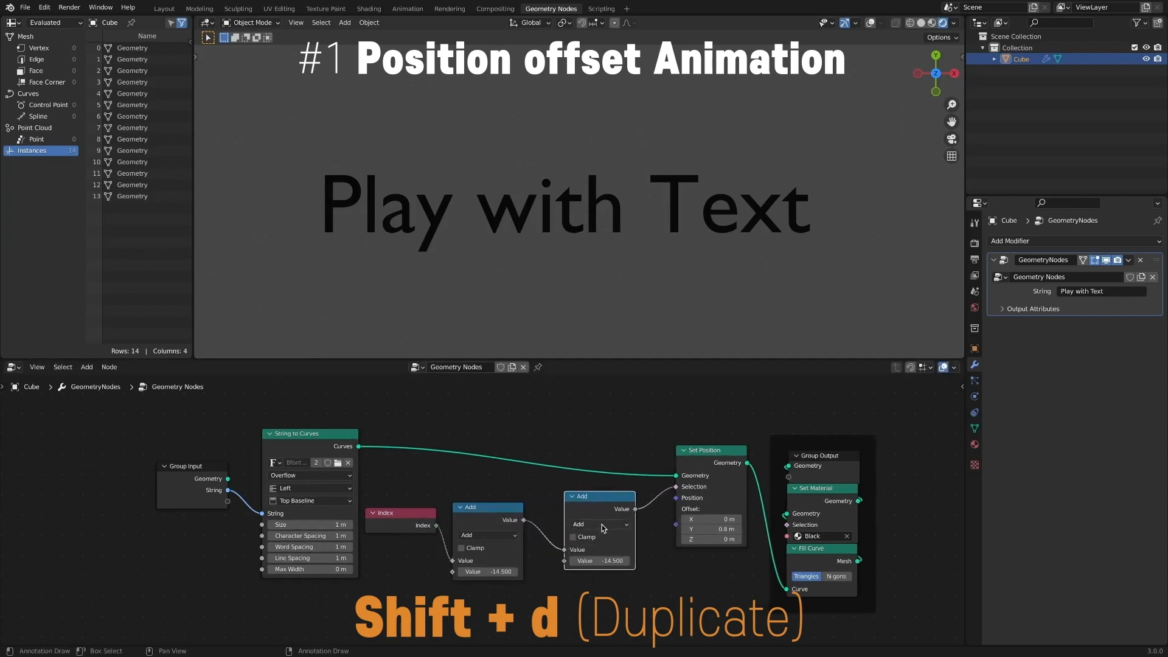
Switch the duplicated Math node to Sine and shift the letter wave via the Add value
left_click(600, 524)
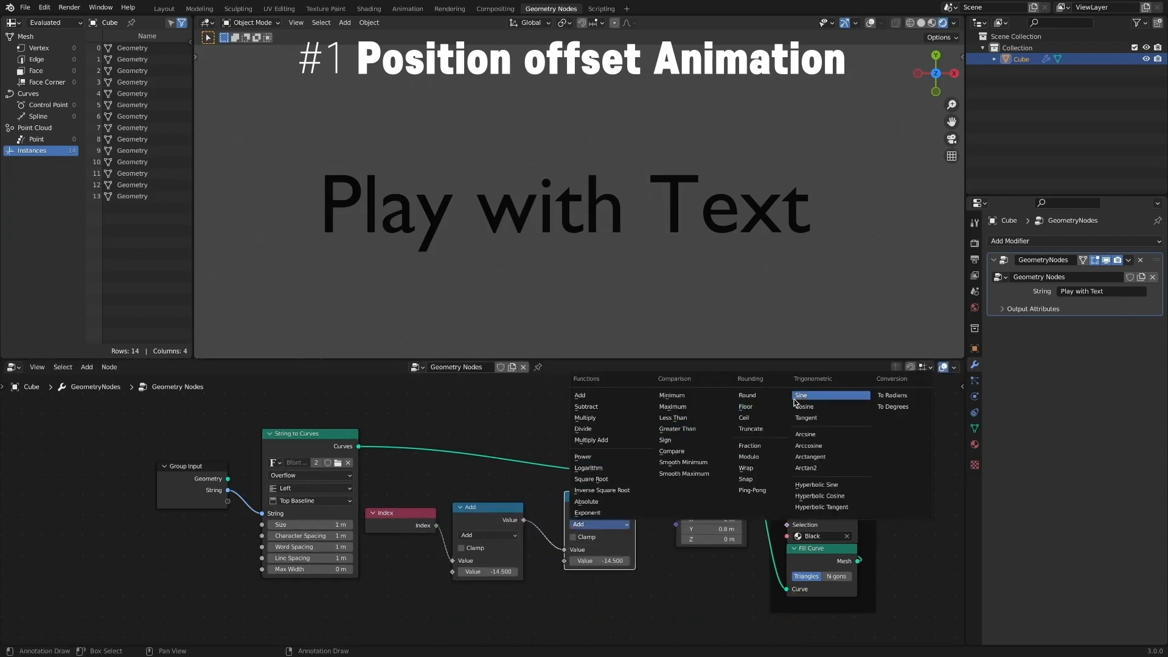
left_click(802, 394)
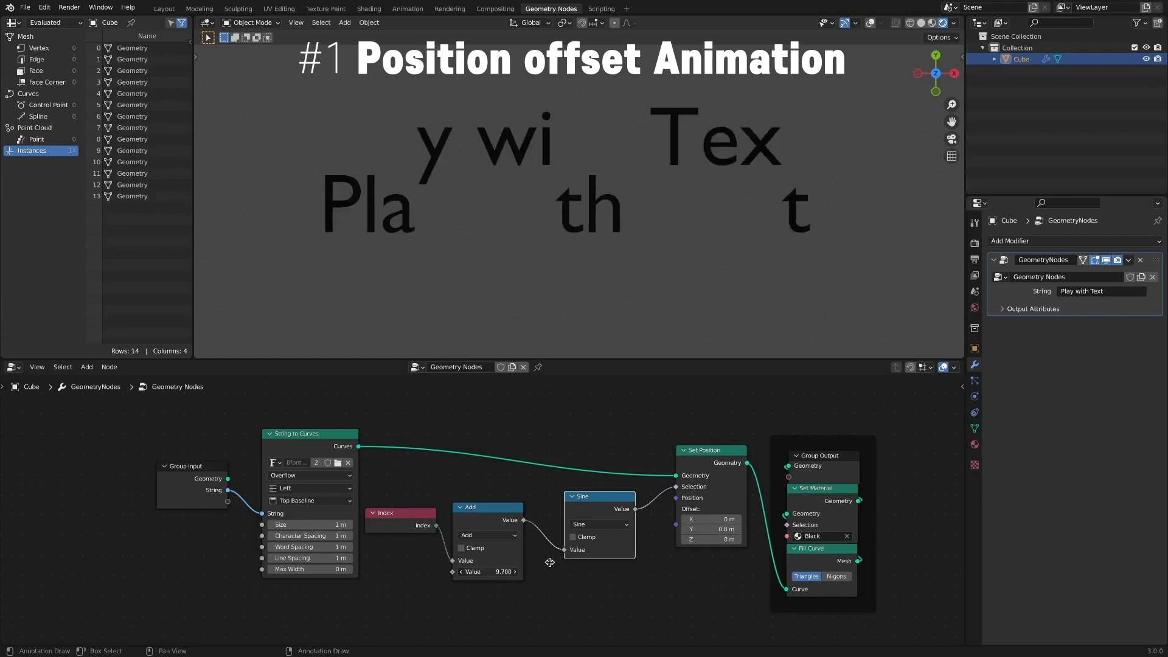
left_click_drag(503, 571, 485, 571)
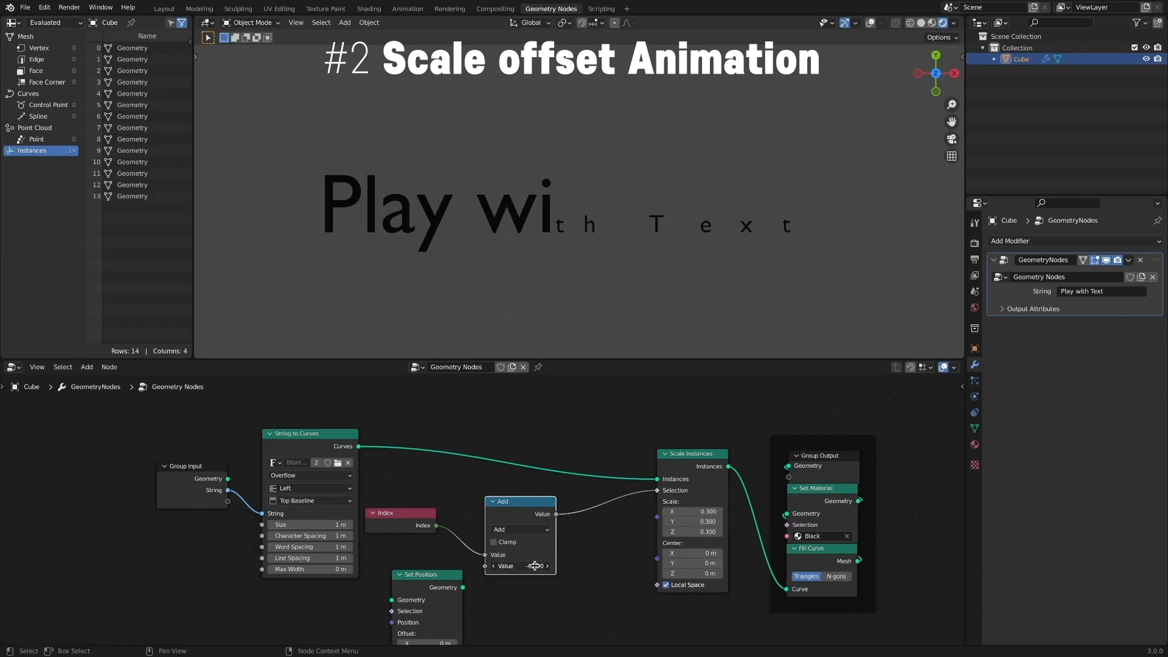
Slide the Add offset to -13.3 so every letter returns to full size
left_click(520, 565)
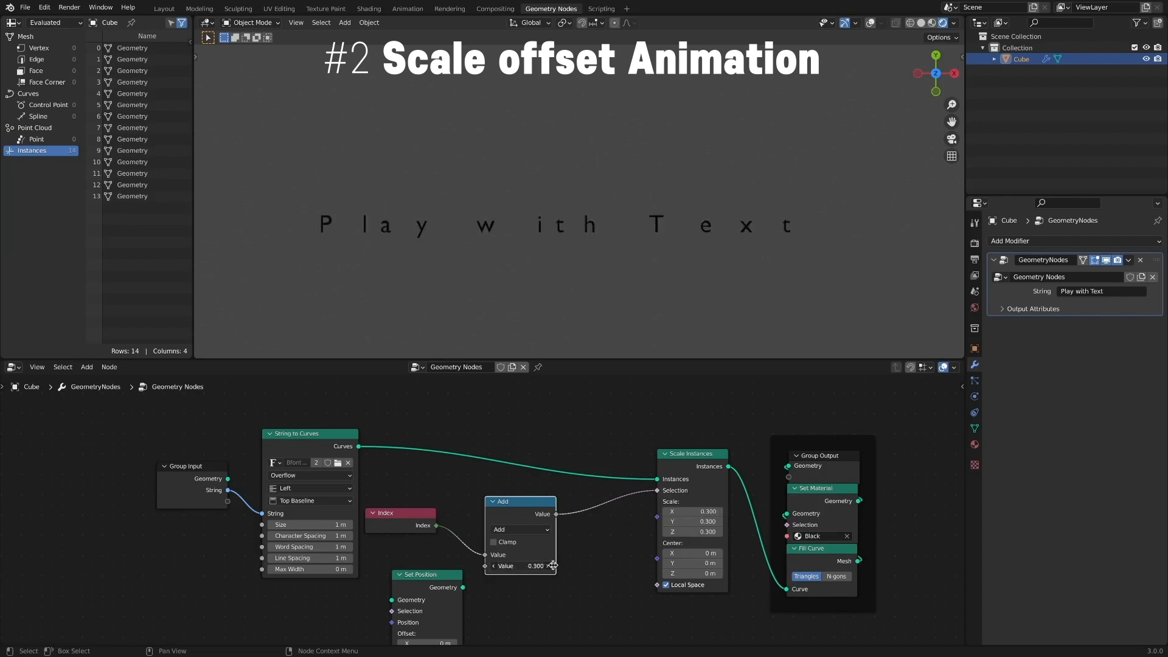
left_click_drag(552, 565, 510, 565)
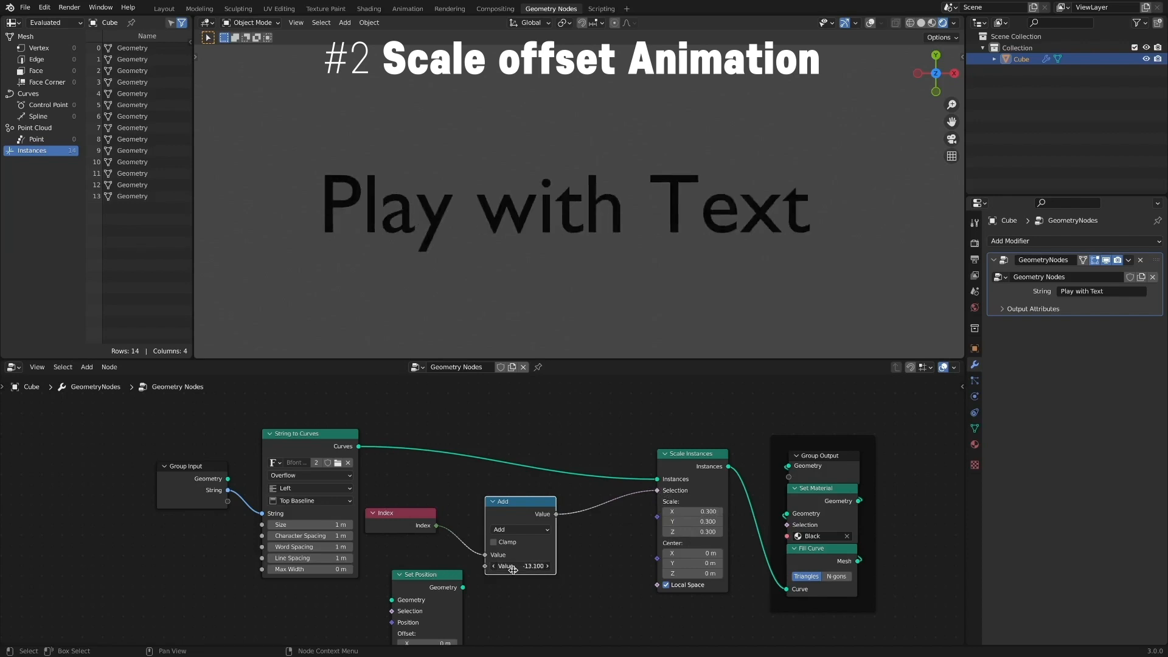
left_click(87, 367)
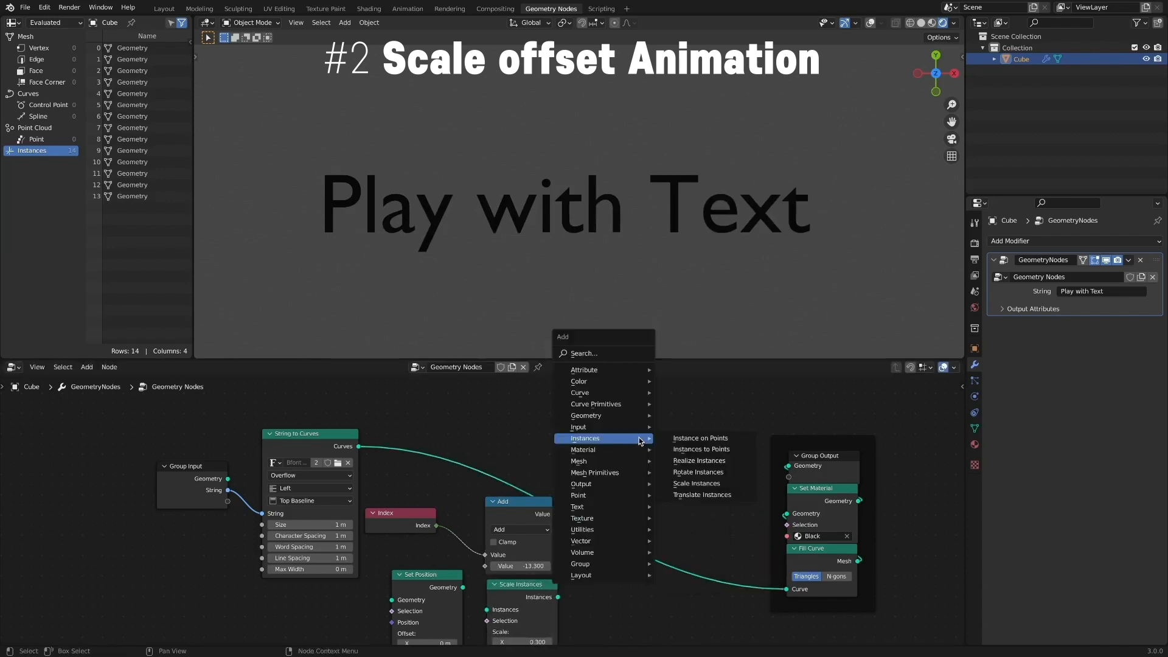
Insert a Rotate Instances node into the letter chain and drag its Z rotation
left_click(698, 472)
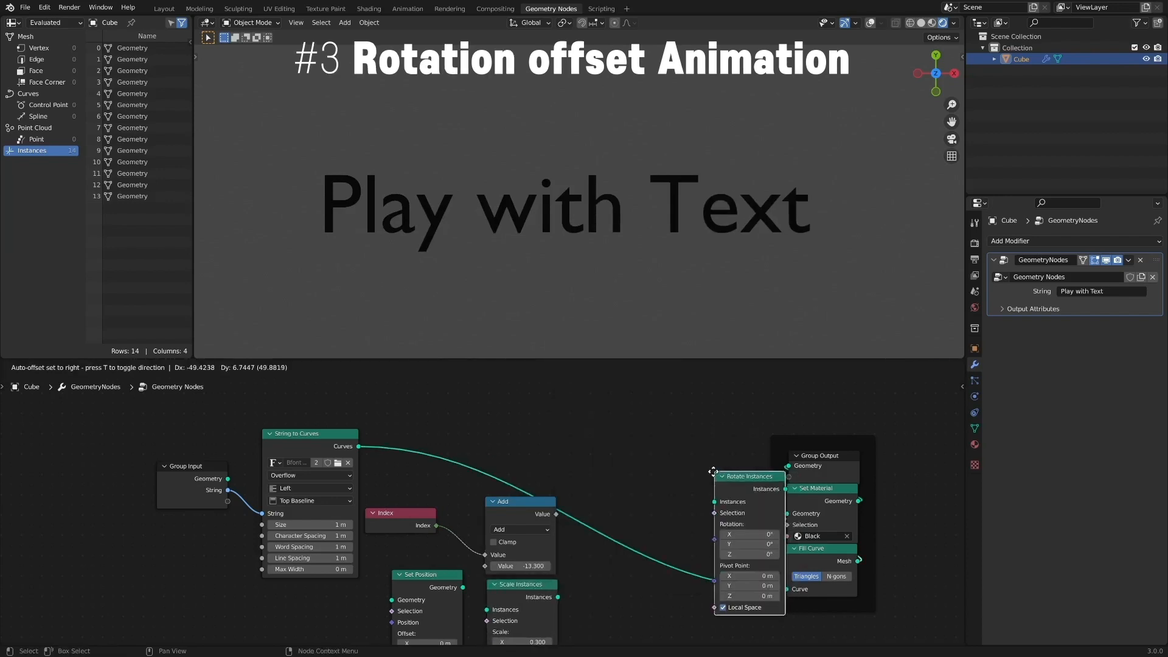
left_click_drag(748, 471, 699, 475)
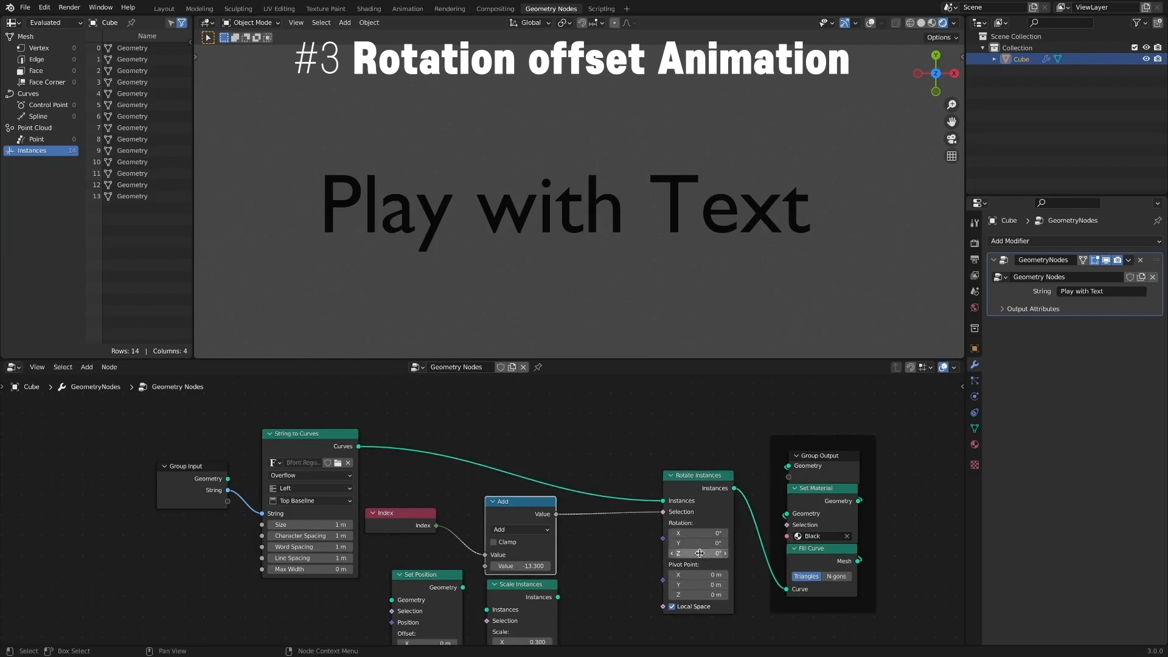
left_click_drag(696, 553, 738, 553)
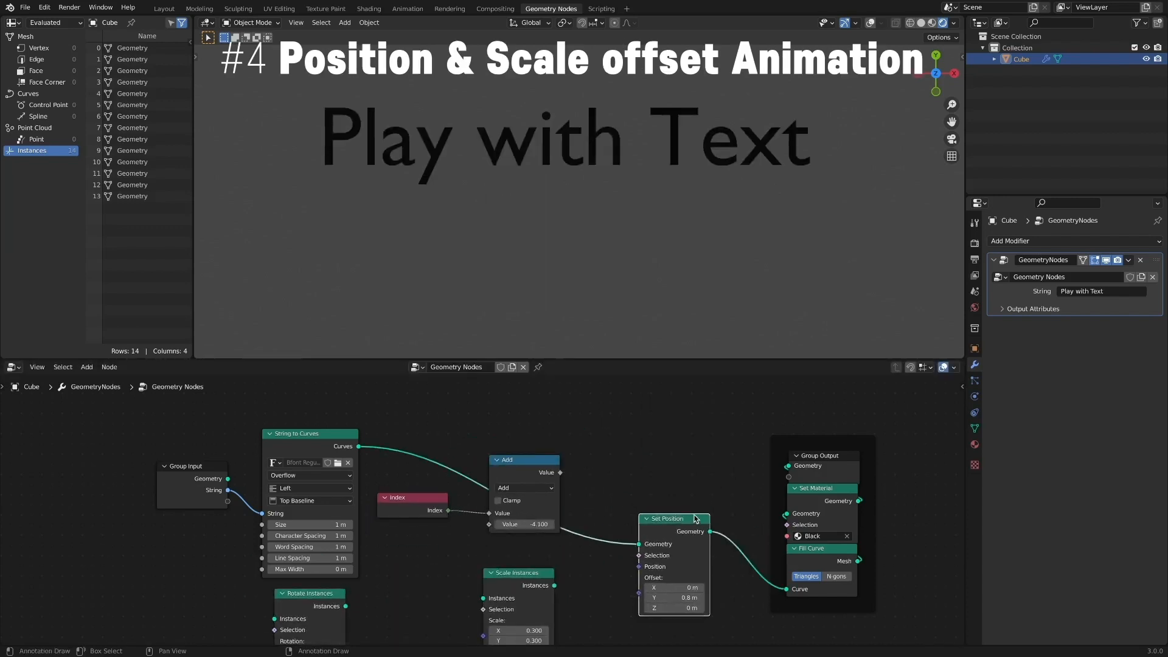
Chain Set Position before Scale Instances and feed the shifted index into both Selection inputs
left_click_drag(673, 518, 699, 438)
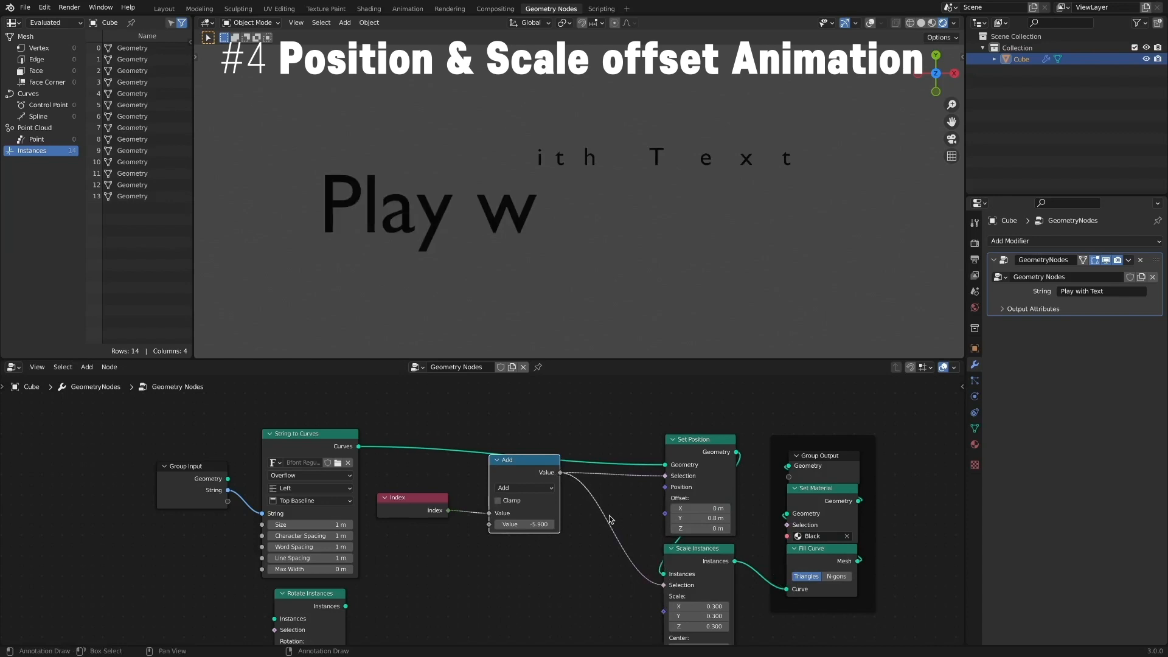
left_click_drag(524, 524, 517, 524)
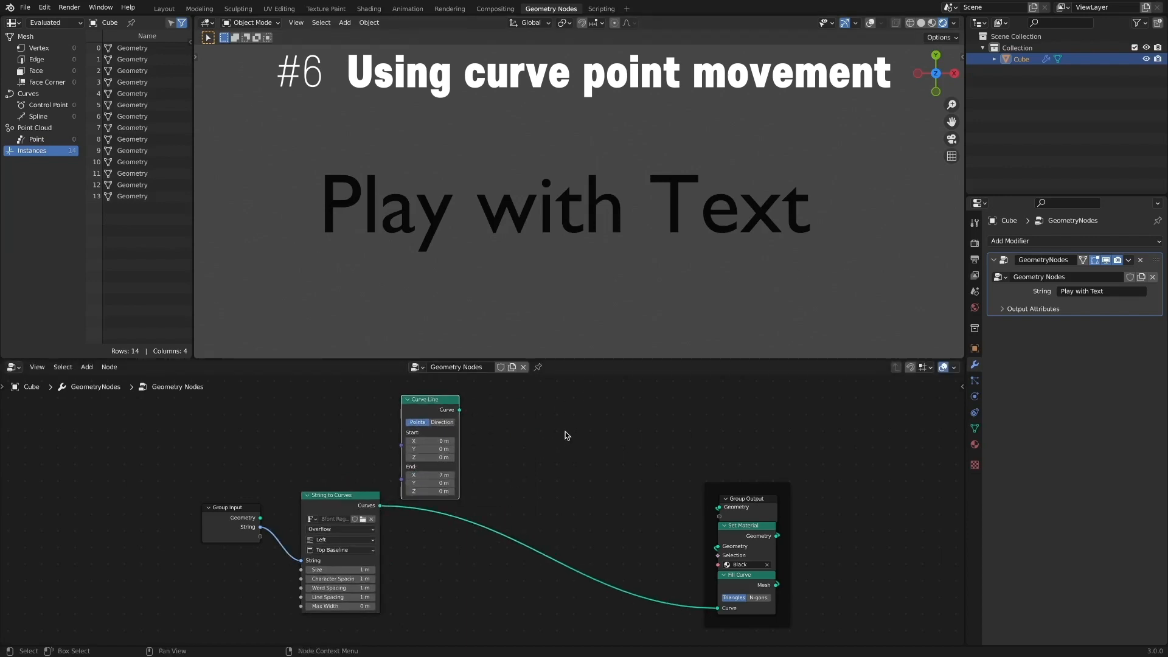
Resample the curve line to 14 points and add a Set Position node after it
left_click(87, 366)
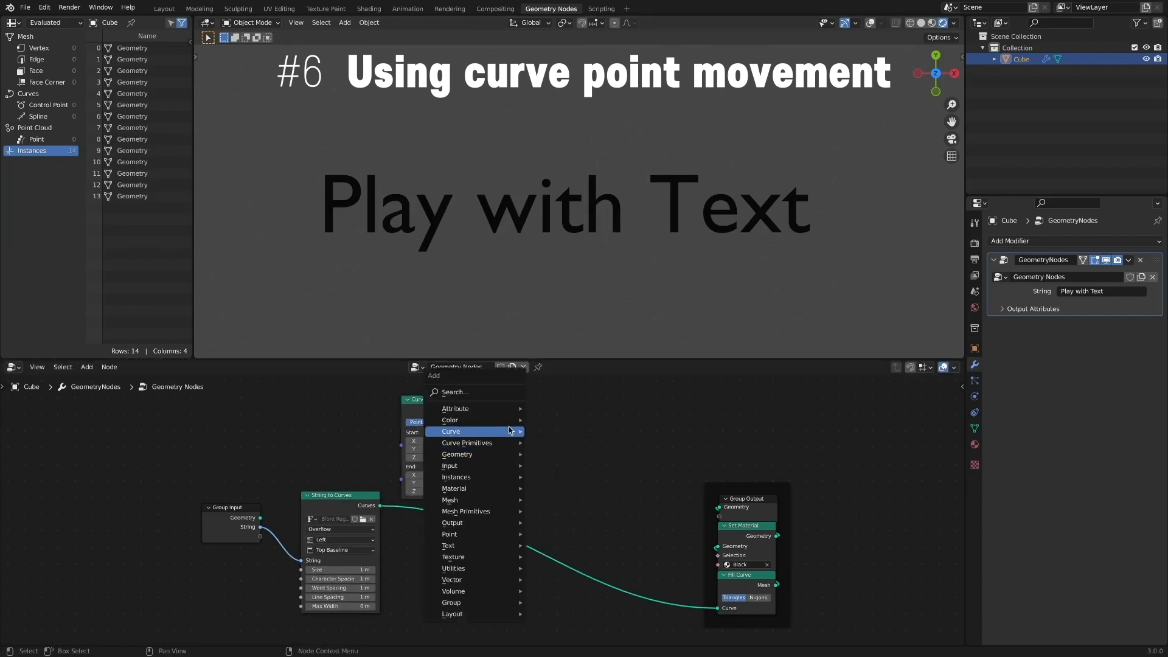
left_click(451, 432)
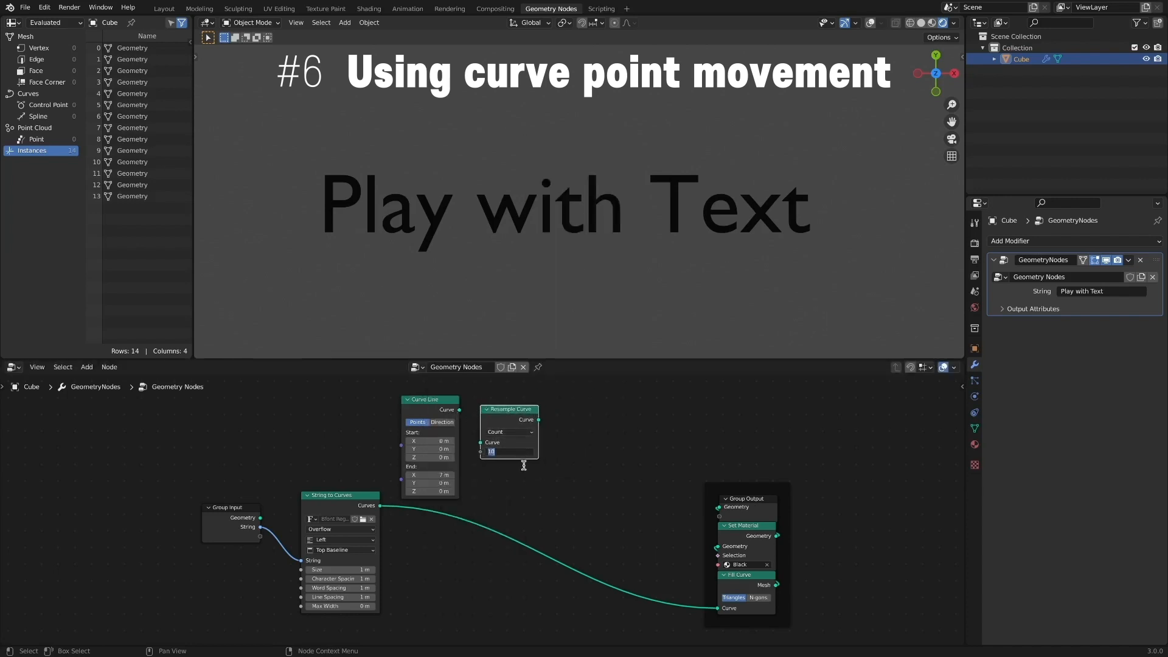
key("Return")
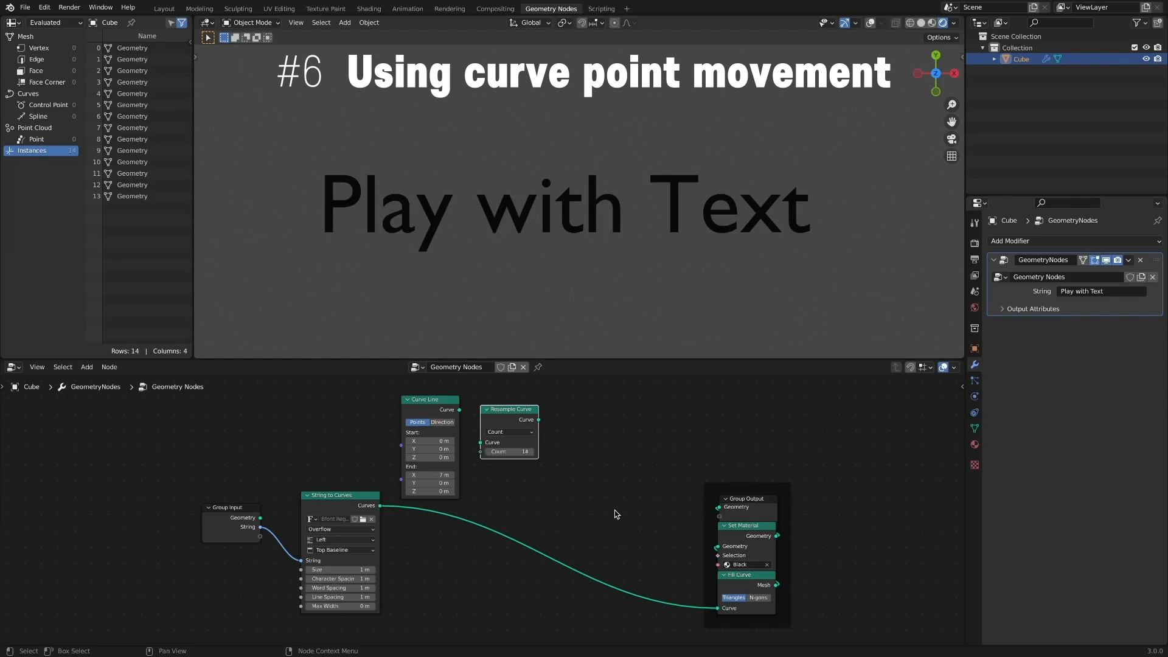
mouse_move(593, 490)
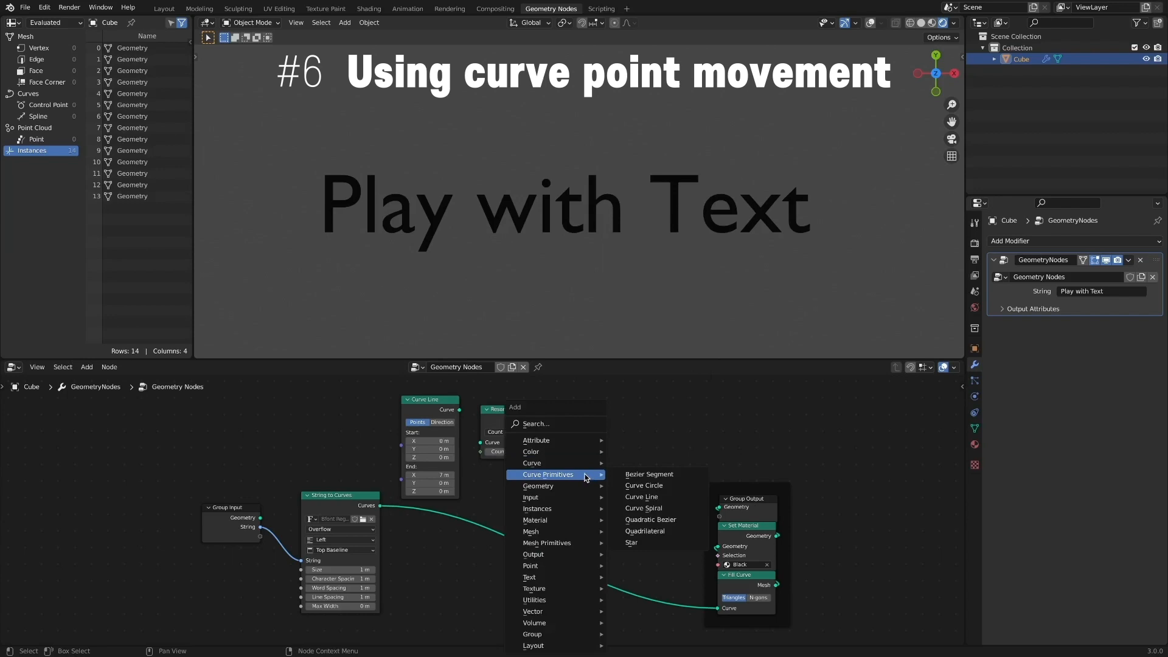
mouse_move(538, 487)
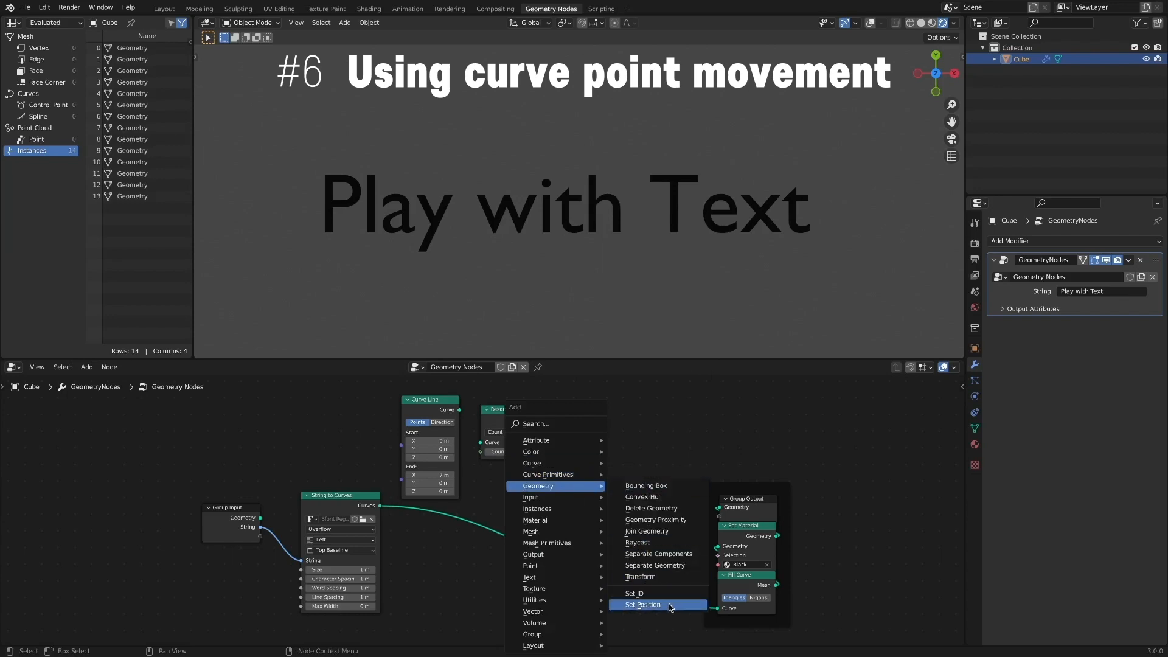
left_click(641, 605)
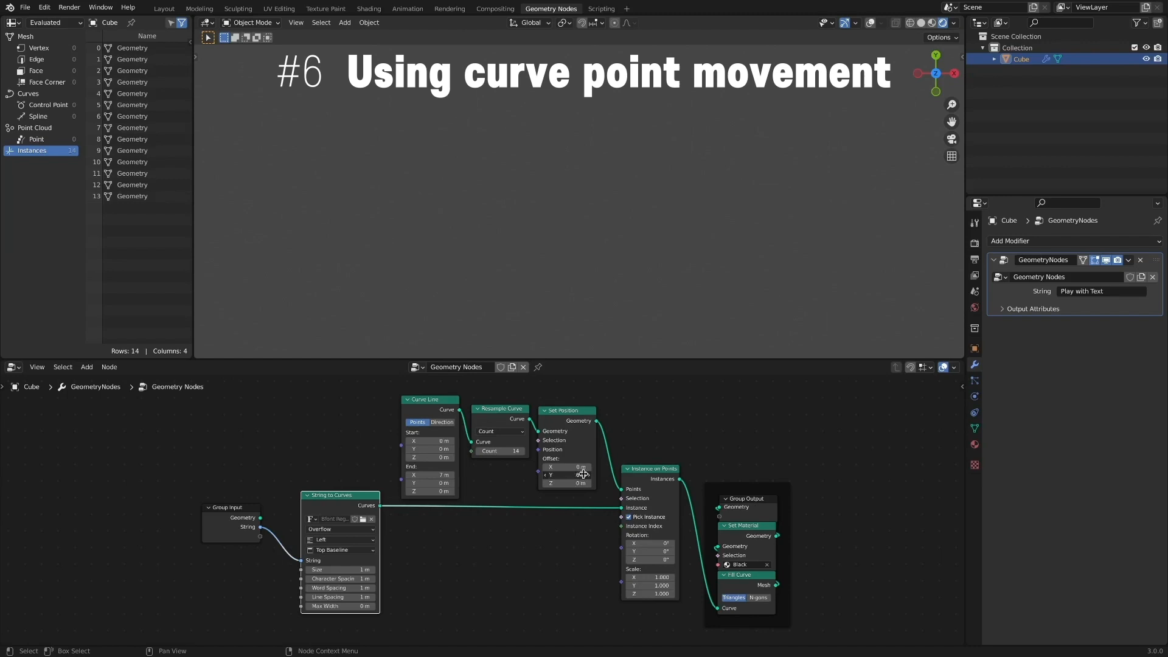
Lower the letters with the Set Position Y offset, then add Index, vector Add and Sine nodes
left_click_drag(566, 474, 566, 475)
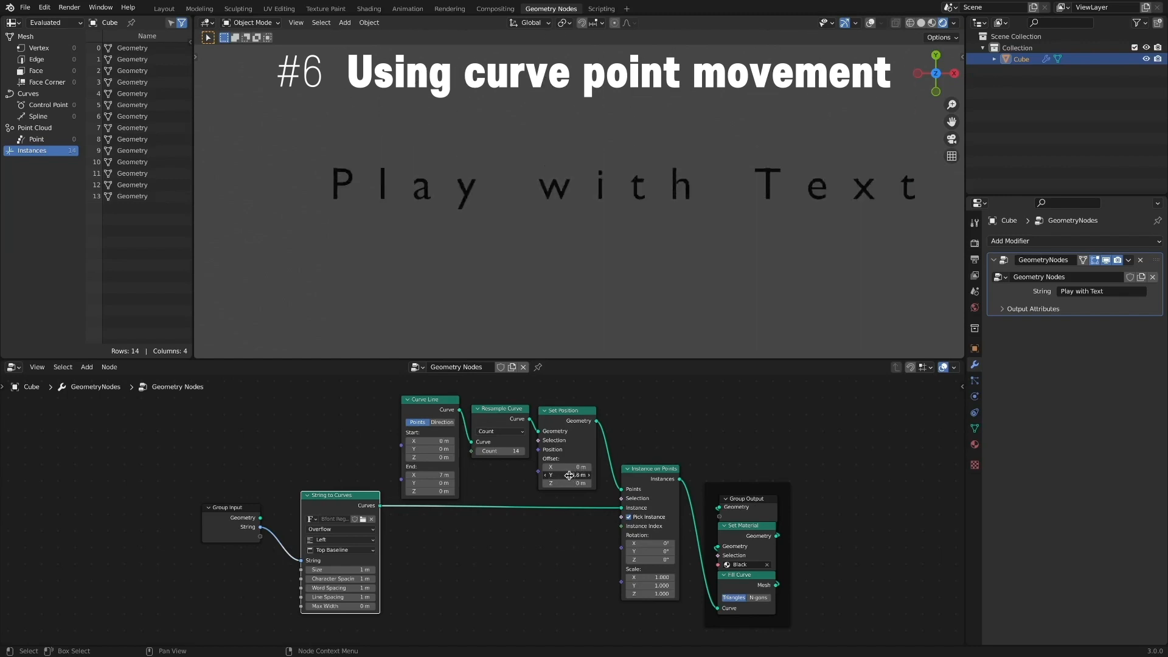
left_click_drag(570, 475, 570, 465)
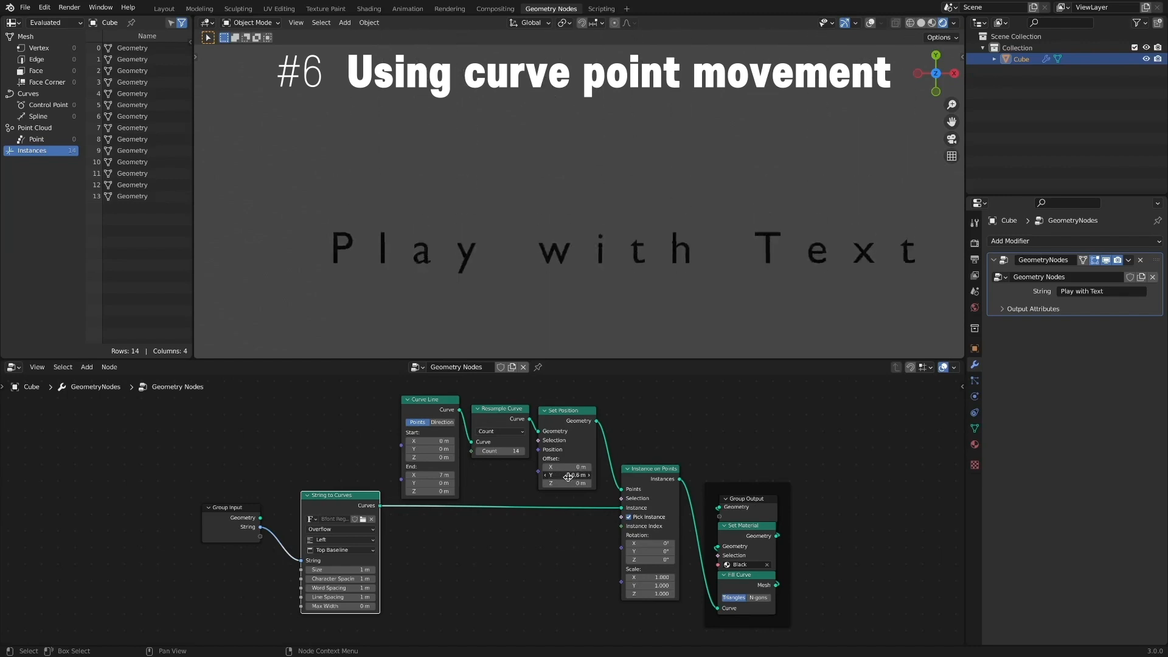
left_click(320, 497)
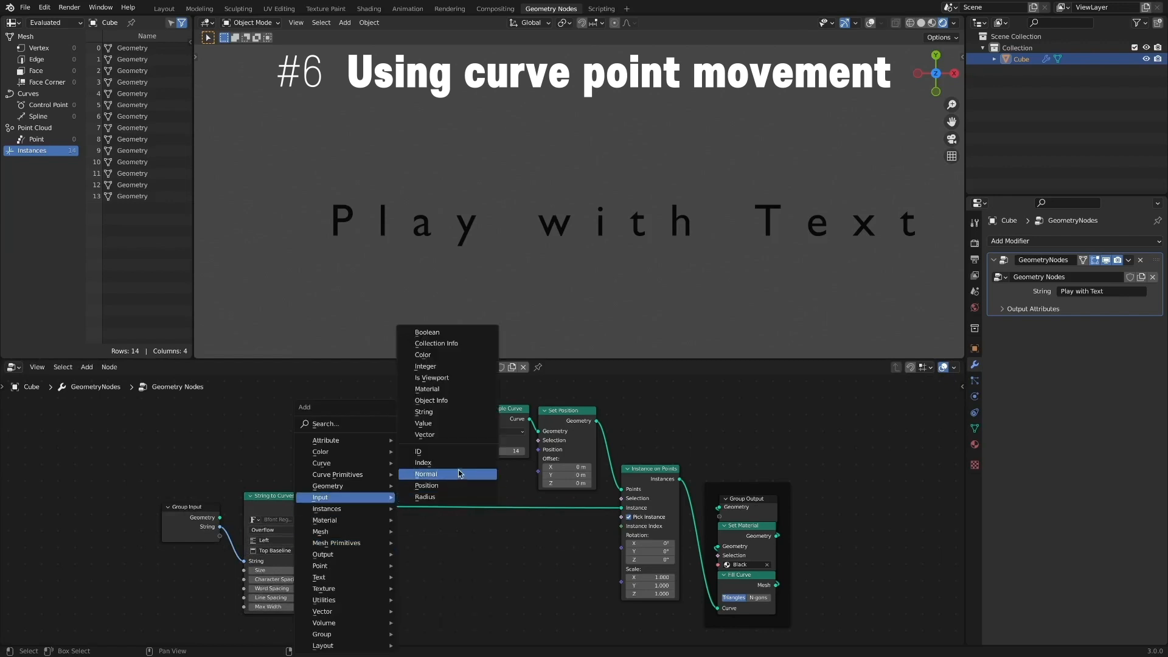
left_click(417, 462)
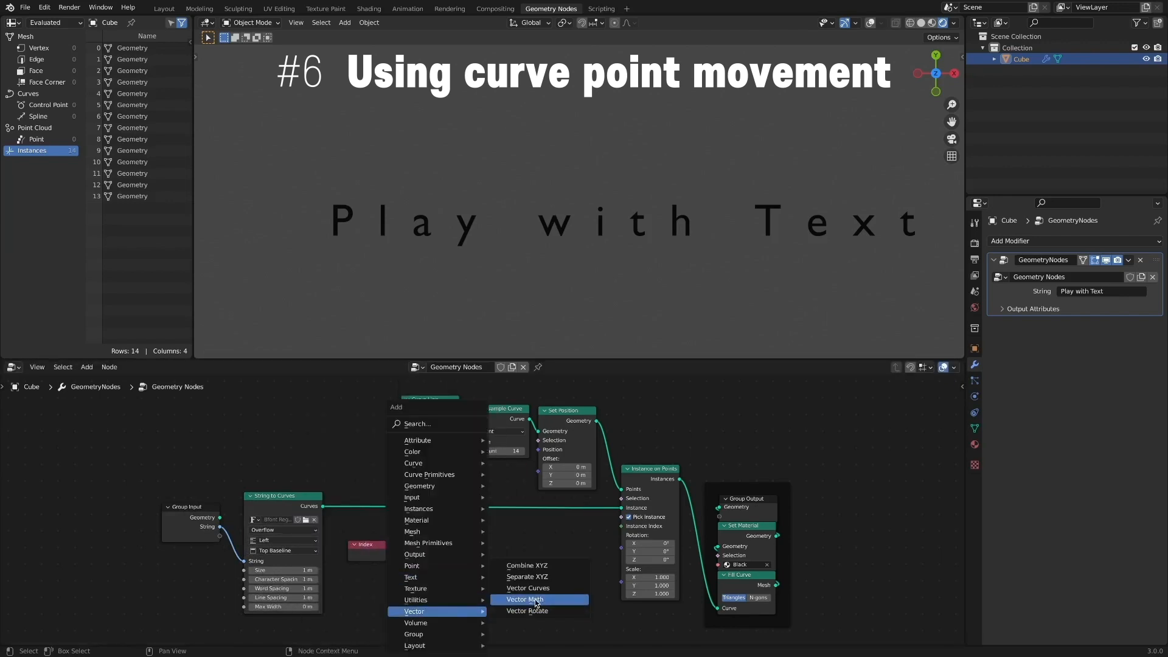
left_click(524, 599)
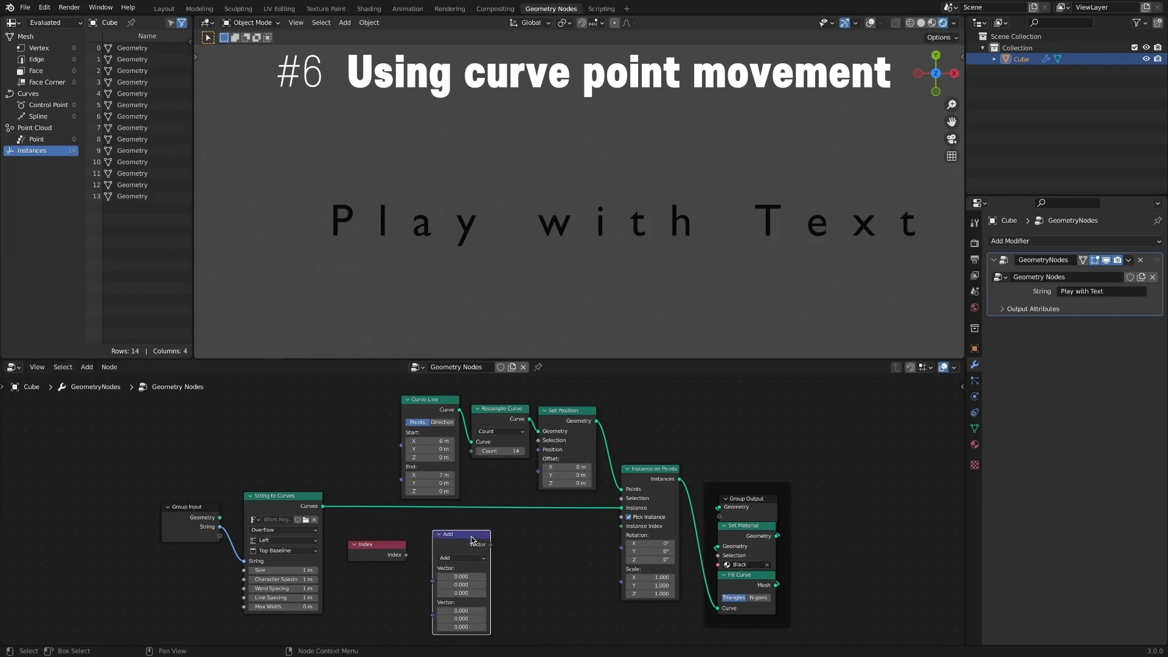
left_click(532, 532)
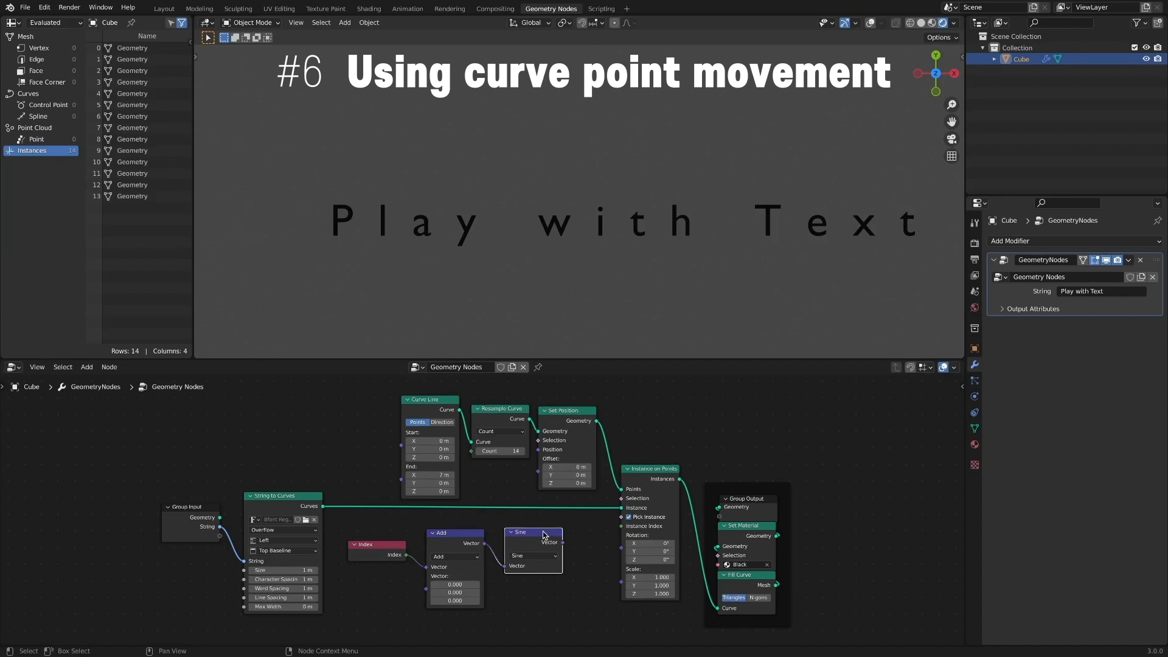
left_click_drag(455, 533, 437, 533)
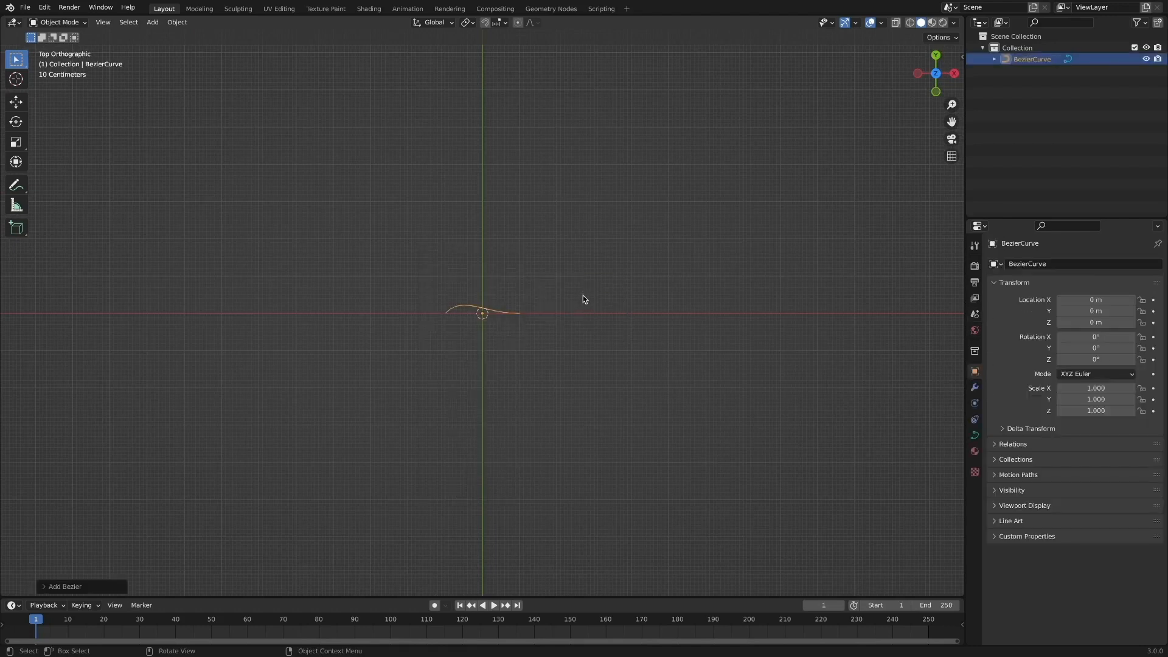
Give the Bezier curve a new Geometry Nodes tree with Join Geometry before Group Output
left_click(551, 8)
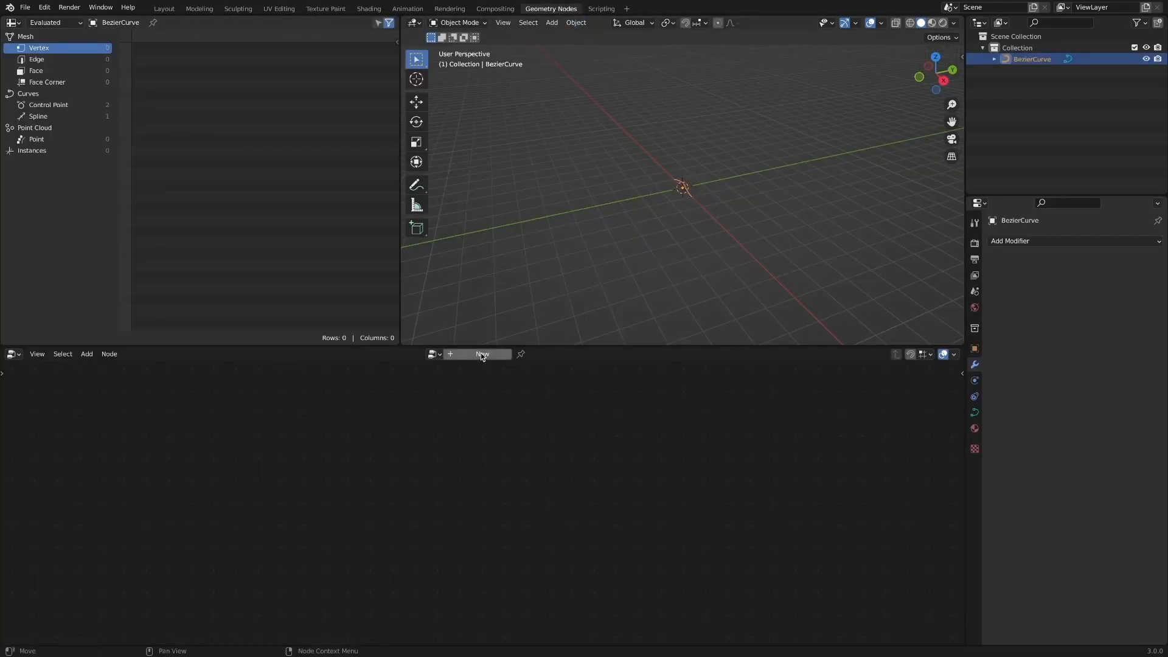
left_click(481, 354)
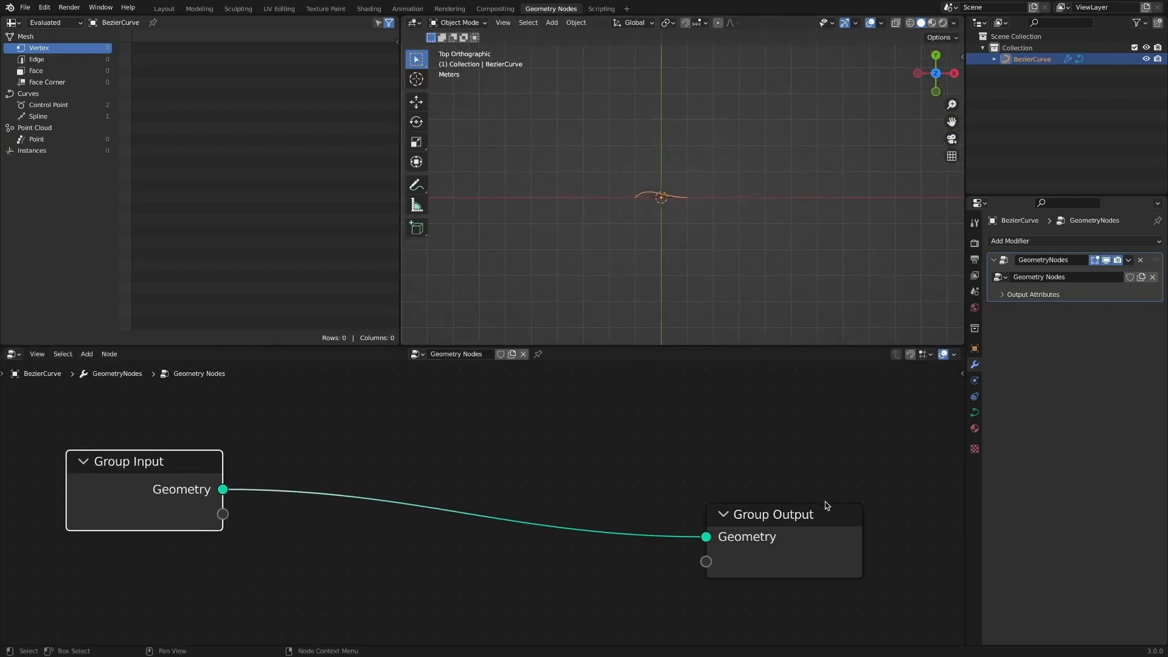
left_click(86, 354)
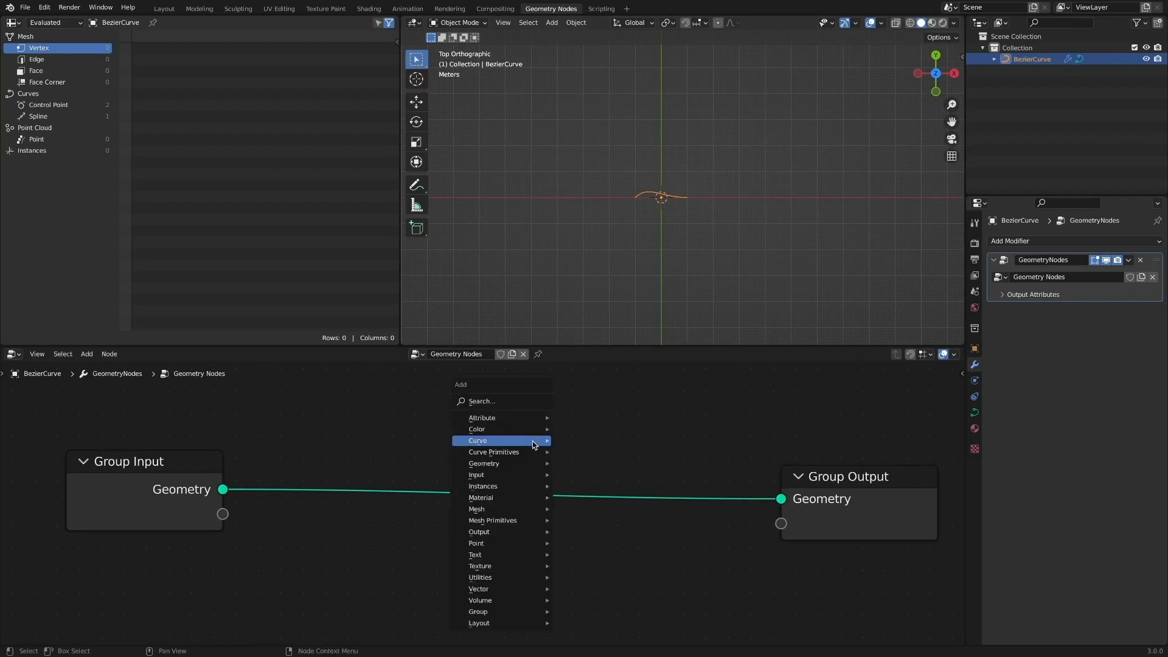
mouse_move(484, 463)
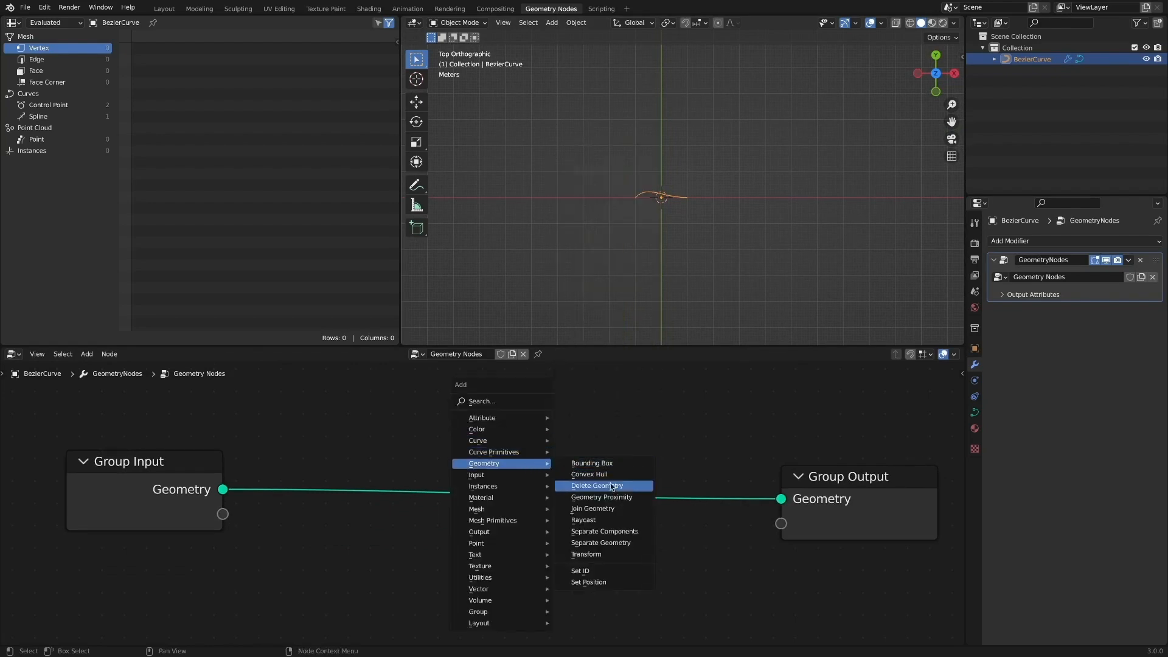
left_click(592, 508)
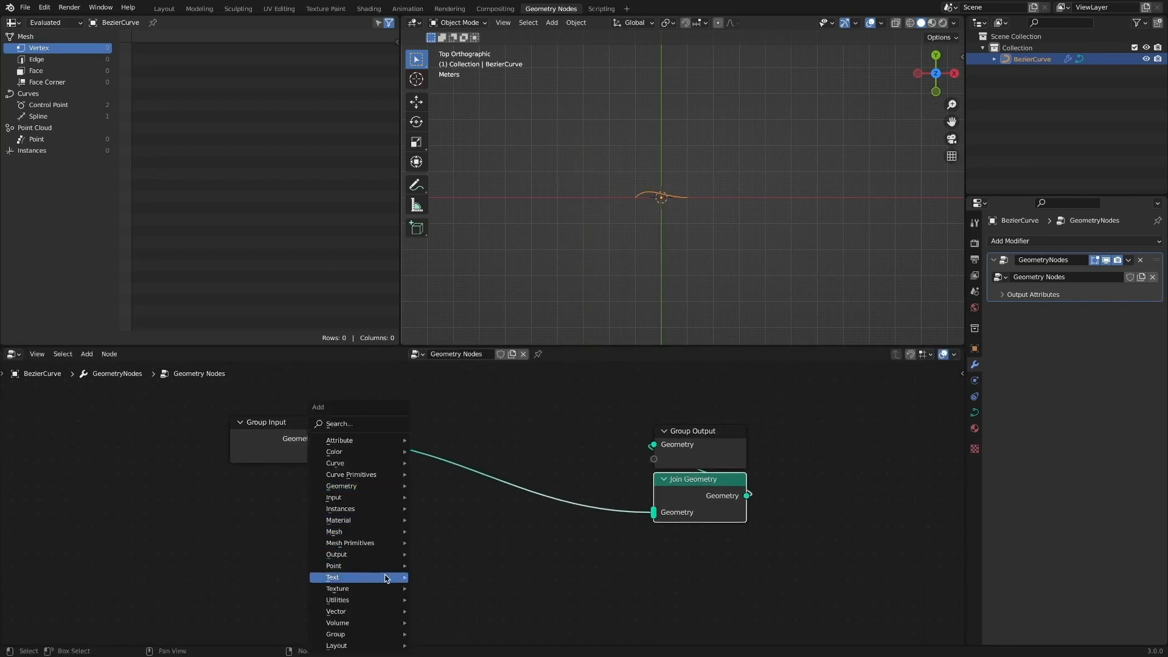
Instance 'Text on a path' letters onto the curve points with Pick Instance, joining the original curve
left_click(332, 577)
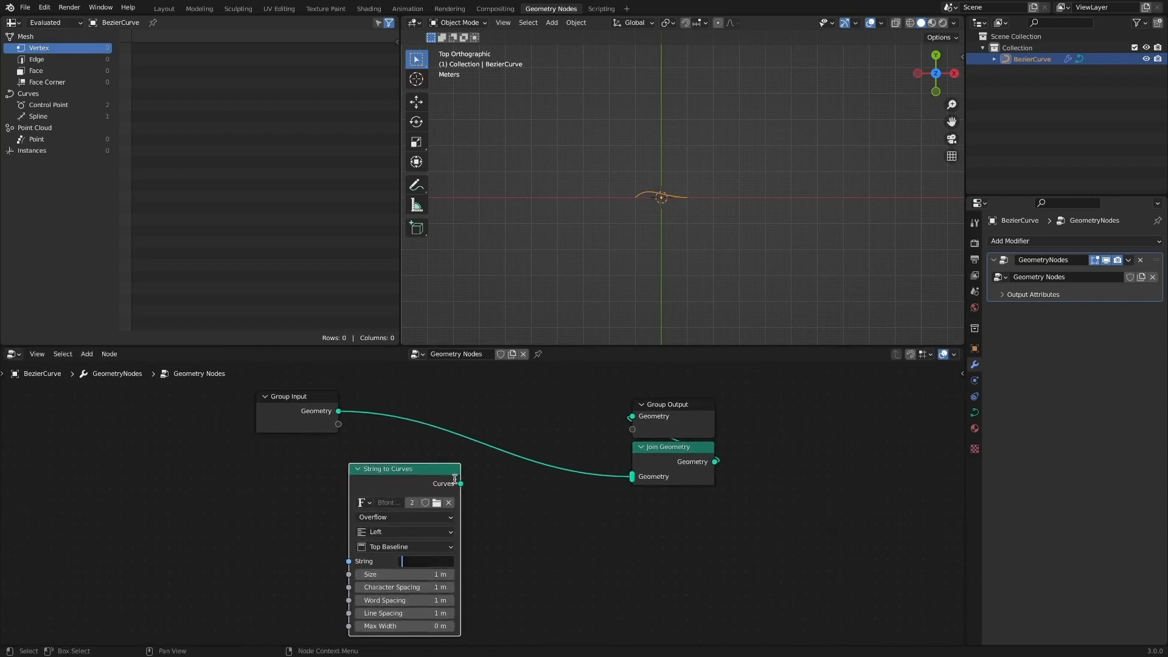
type("Text on a path")
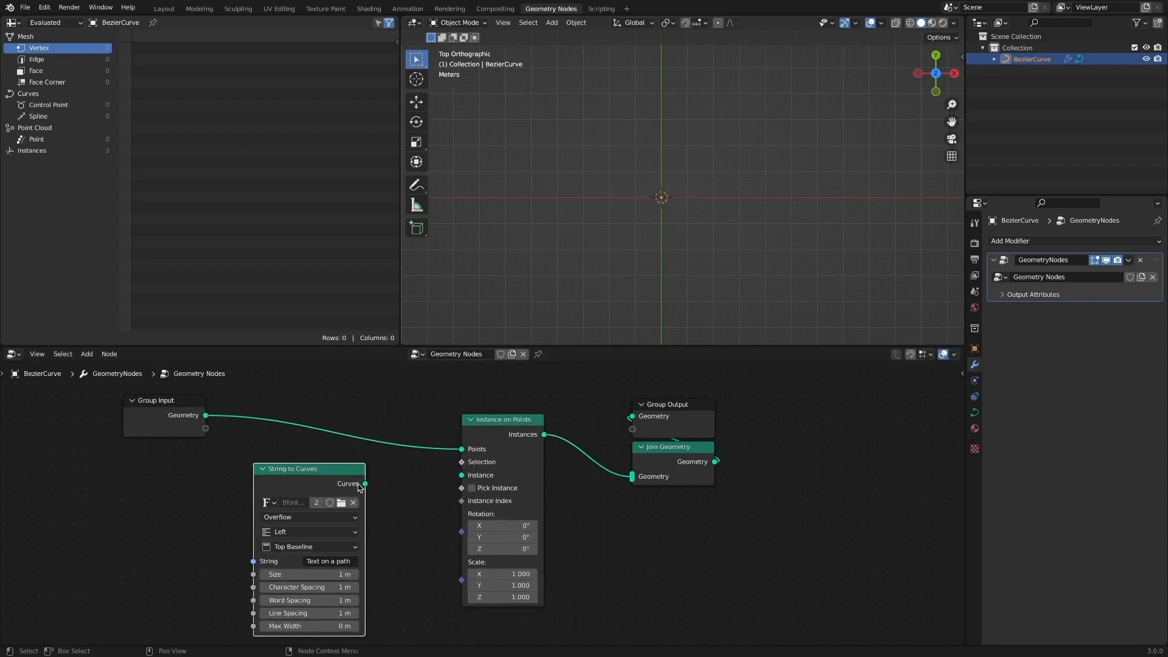
left_click_drag(365, 484, 461, 475)
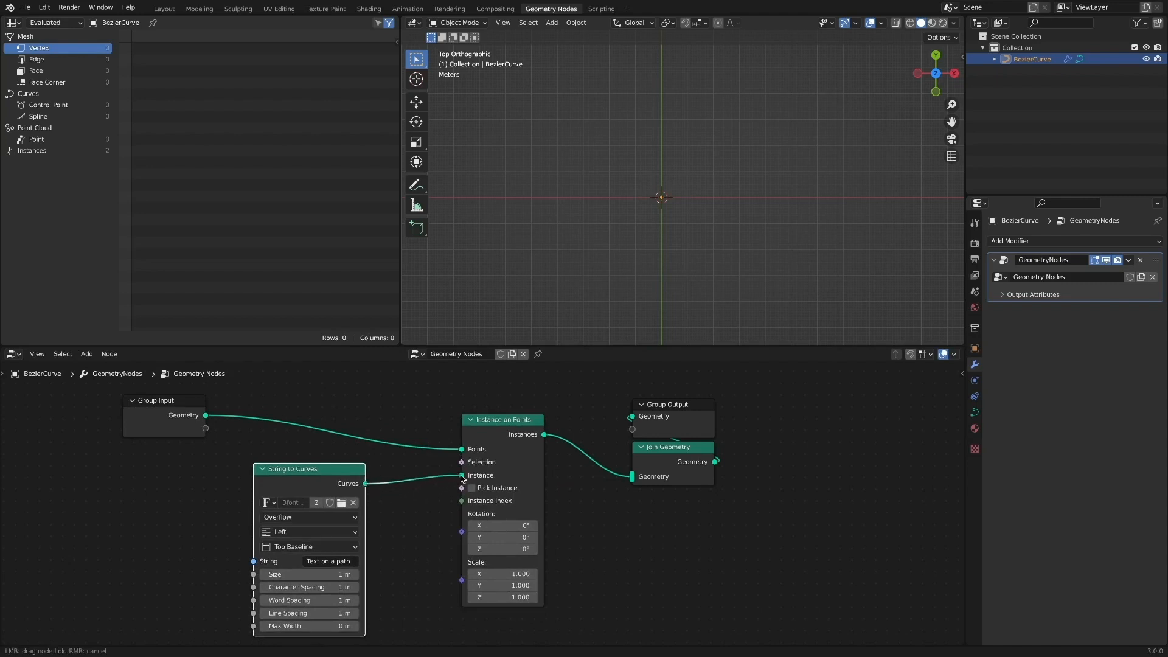
left_click_drag(363, 484, 460, 475)
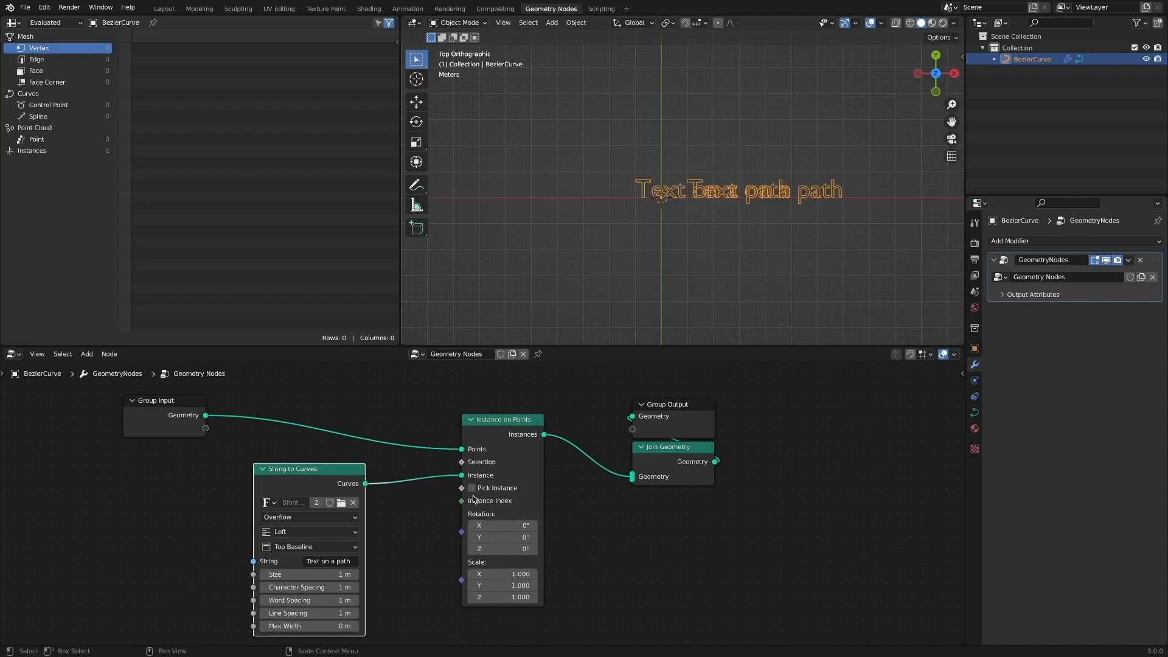
left_click(471, 488)
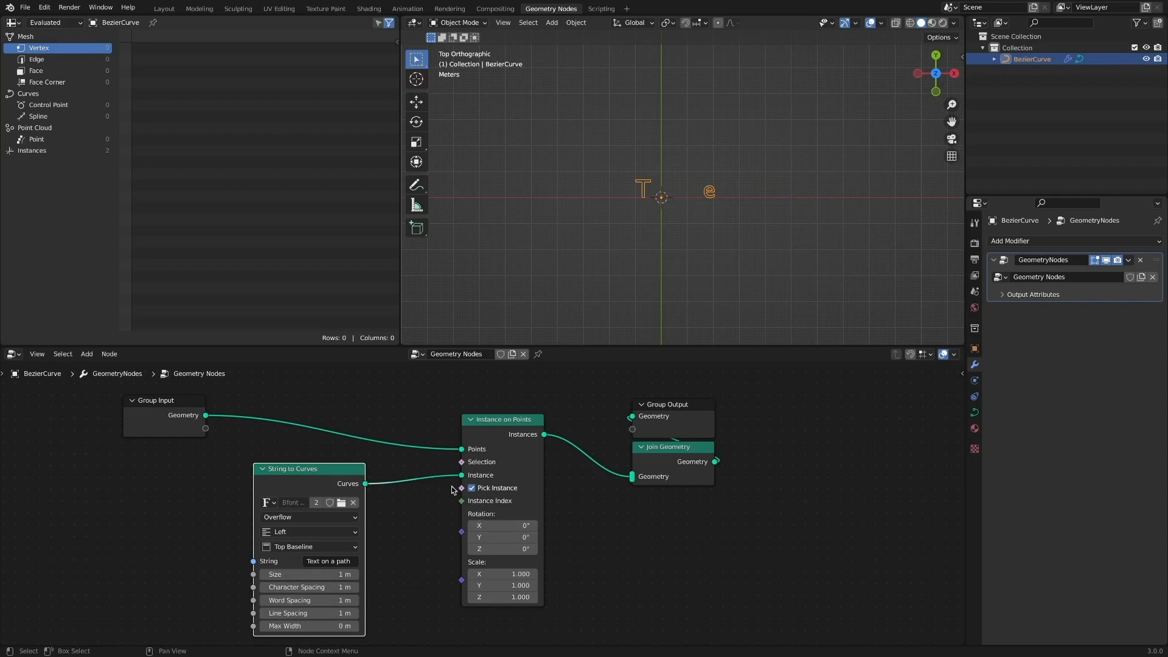
left_click_drag(209, 415, 492, 435)
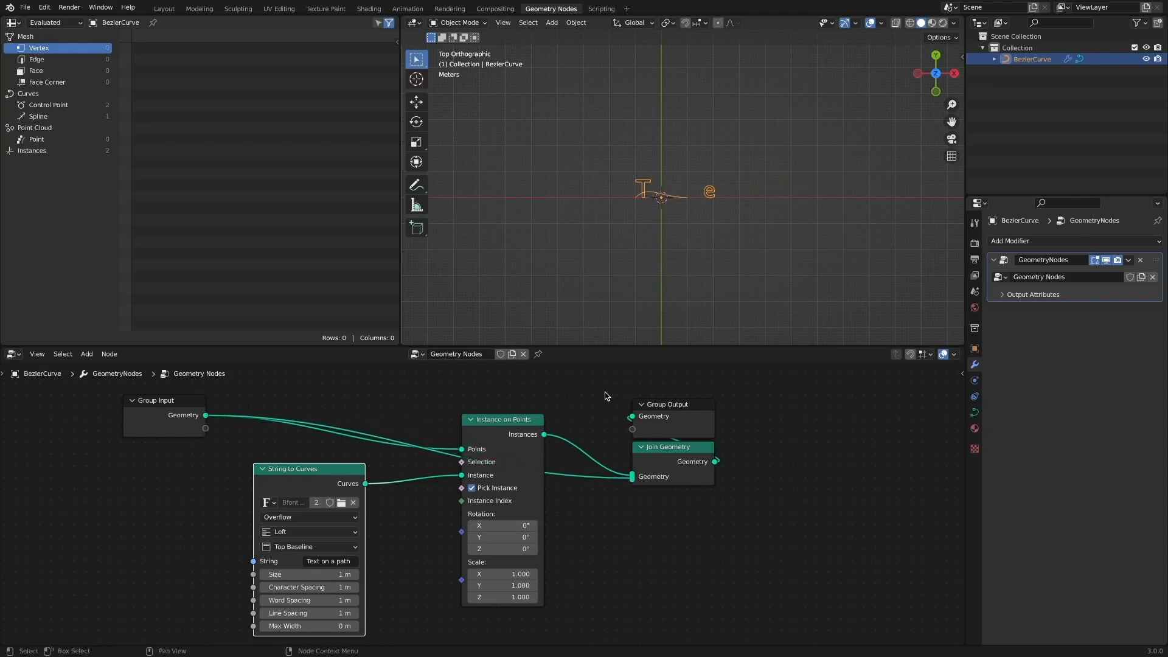
left_click_drag(668, 404, 830, 410)
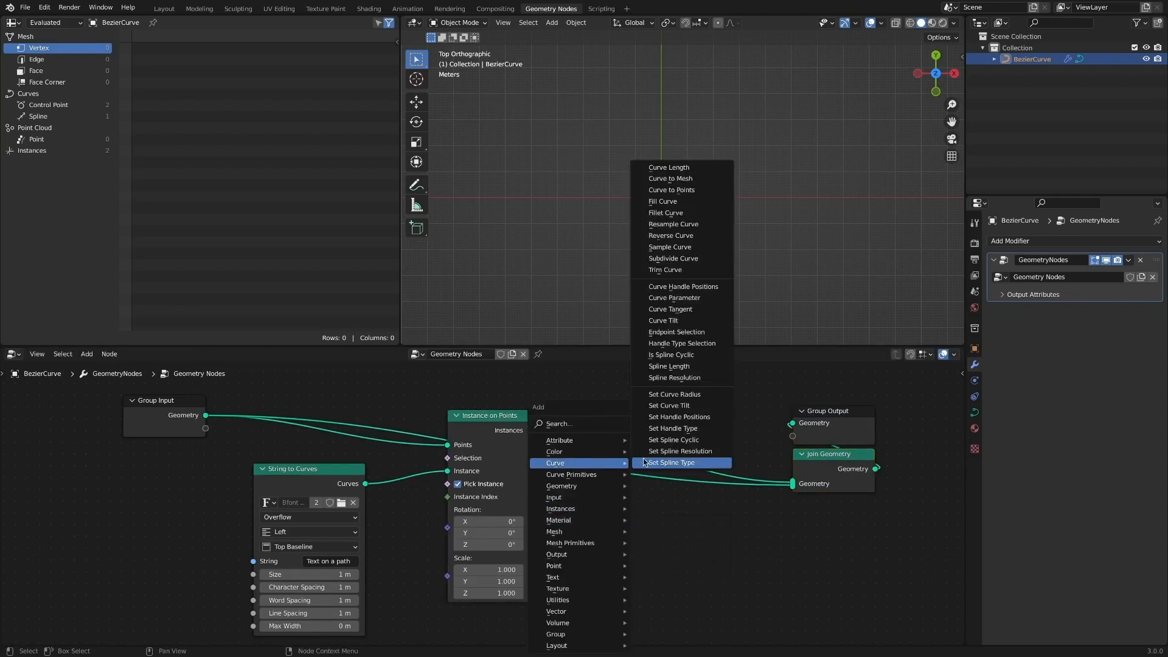
Fill the letter outlines with Fill Curve and assign a new black emission material named Black
left_click(662, 201)
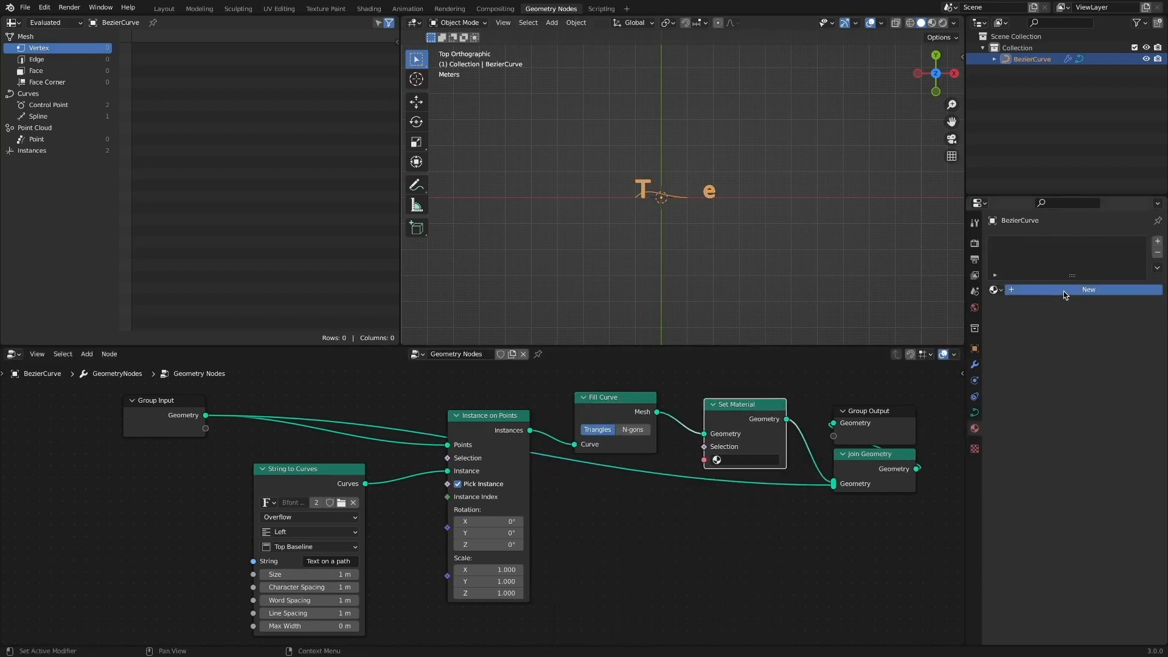
left_click(1088, 289)
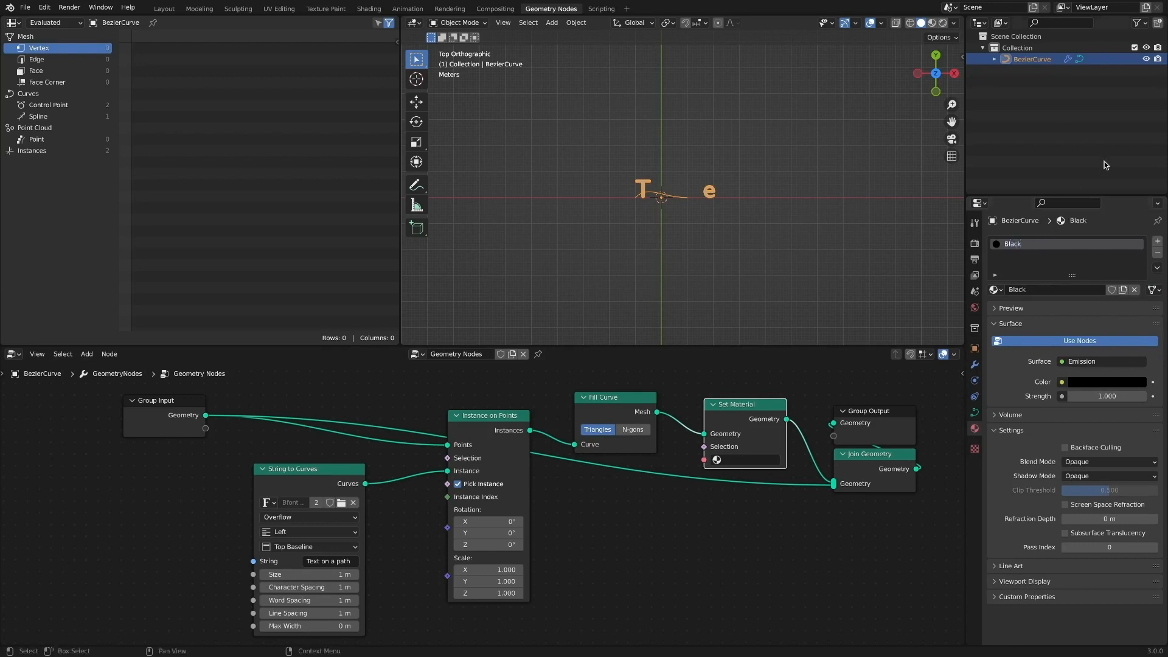
left_click(744, 460)
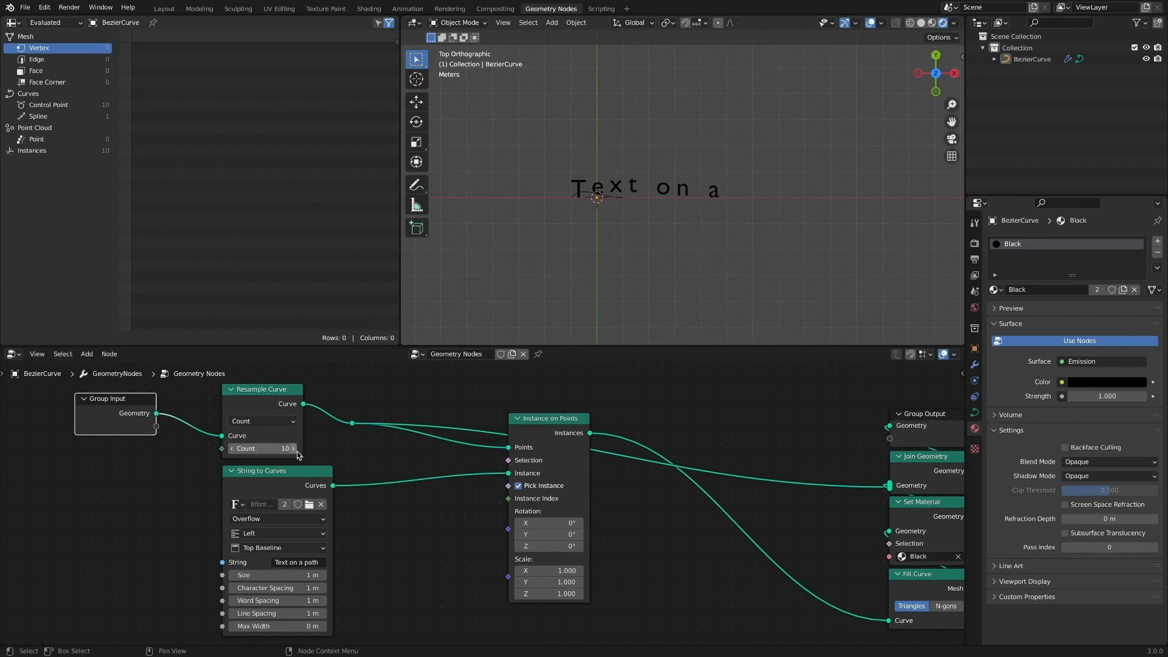
Raise the Resample Curve count to 14 and add Curve Tangent and Align Euler to Vector nodes
left_click(294, 448)
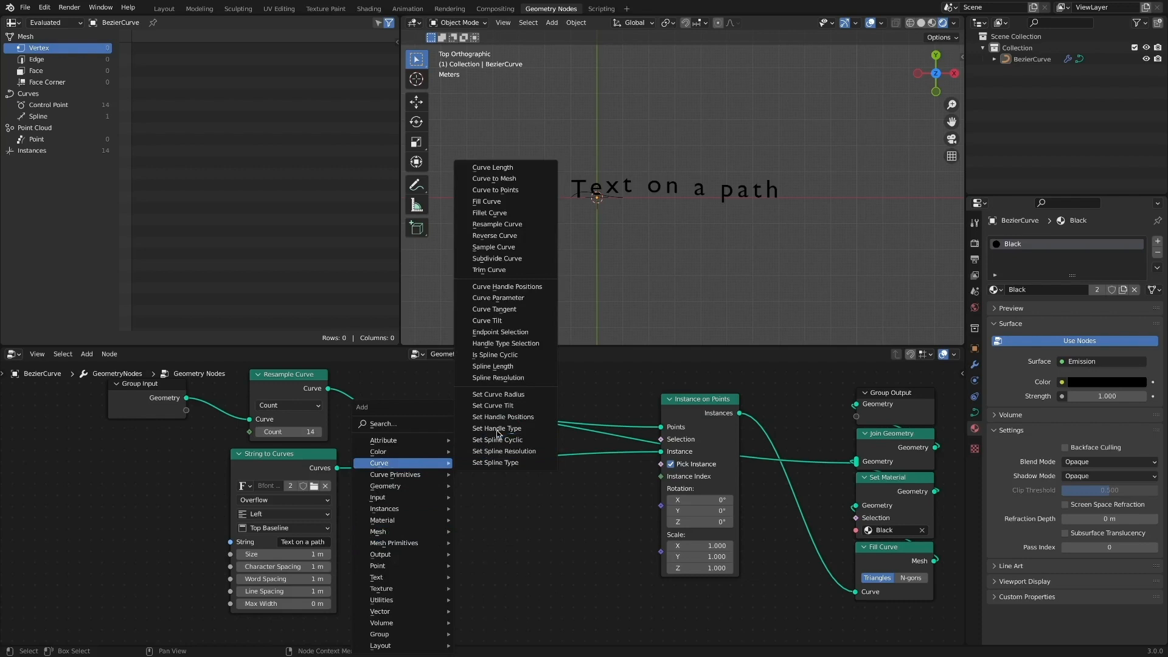
left_click(494, 309)
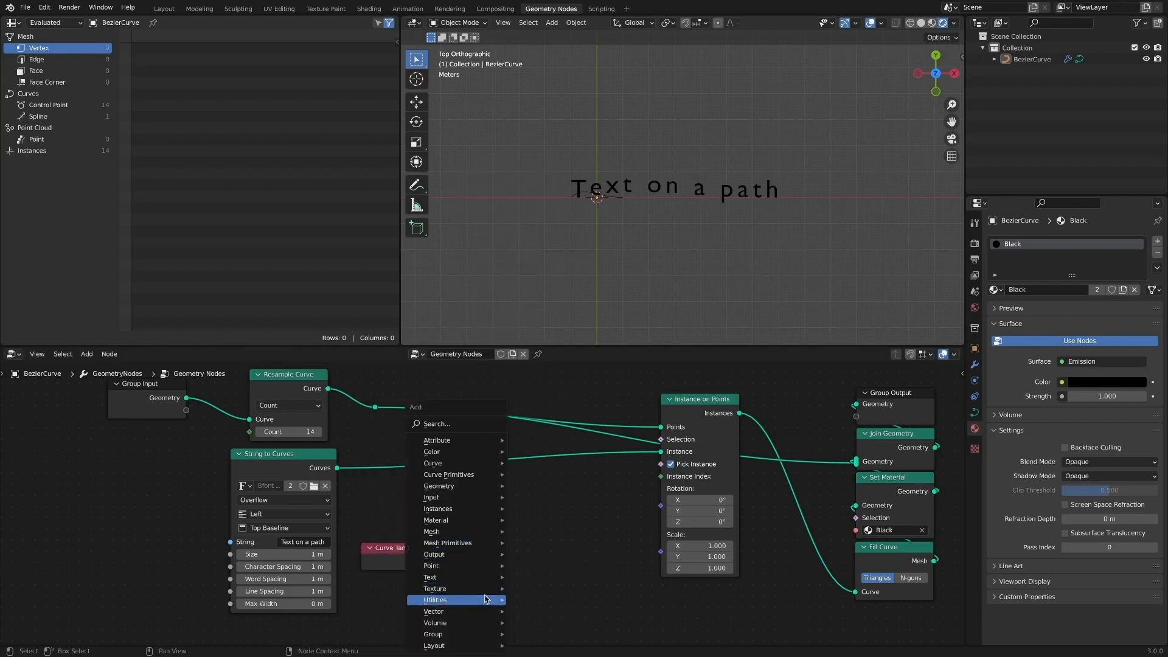
left_click(435, 599)
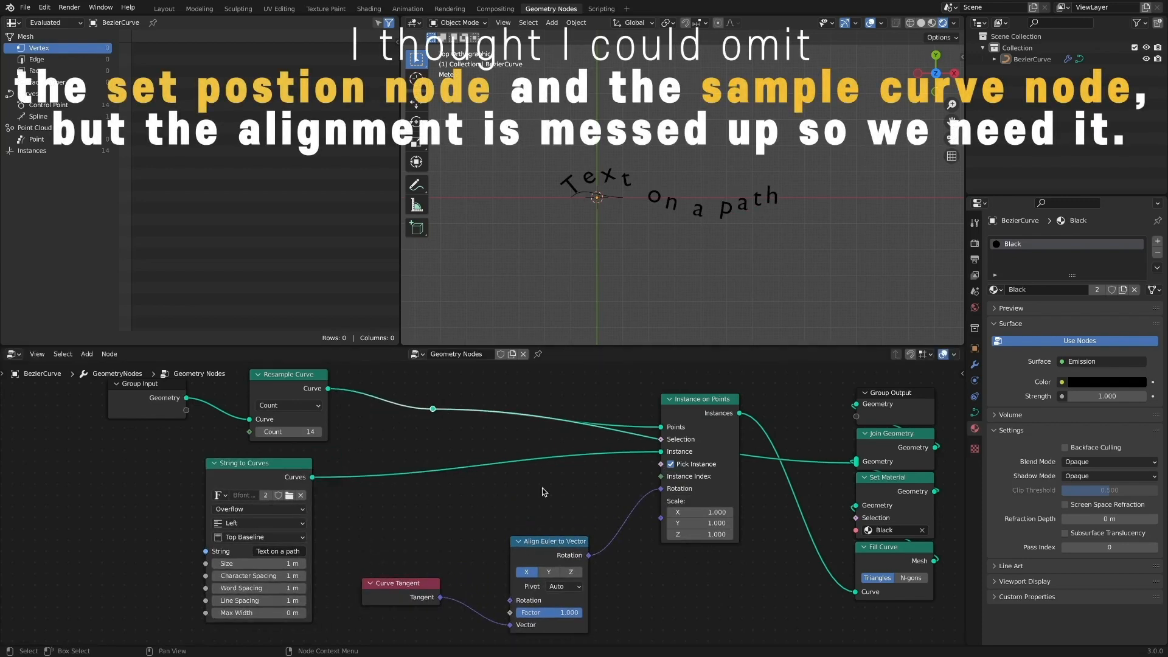
Add Set Position and Sample Curve nodes and adjust the number of sampled points
left_click(87, 354)
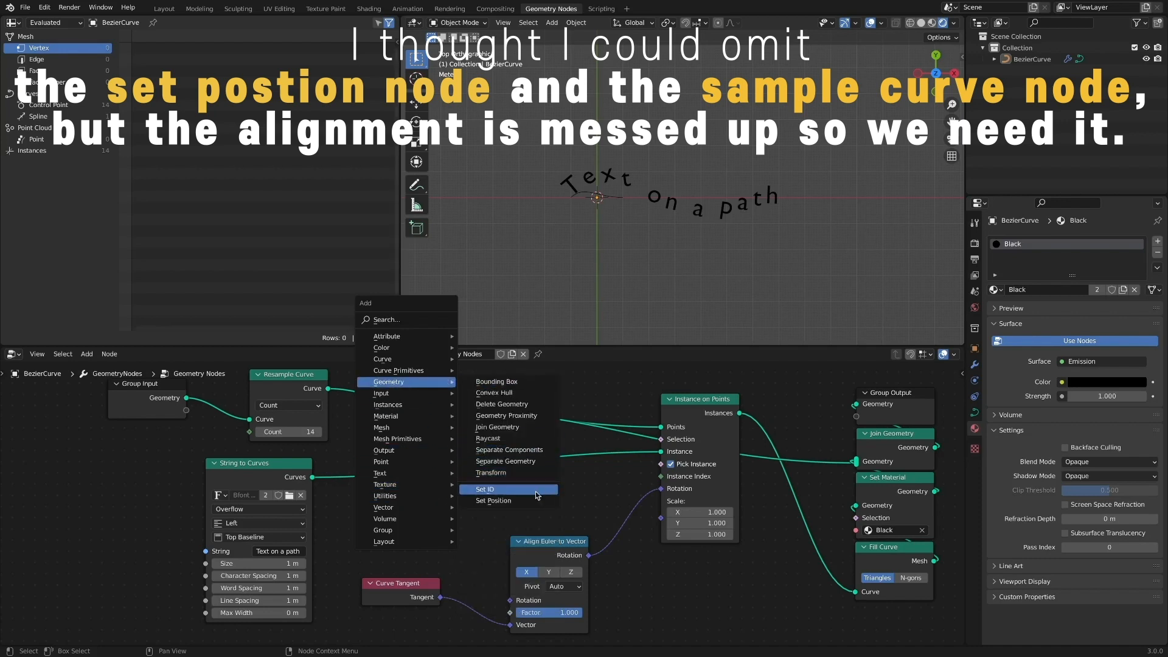
left_click(493, 500)
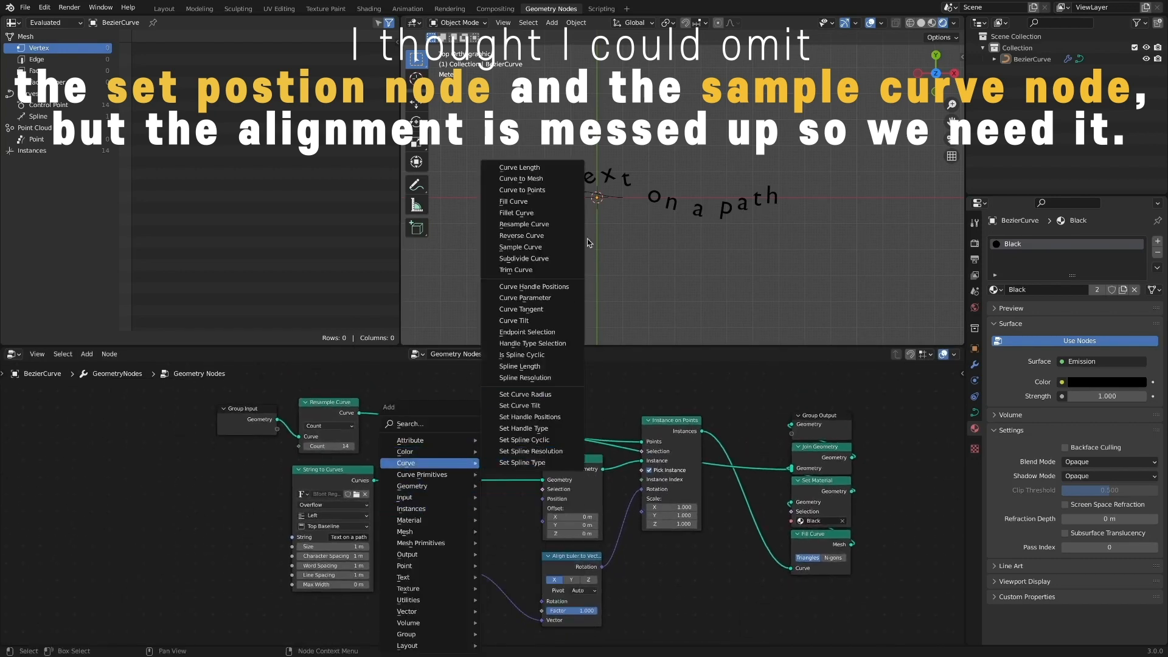
left_click(520, 247)
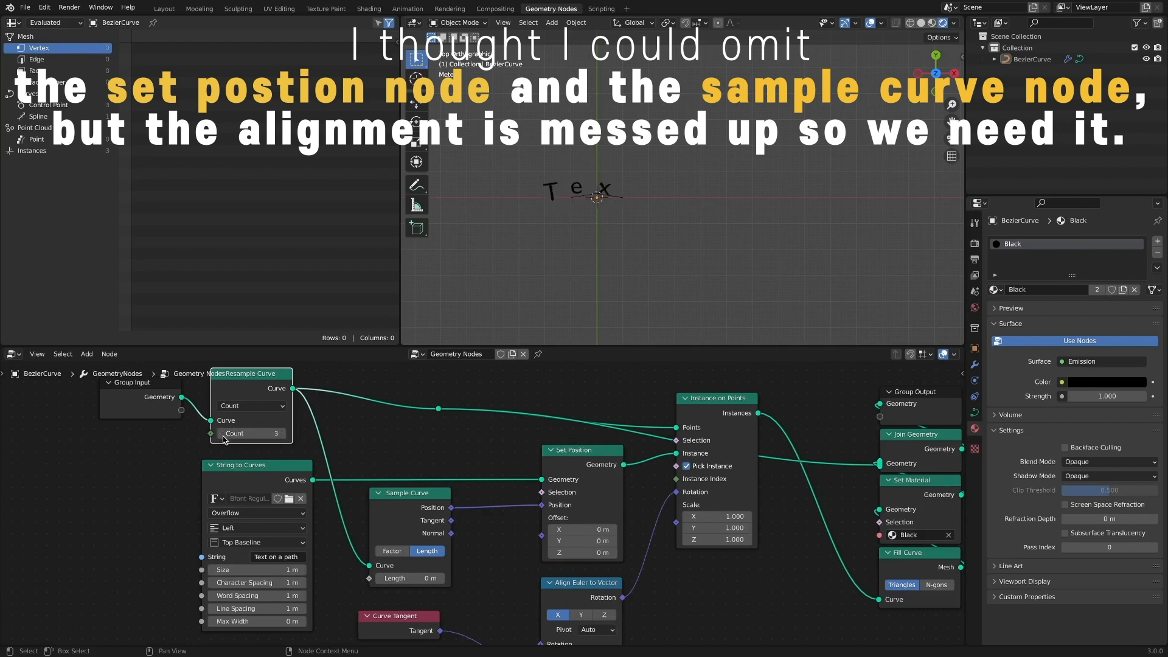
left_click(283, 433)
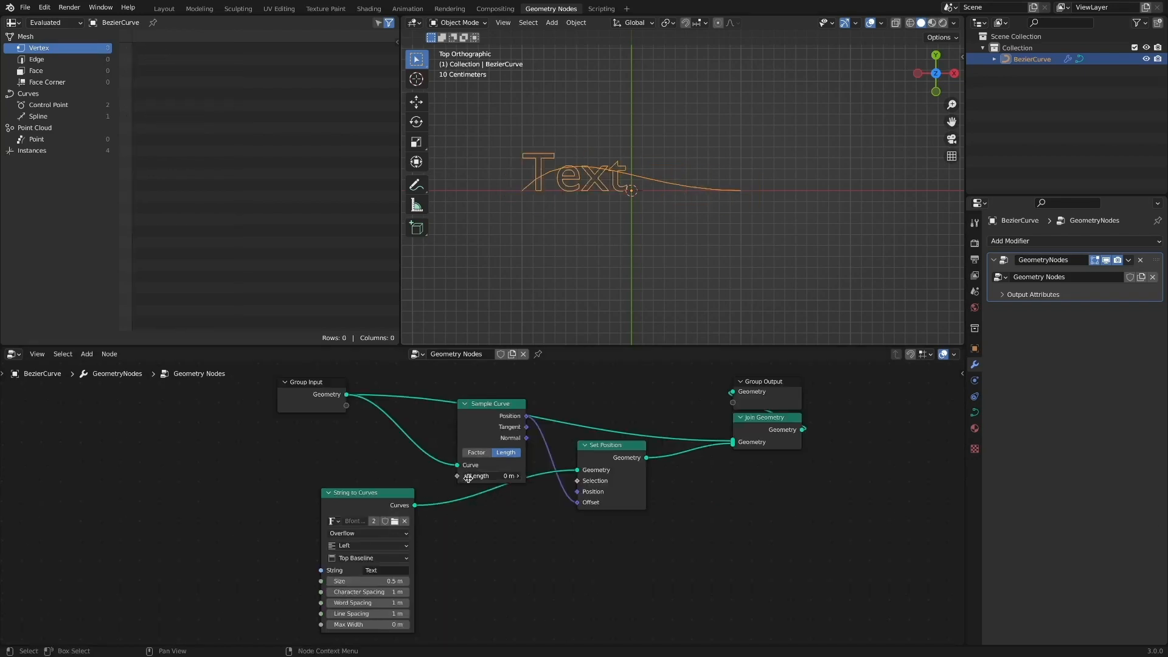
Slide the example text along its curve, then return to the main file with Count at 17
left_click_drag(491, 476, 514, 476)
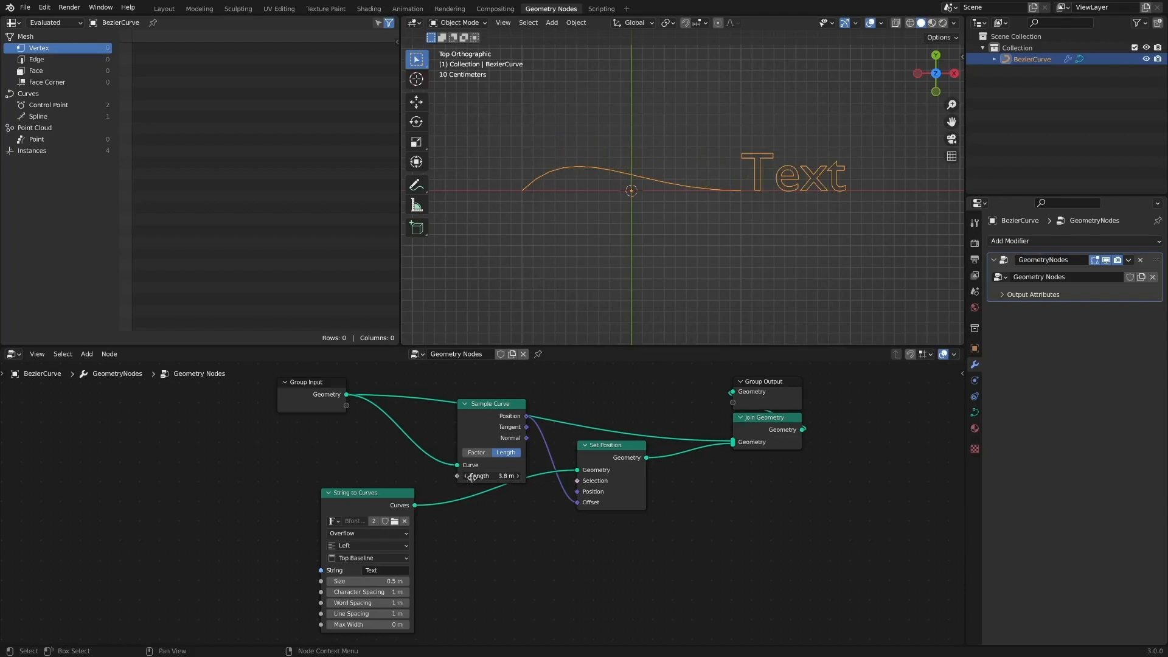
left_click_drag(491, 475, 536, 475)
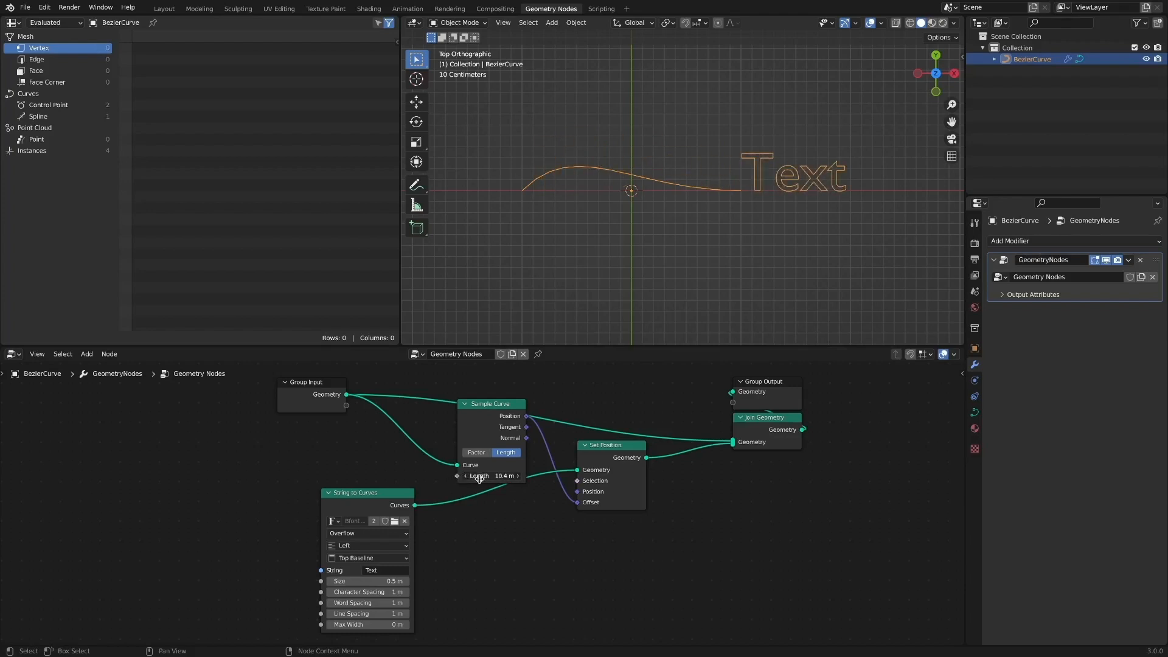
left_click(174, 8)
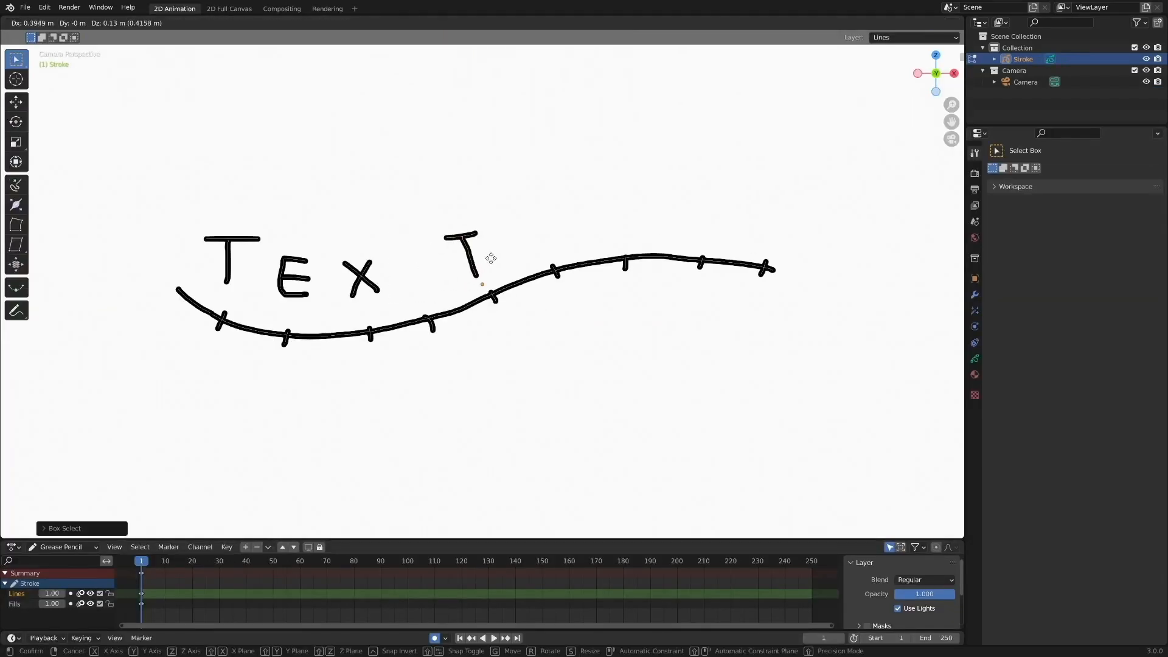
left_click_drag(465, 253, 537, 224)
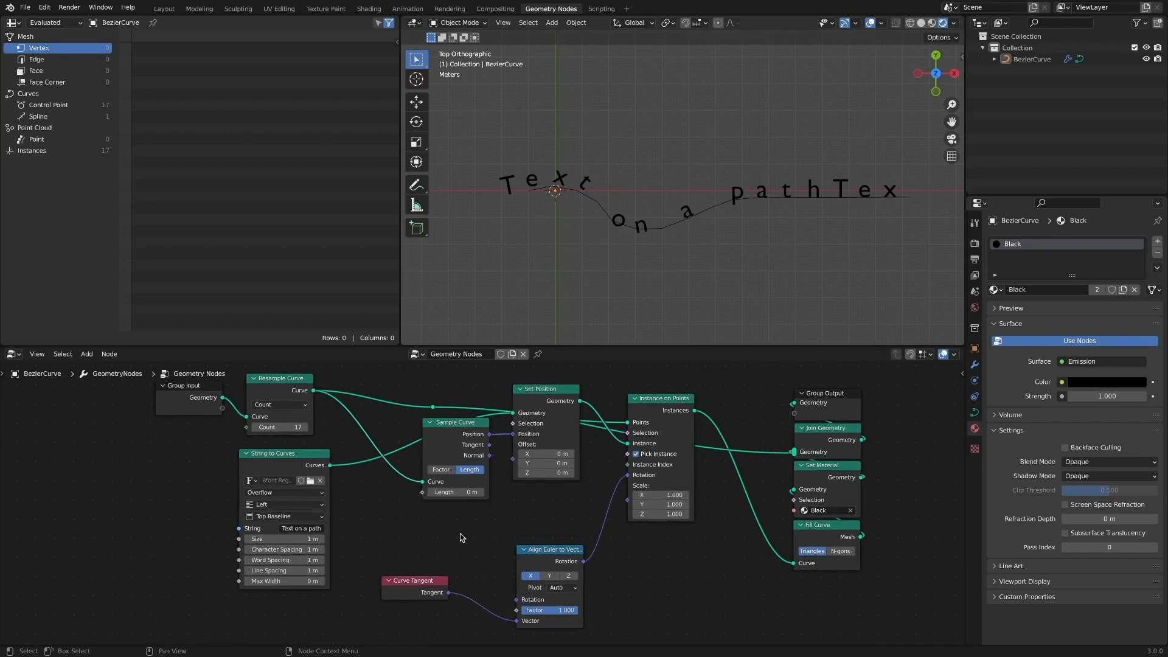
Show instance data in the spreadsheet and shift letters along the curve, settling Subtract at 0.300
left_click(31, 150)
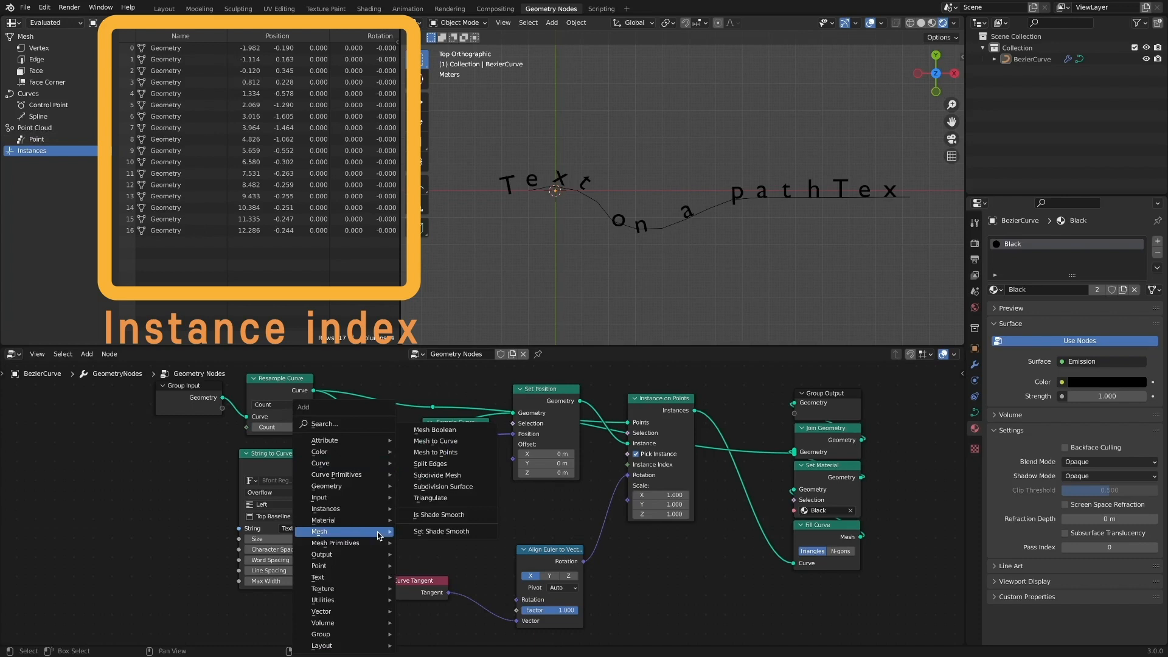
mouse_move(344, 497)
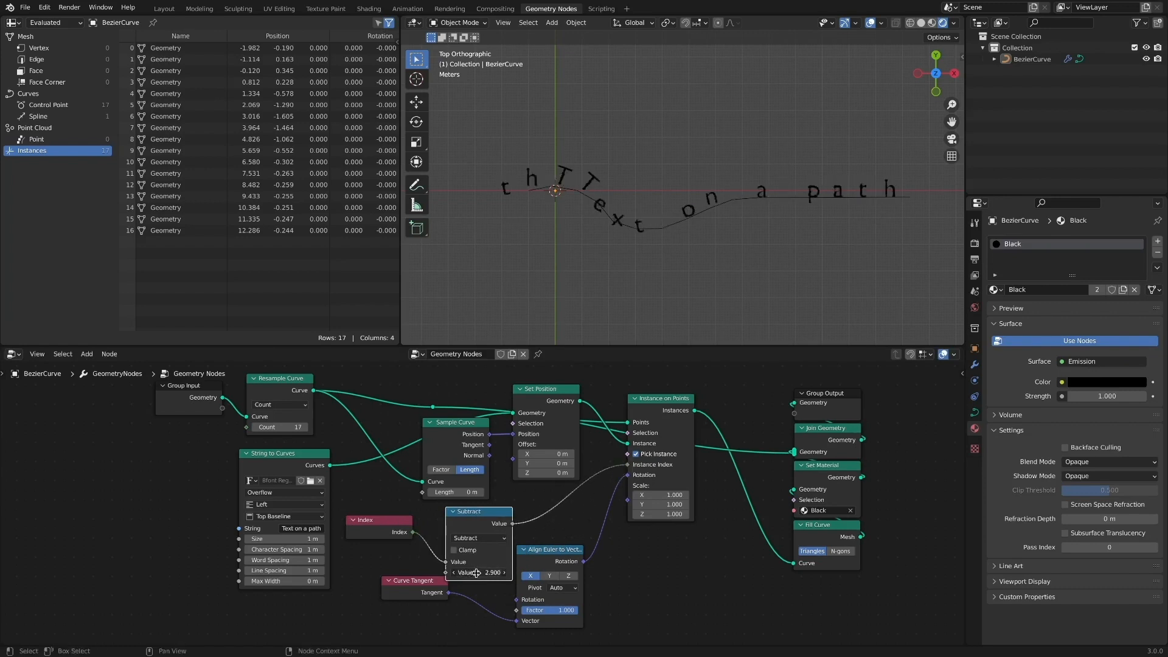
left_click_drag(477, 571, 521, 572)
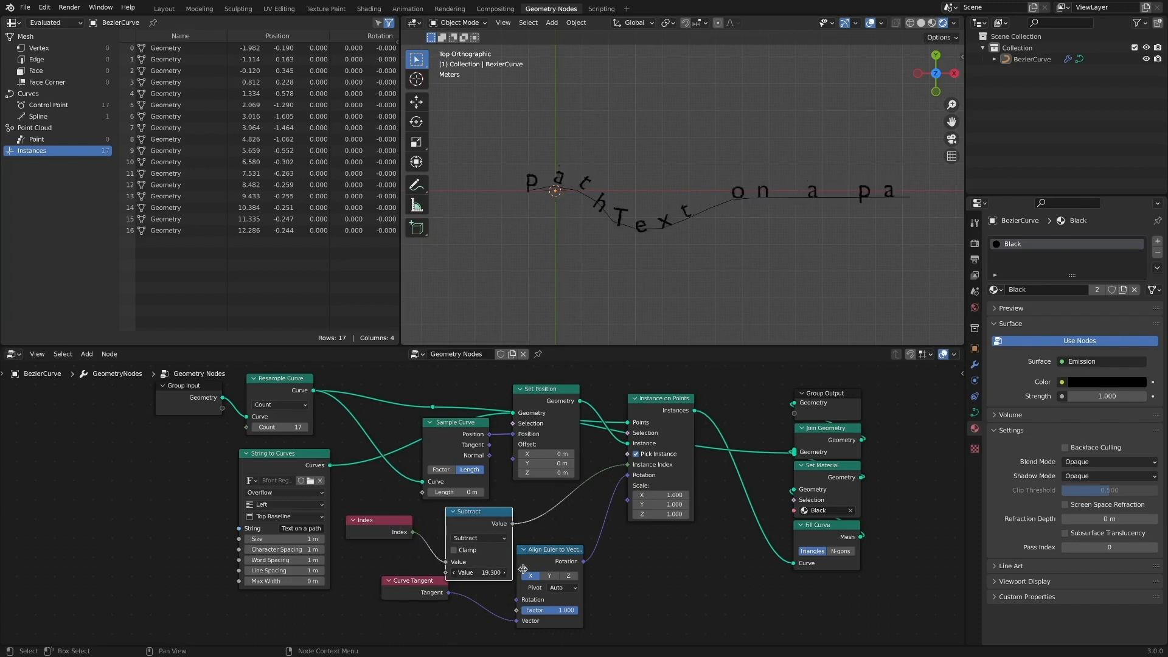
left_click_drag(477, 572, 492, 572)
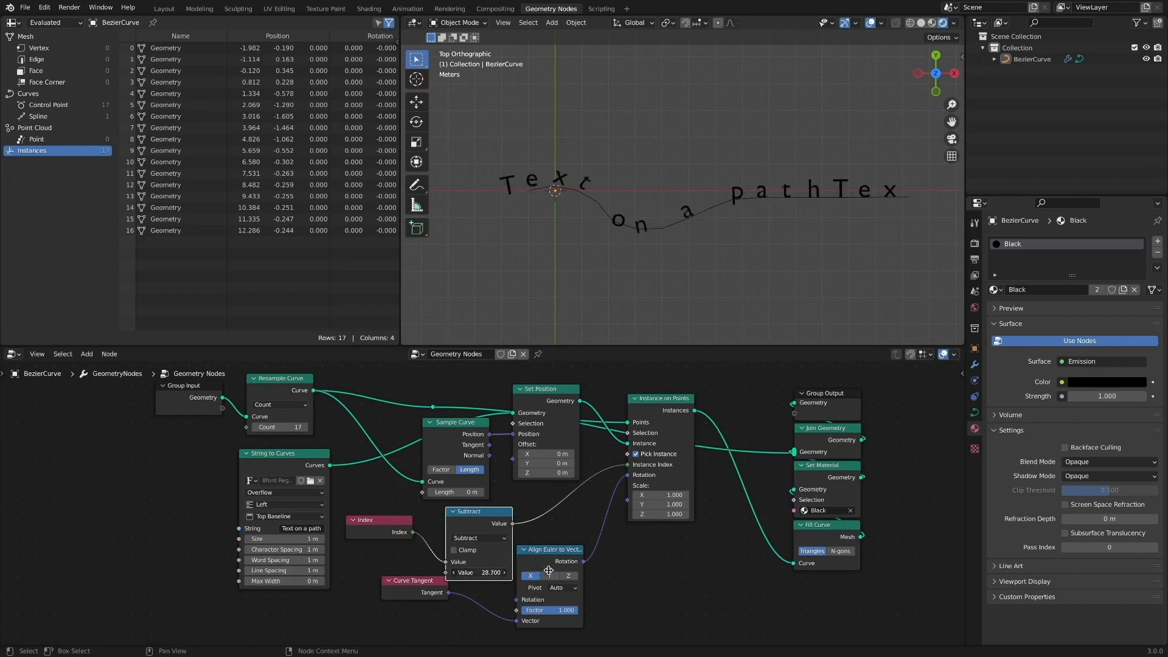
left_click_drag(488, 571, 589, 566)
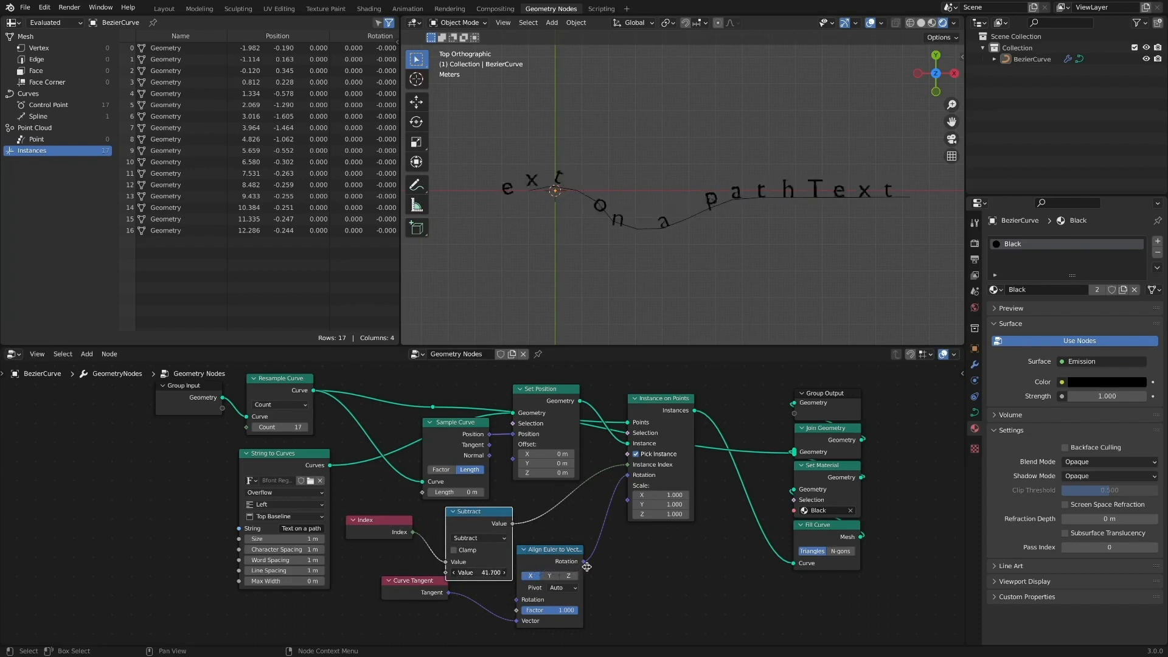
left_click_drag(488, 571, 488, 571)
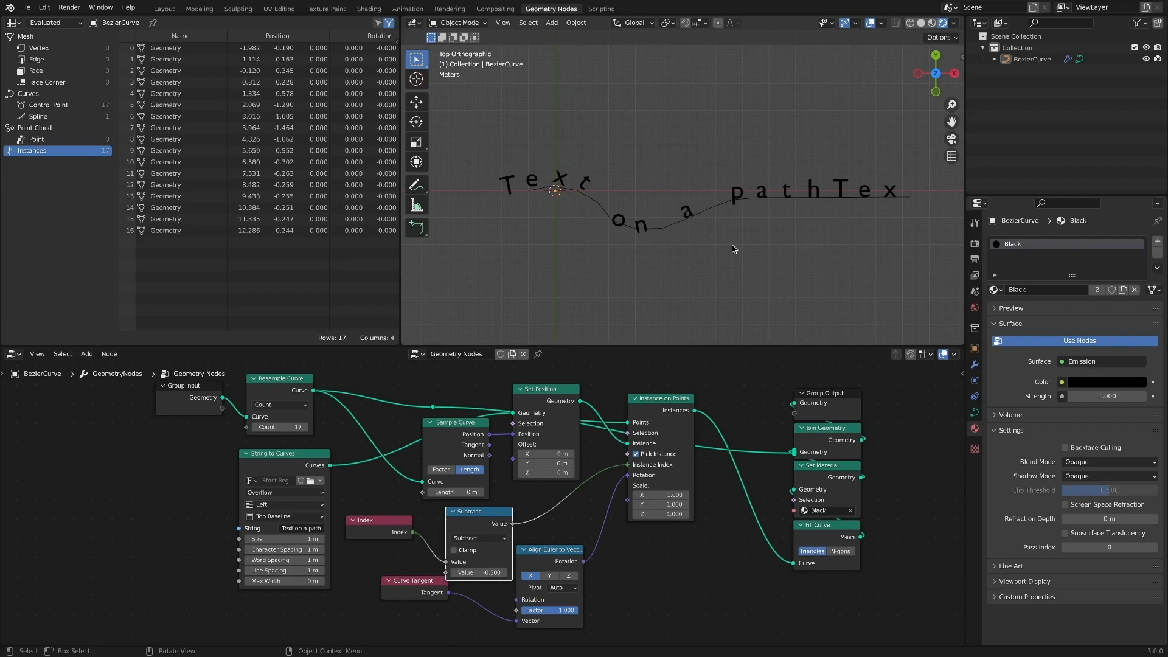
mouse_move(495, 524)
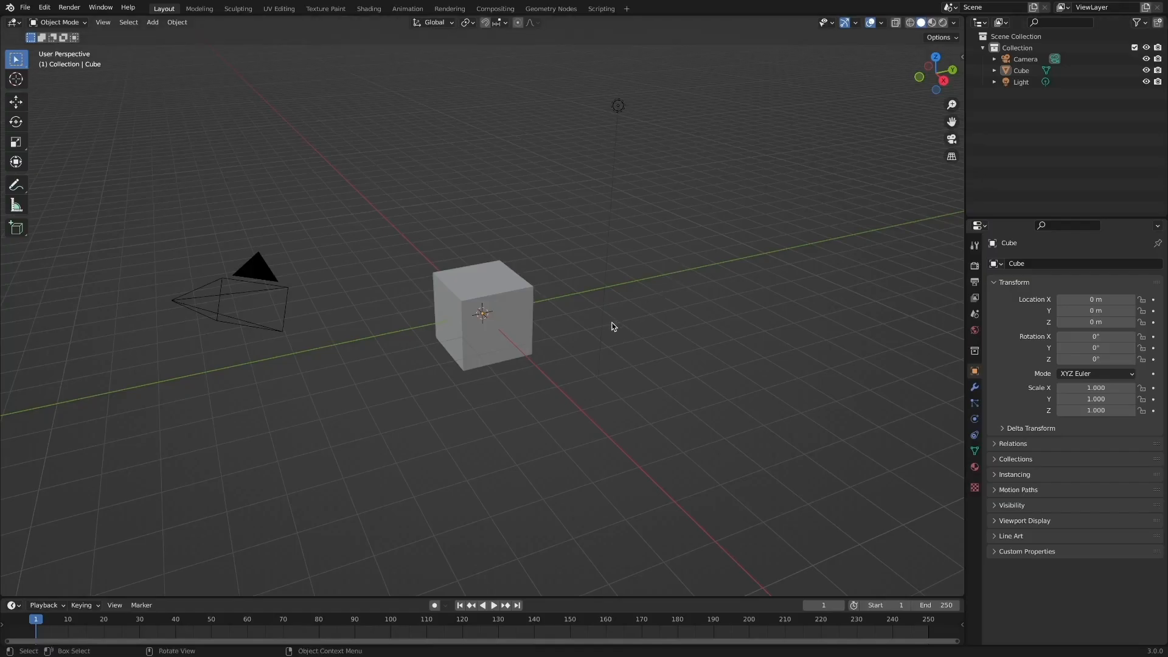
Select the cube and create a new Geometry Nodes tree for it
left_click(483, 325)
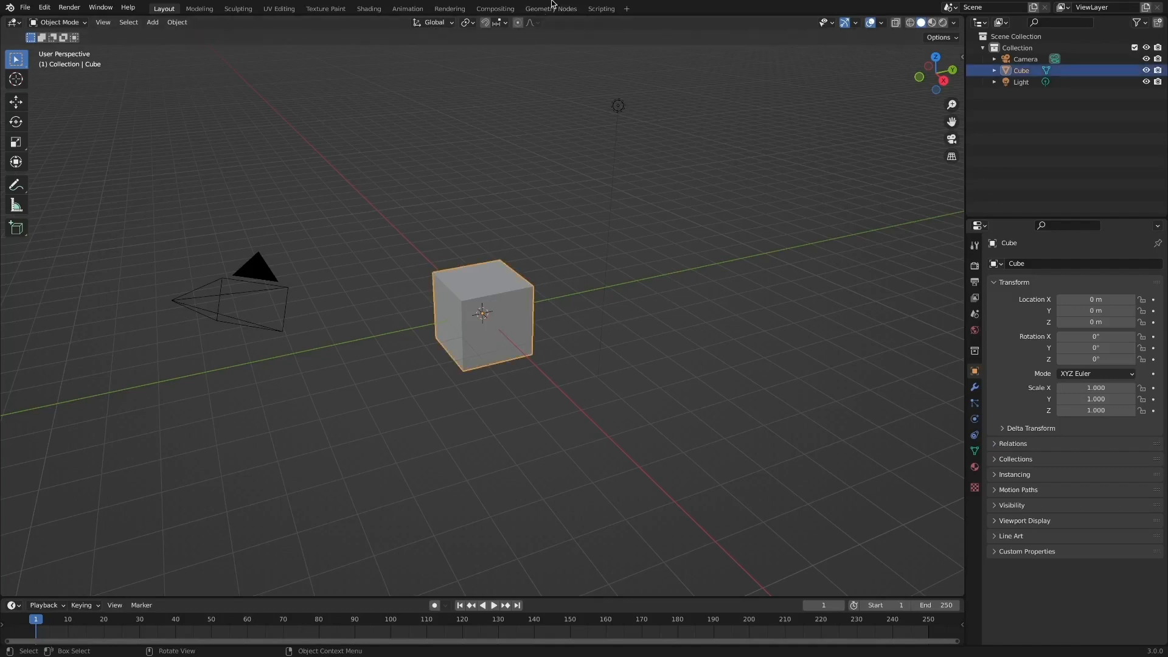
left_click(551, 8)
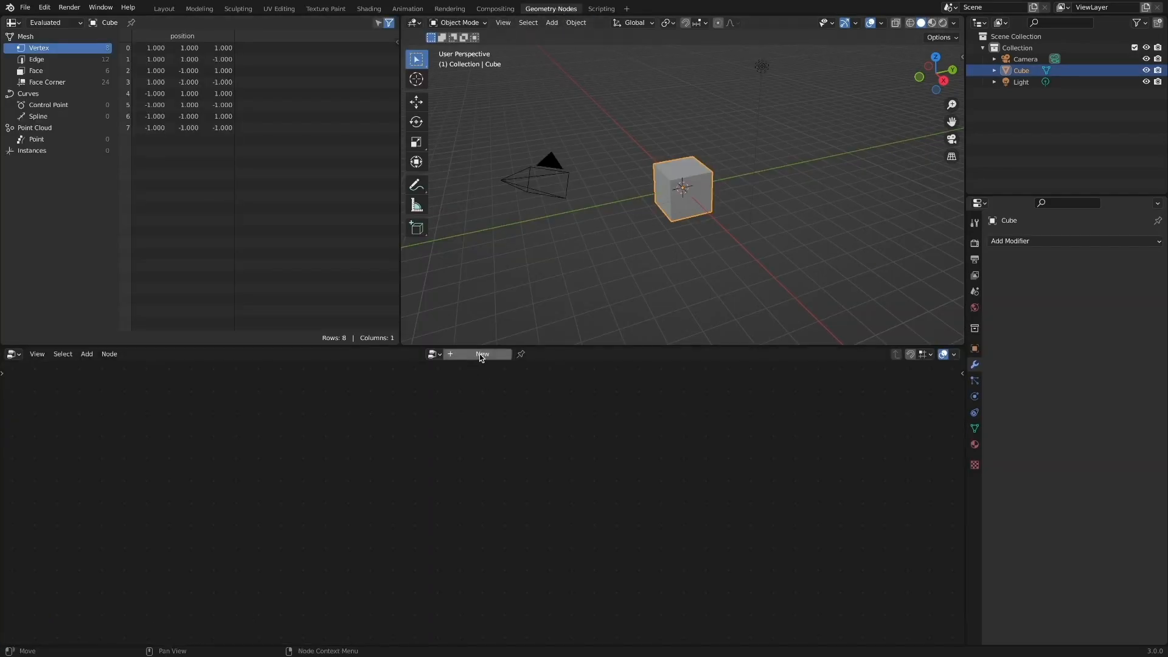
left_click(482, 354)
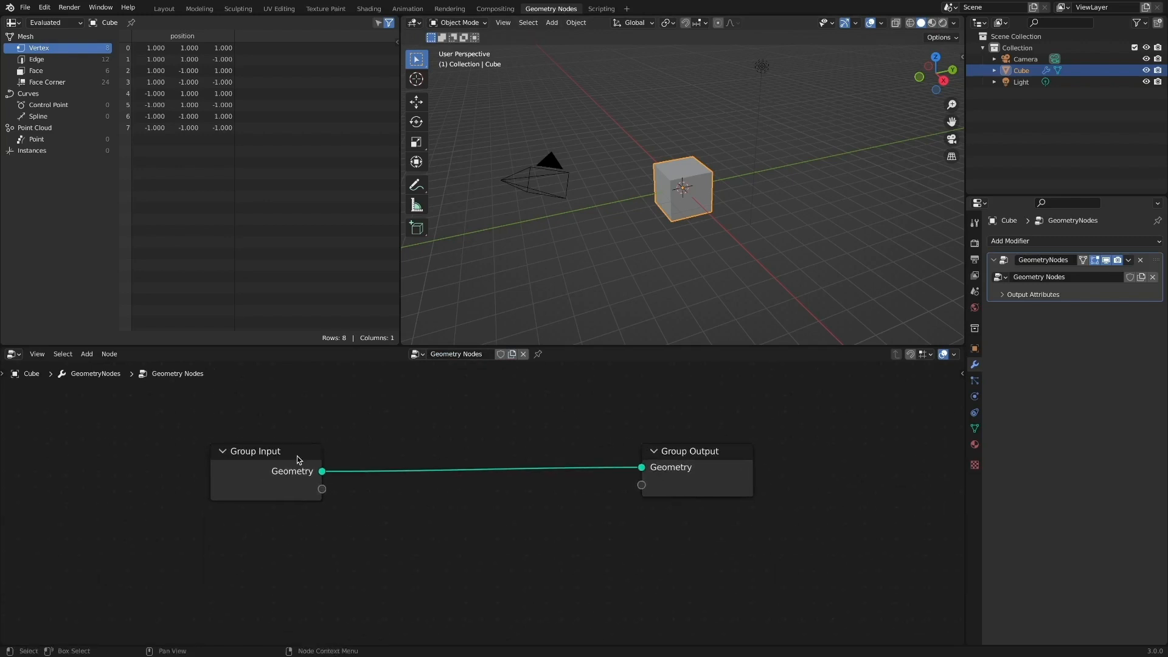
mouse_move(294, 461)
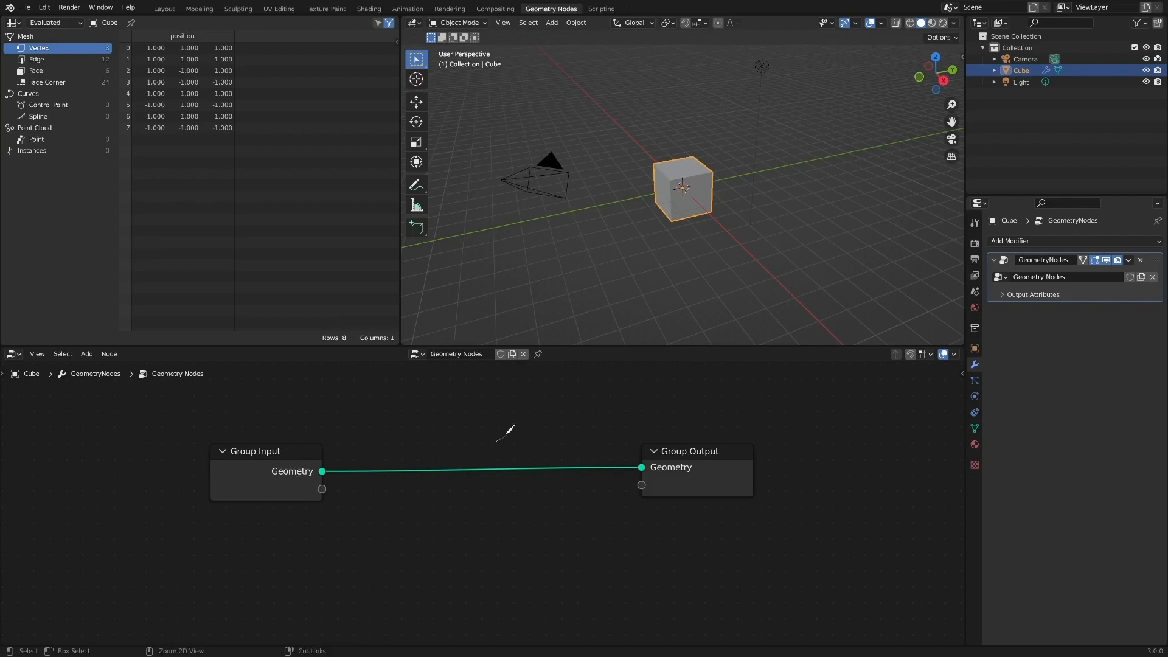
Add String to Curves with 'The measure of intelligence is the ability to change' and link it onward
left_click(381, 497)
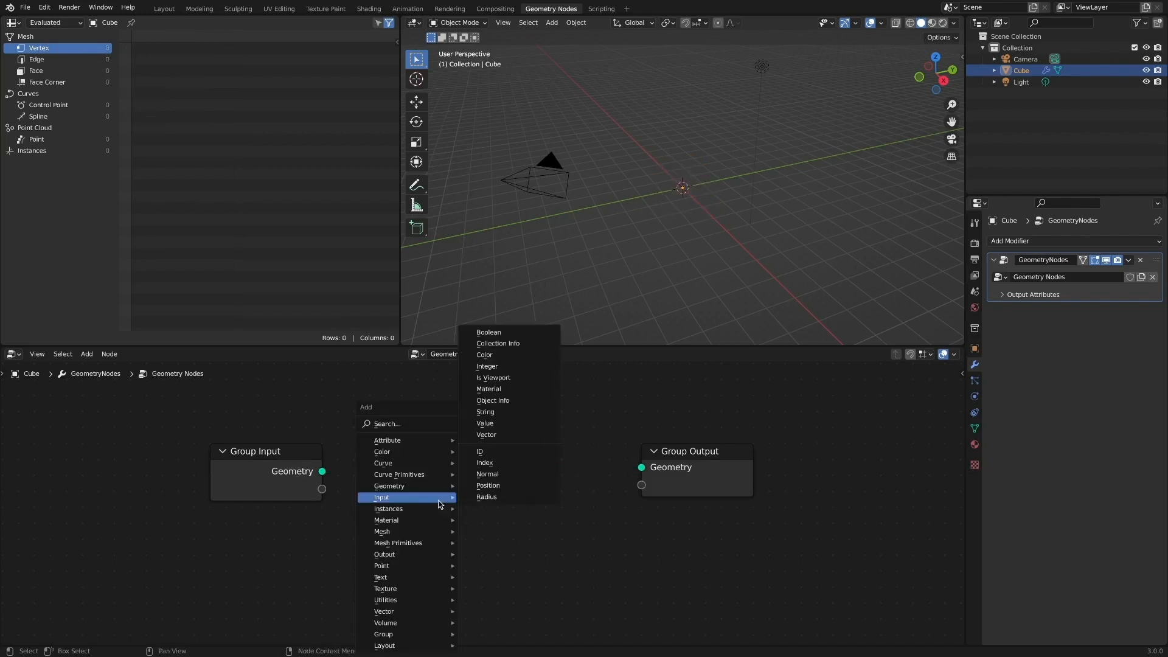
mouse_move(380, 577)
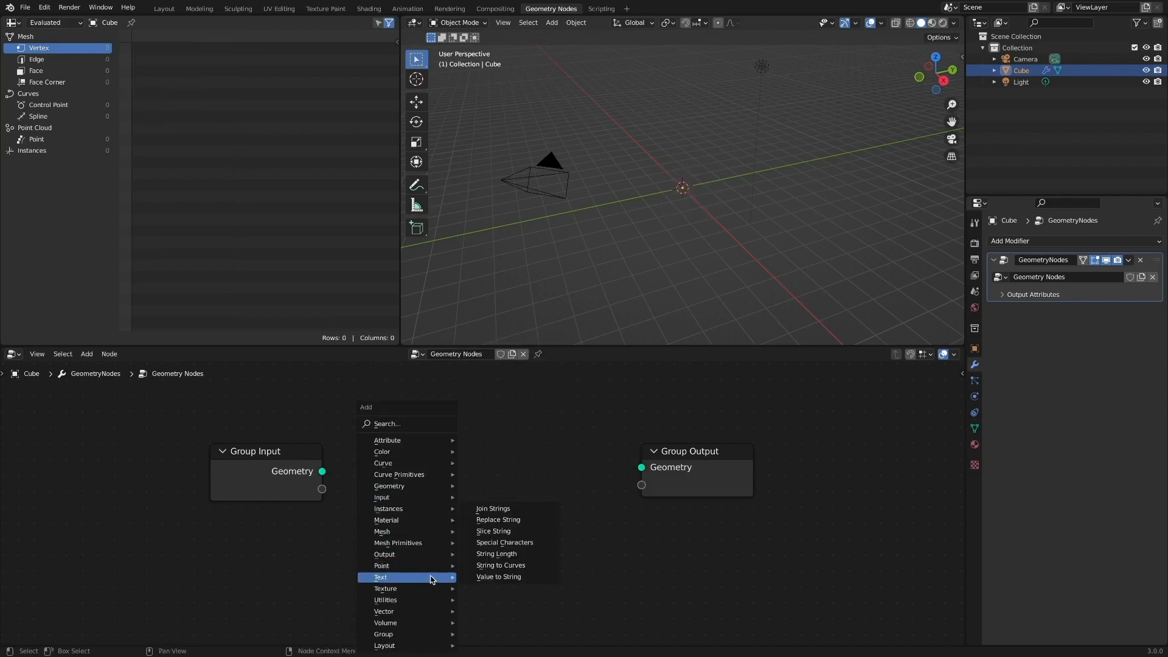
left_click(500, 565)
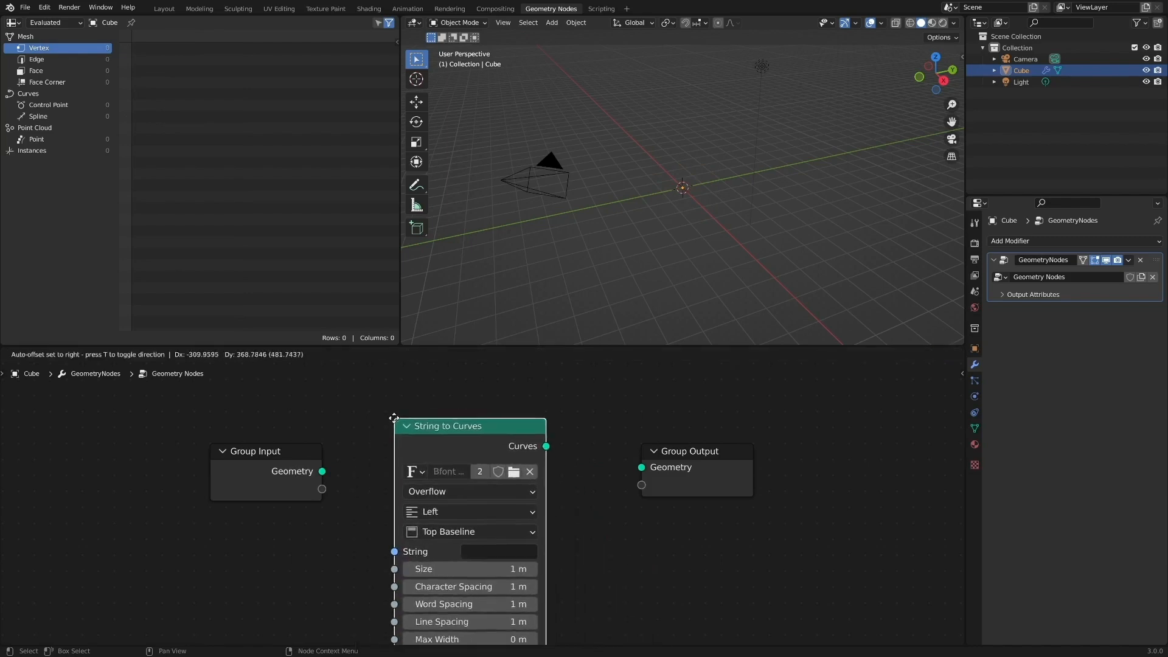
type("The")
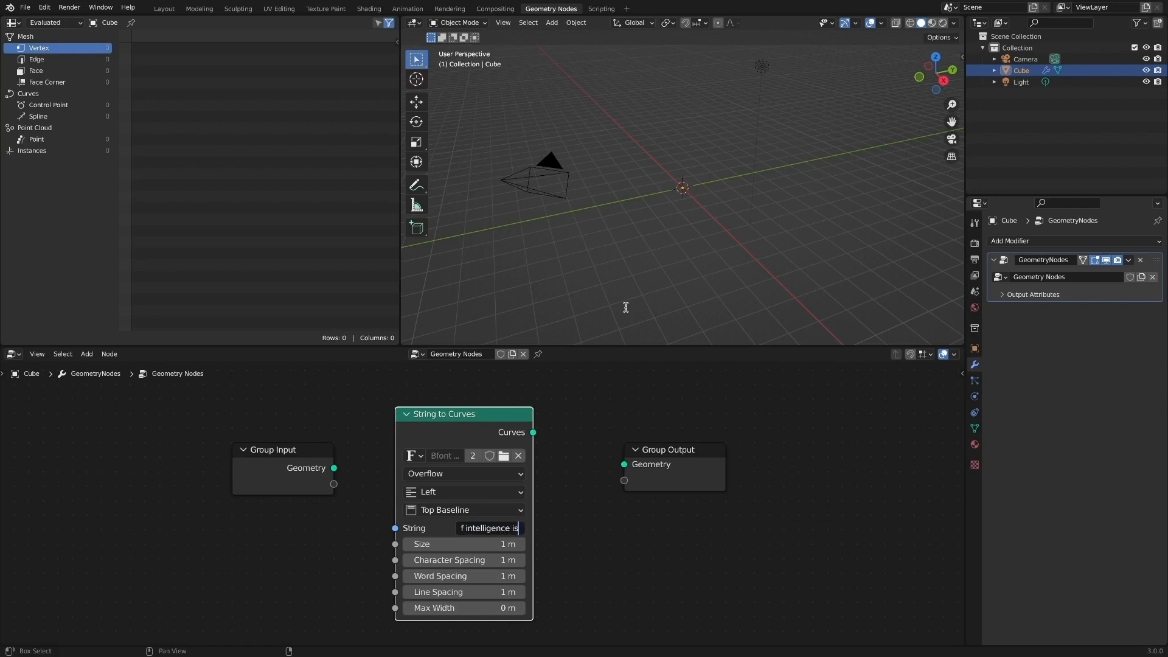
type("bility to change")
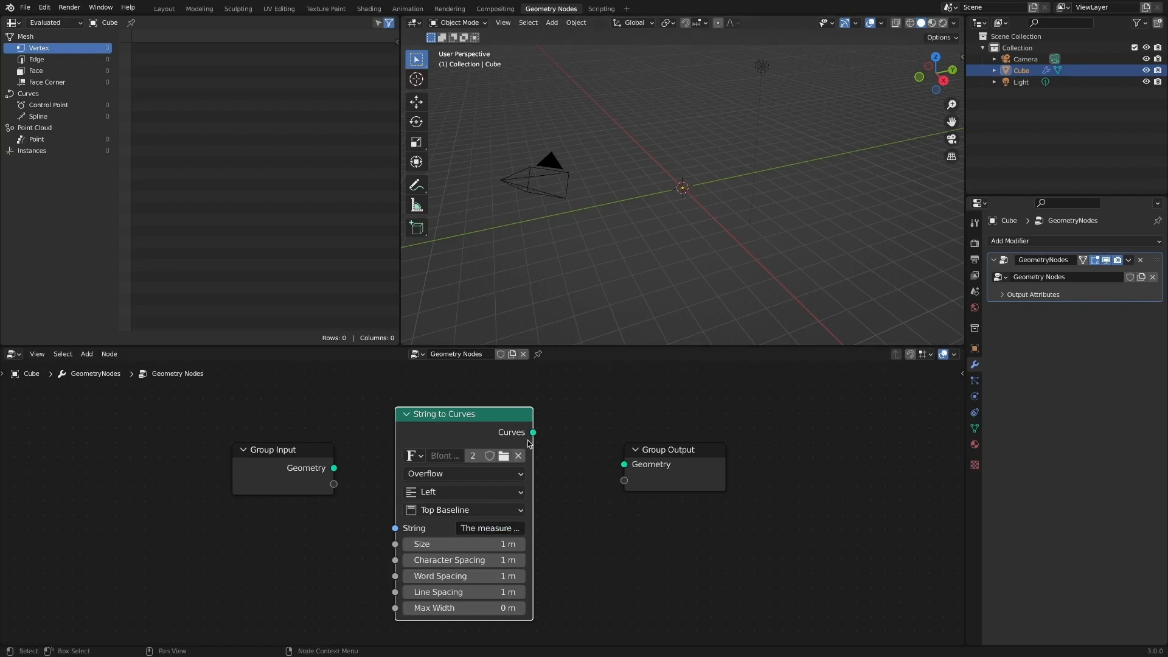
left_click_drag(533, 432, 624, 464)
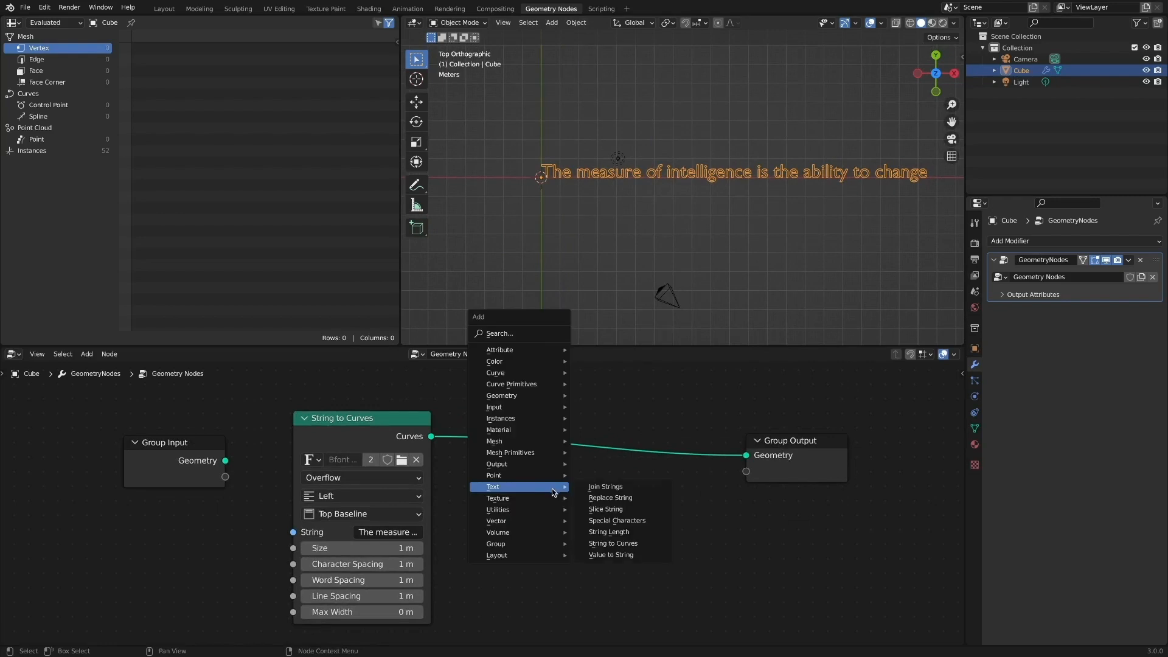
mouse_move(495, 373)
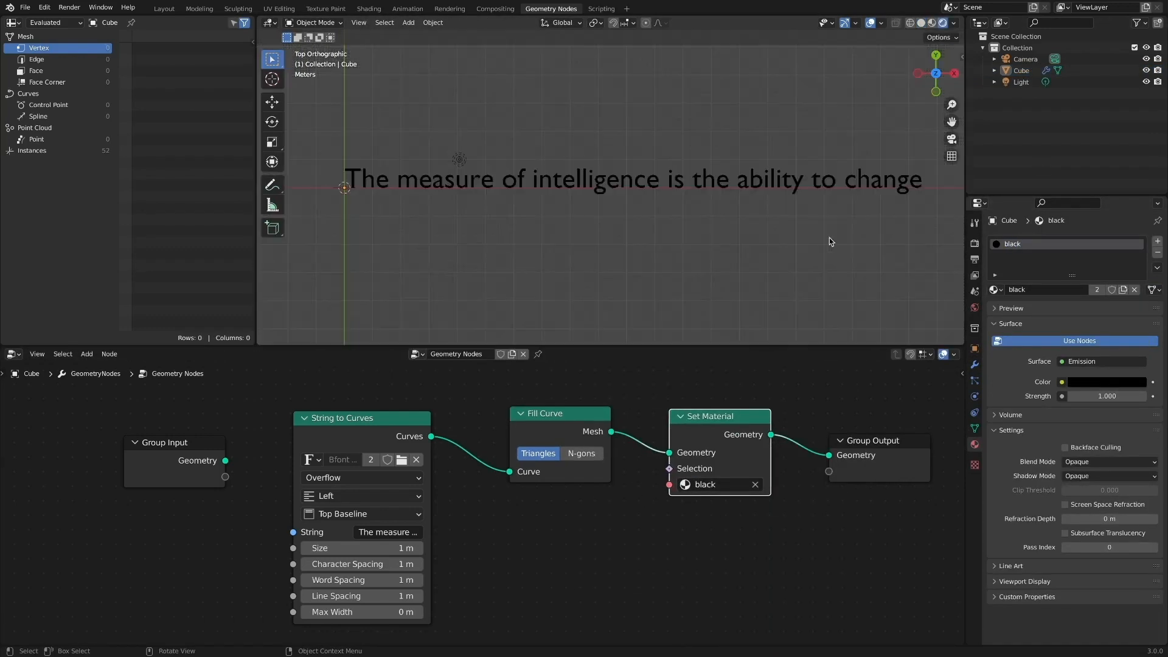
mouse_move(799, 441)
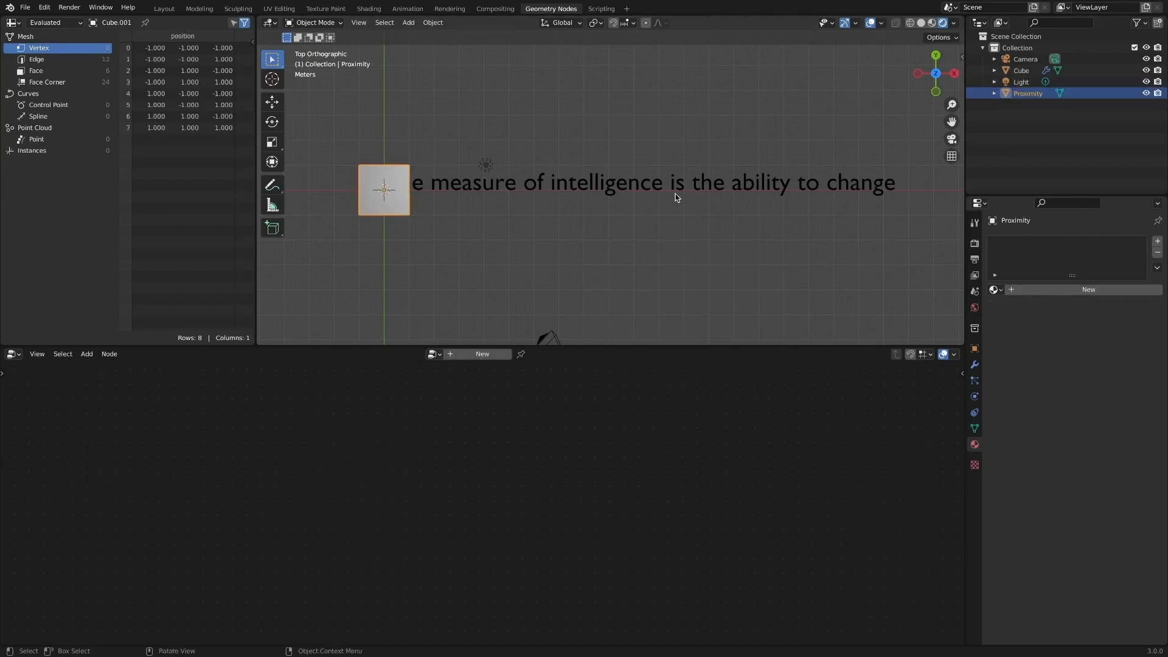
Add Set Position and a Vector Math Multiply node to the text tree, linking Proximity Distance onward
left_click(1021, 70)
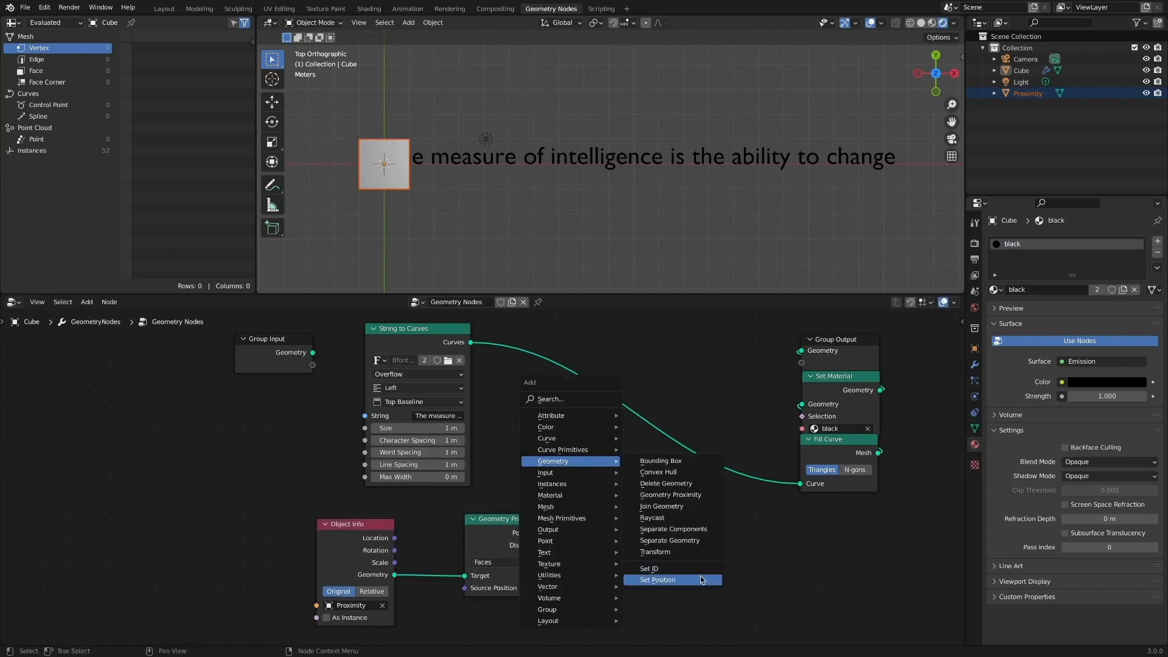
left_click(657, 580)
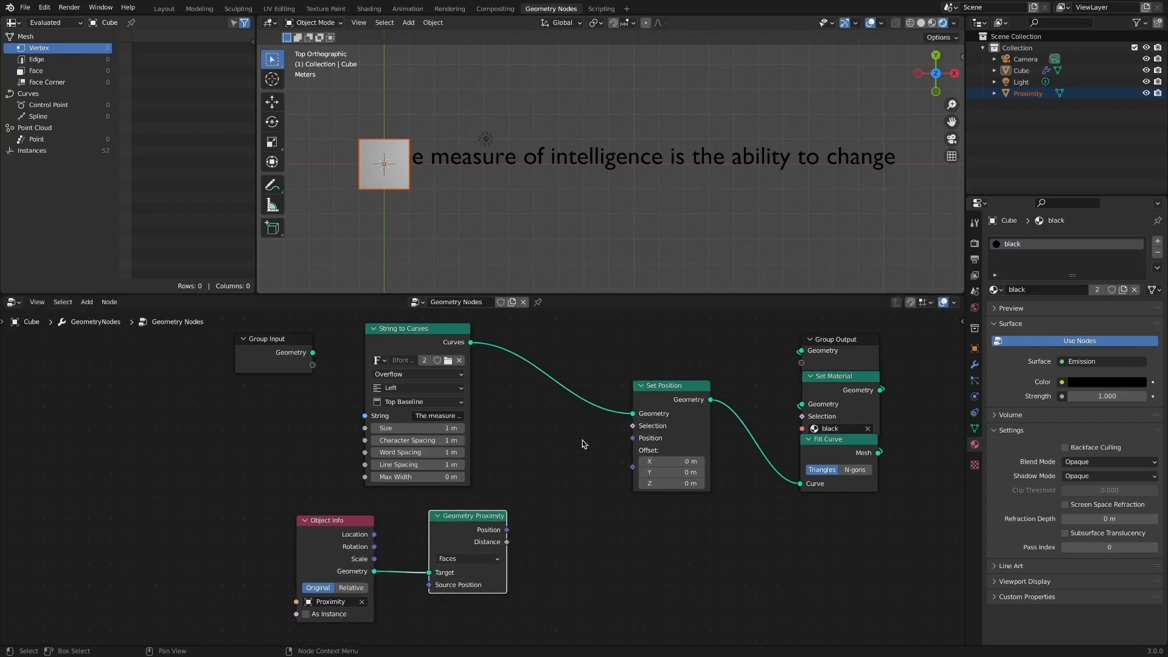
left_click(565, 500)
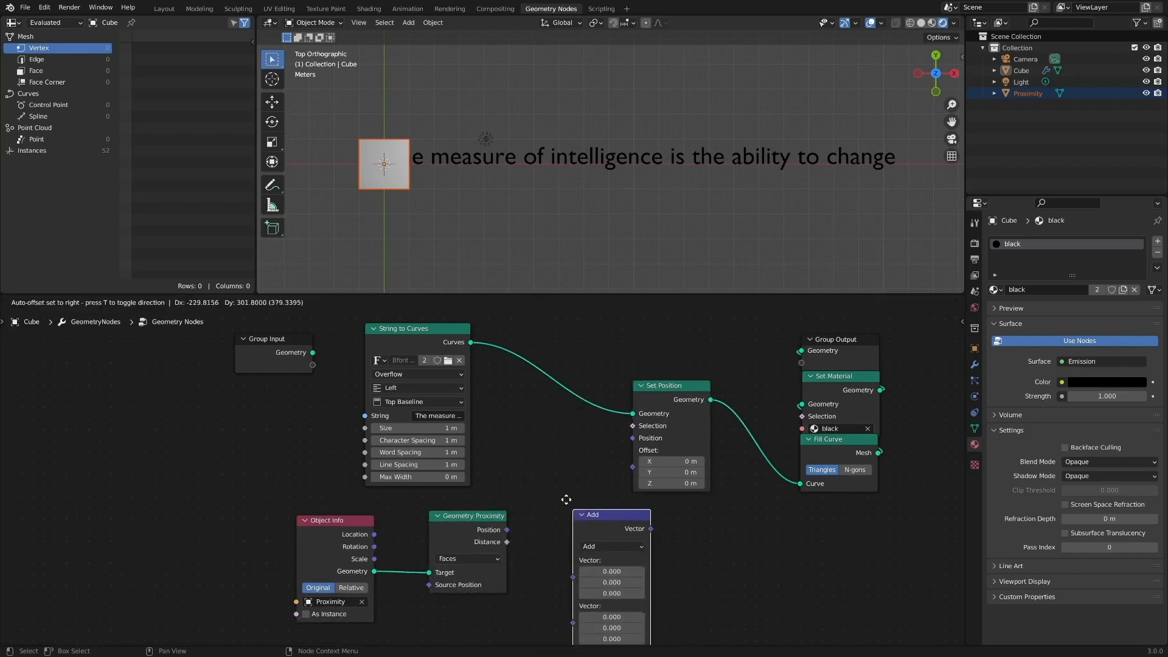
left_click(609, 524)
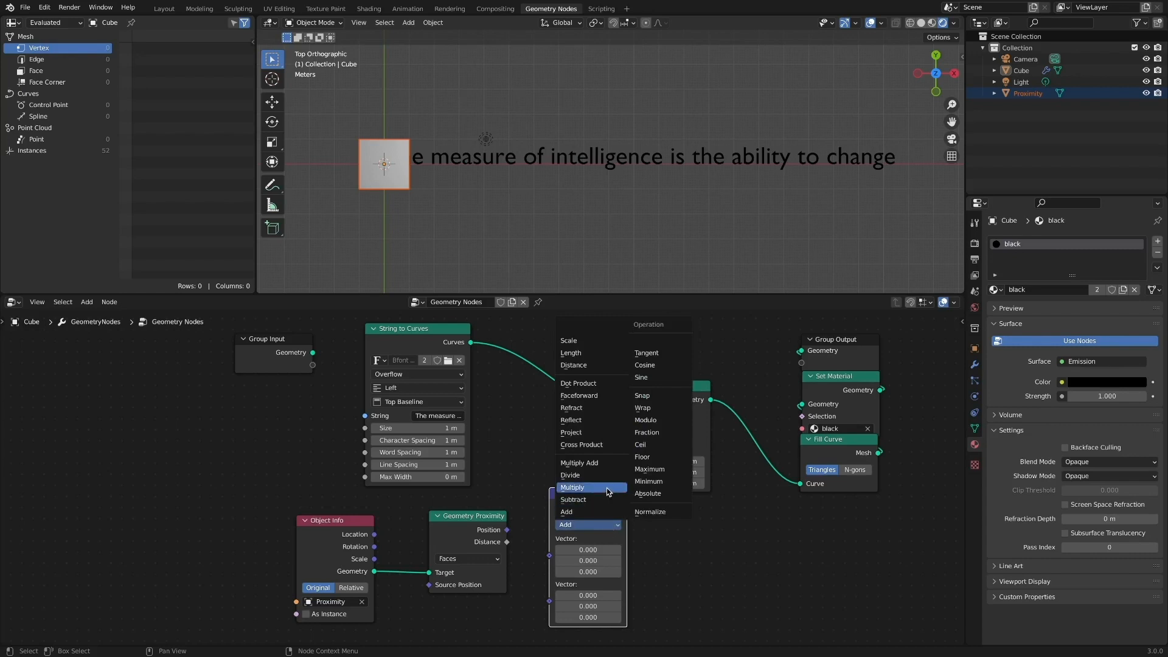
left_click(569, 487)
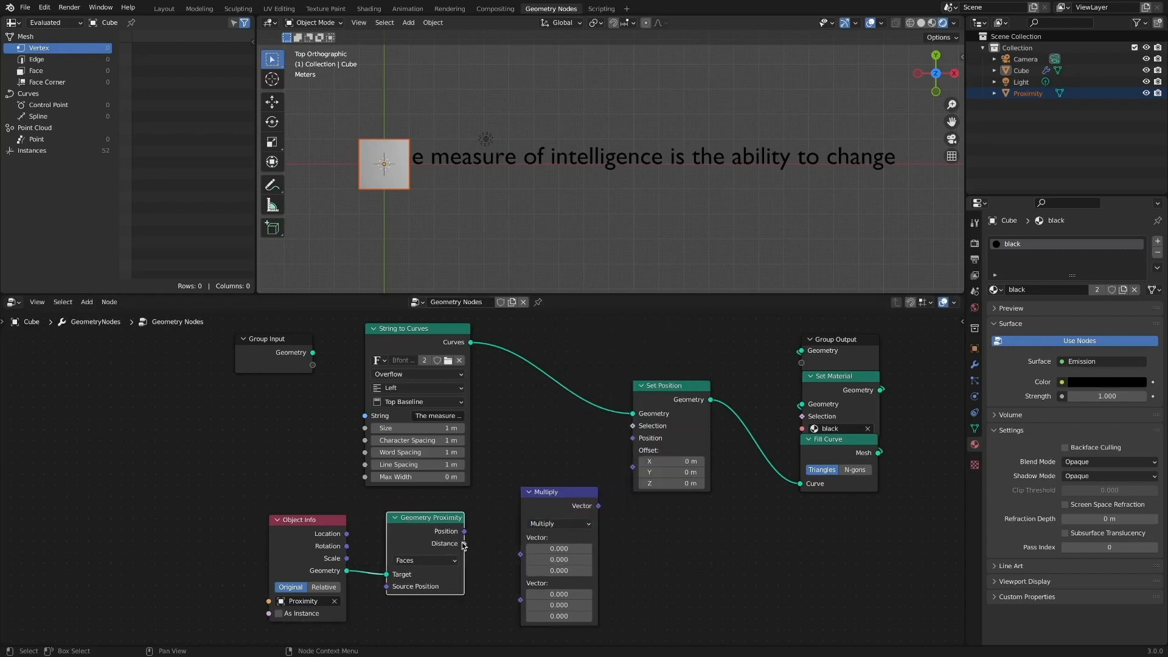
left_click_drag(464, 531, 519, 537)
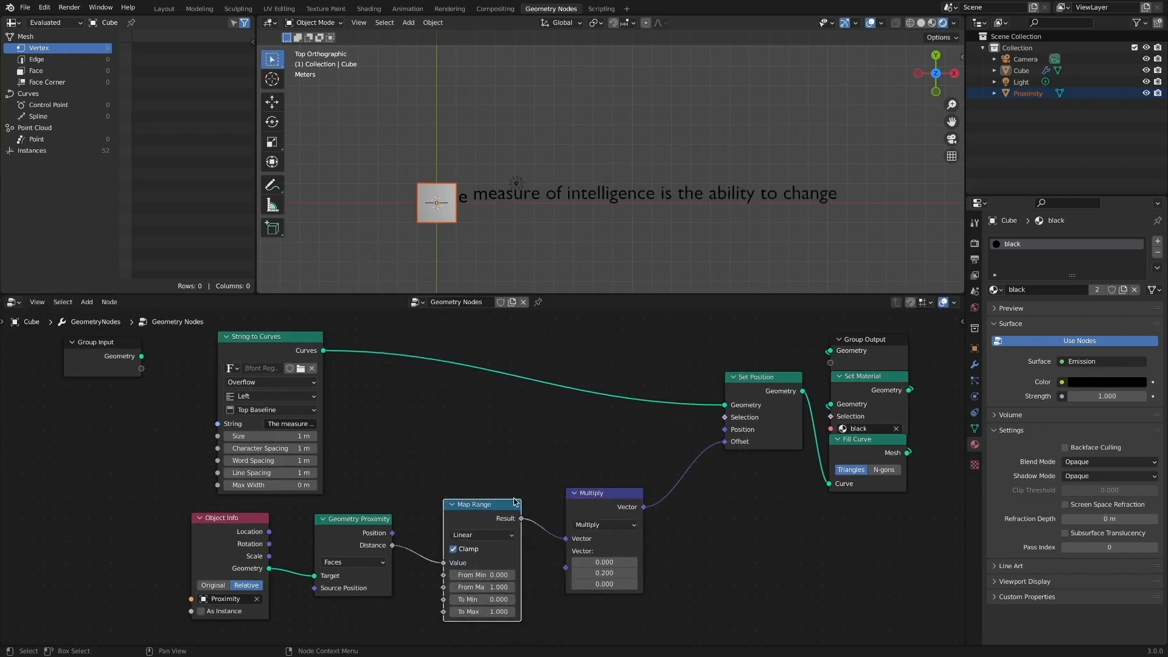
mouse_move(492, 236)
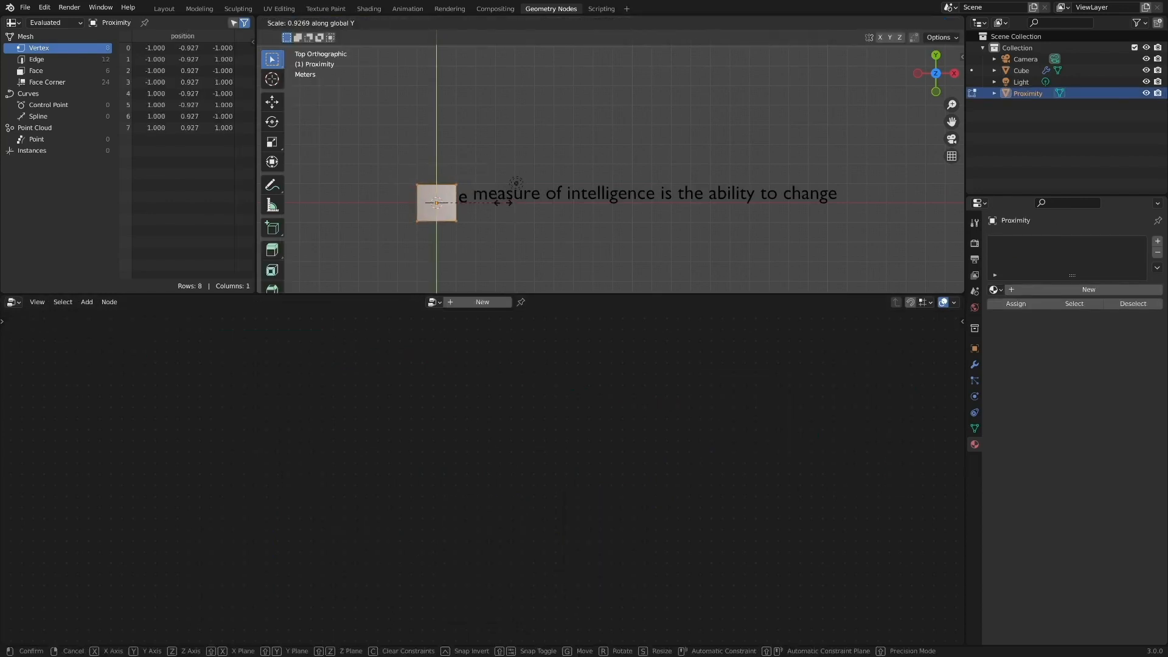
Squash the Proximity cube along Y and slide the bar along the sentence
left_click(436, 202)
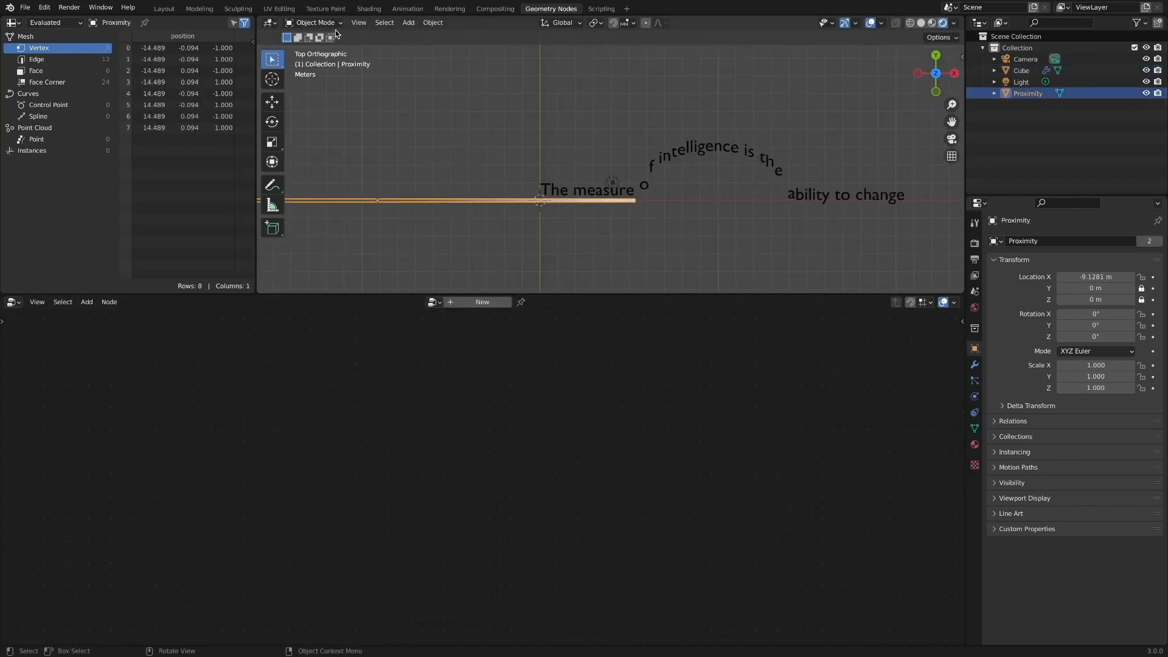
left_click_drag(585, 199, 533, 211)
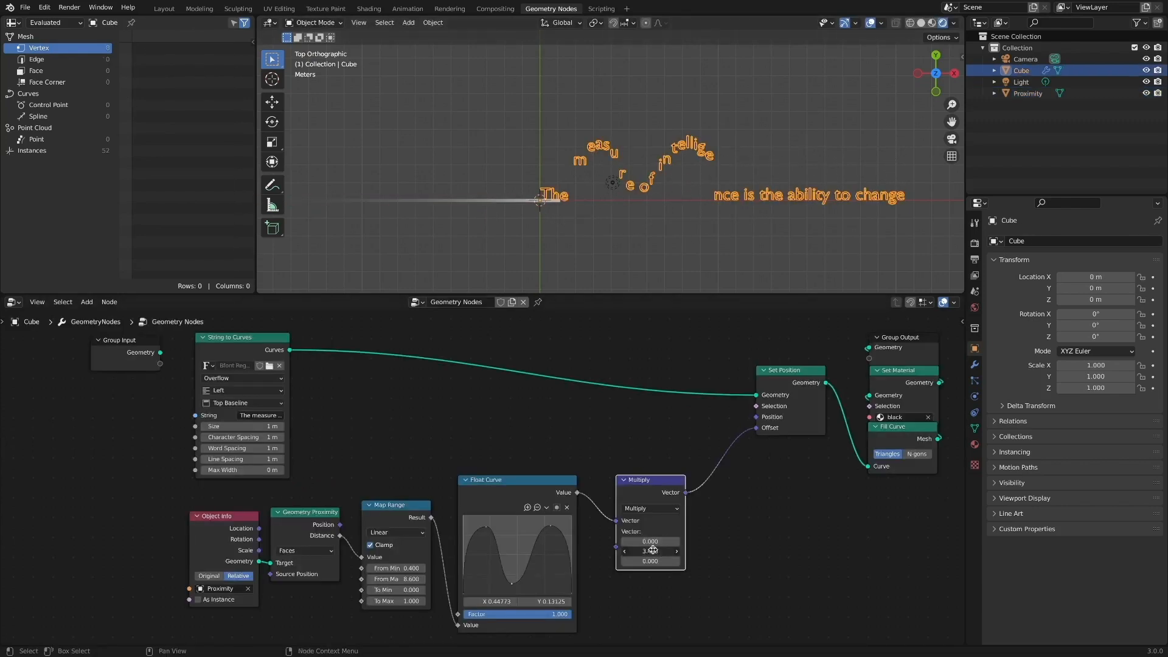
Raise the Multiply node's Y value to 11.2 to lift nearby letters higher
left_click_drag(650, 551, 680, 550)
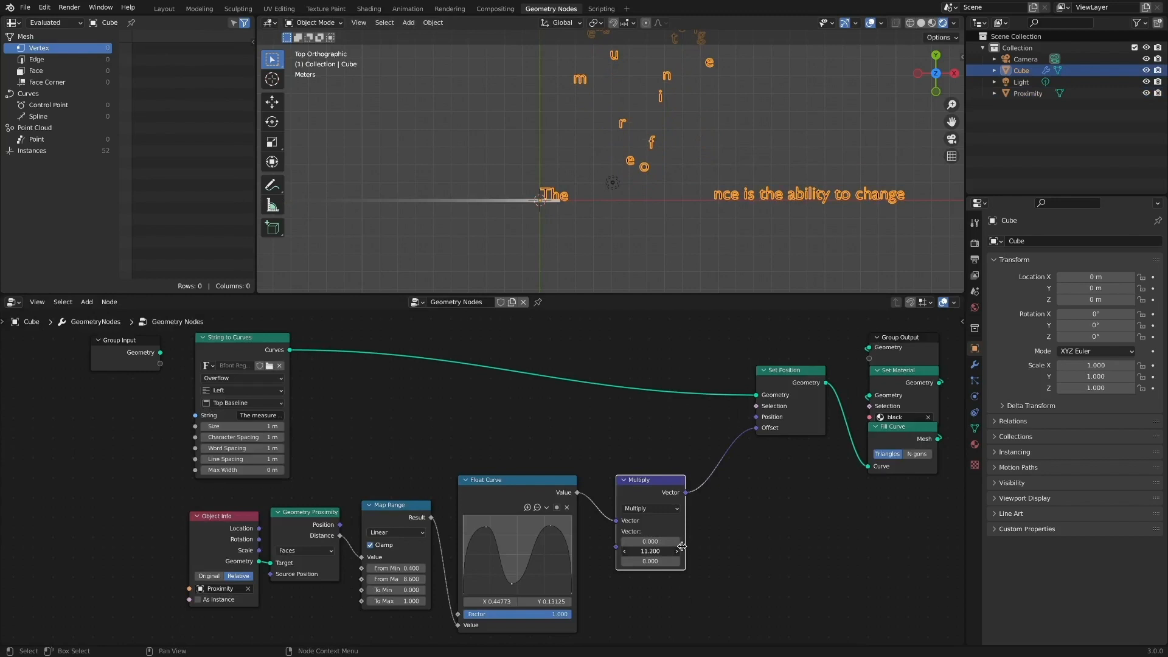